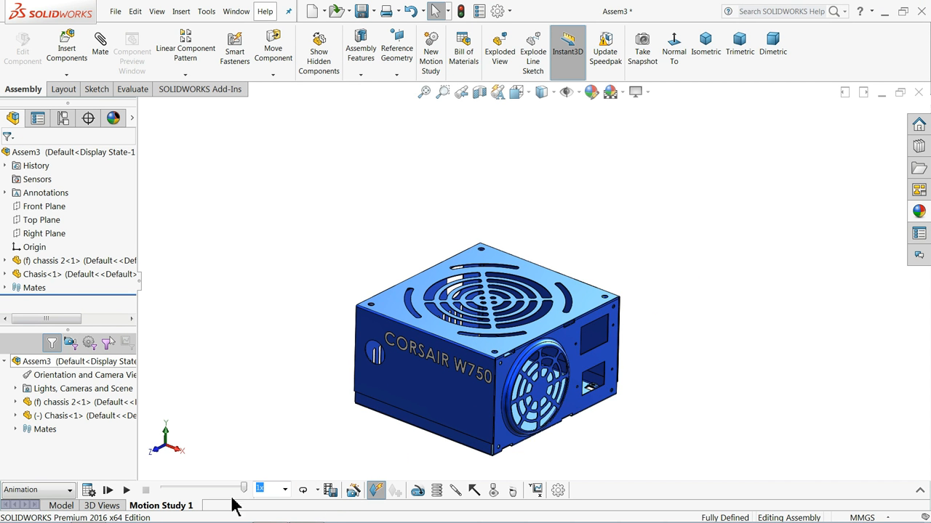
Orbit the power-supply assembly to view its underside, then open the Chasis part on its own
click(108, 490)
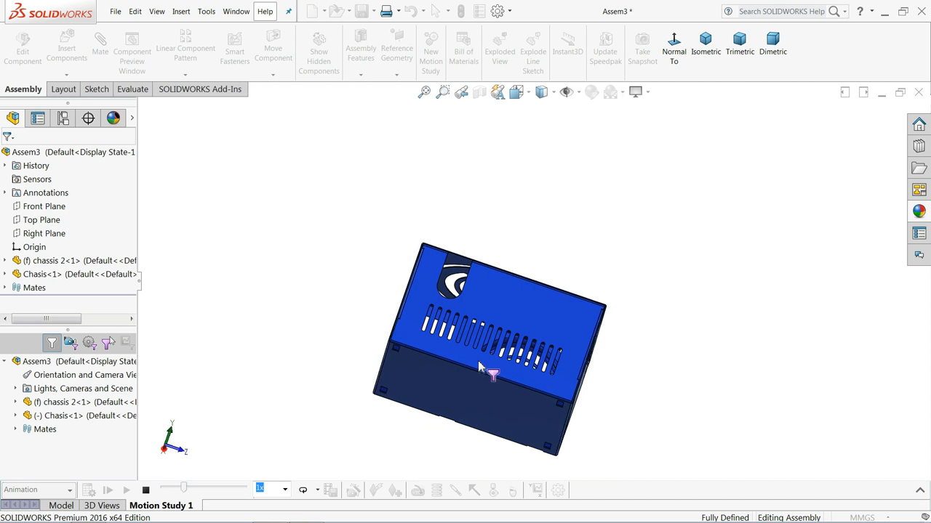
drag(480, 367, 437, 316)
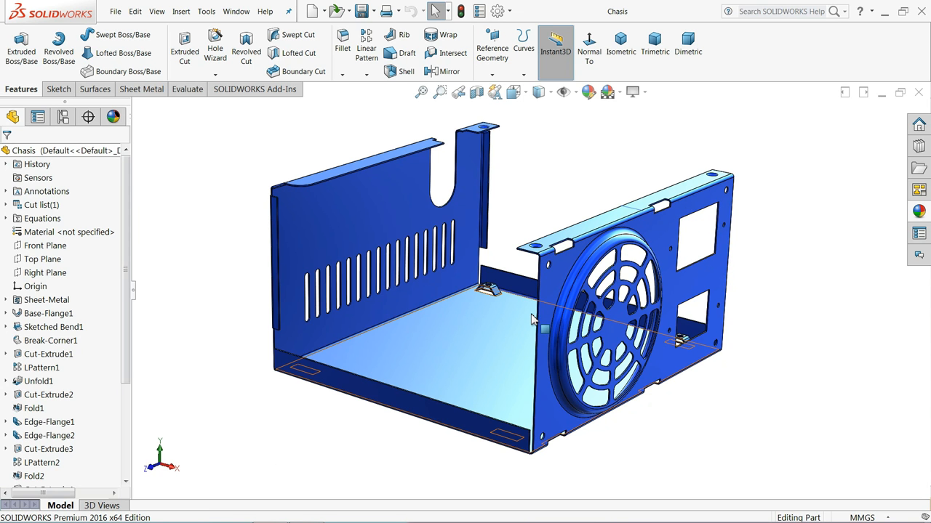
drag(531, 320, 473, 332)
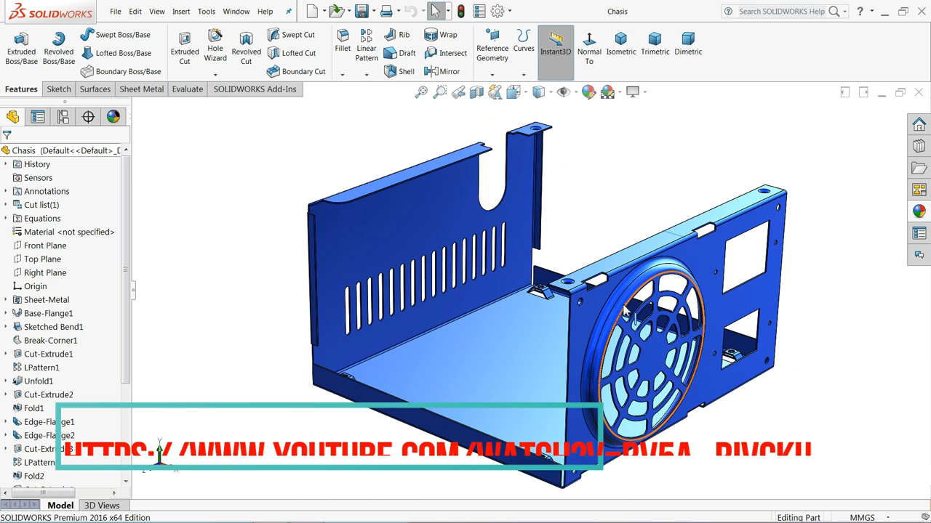
drag(618, 305, 421, 291)
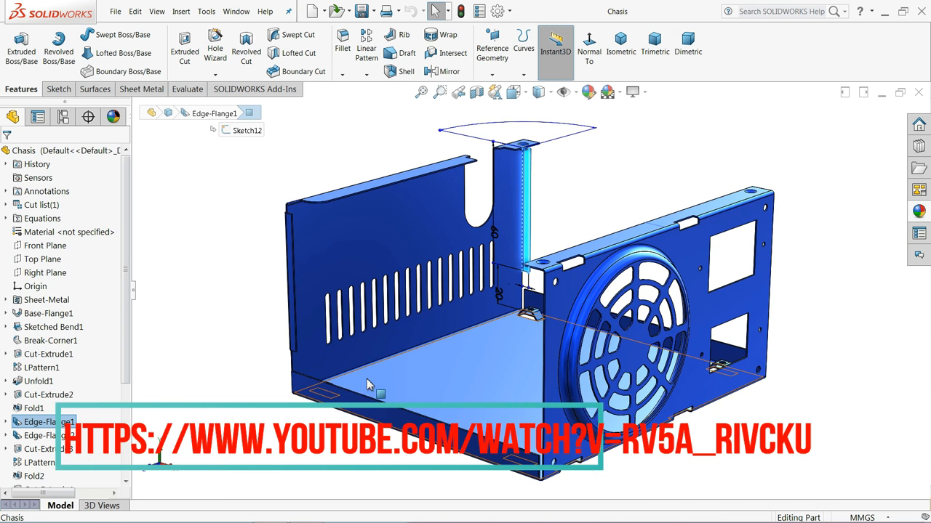
mouse_move(255, 336)
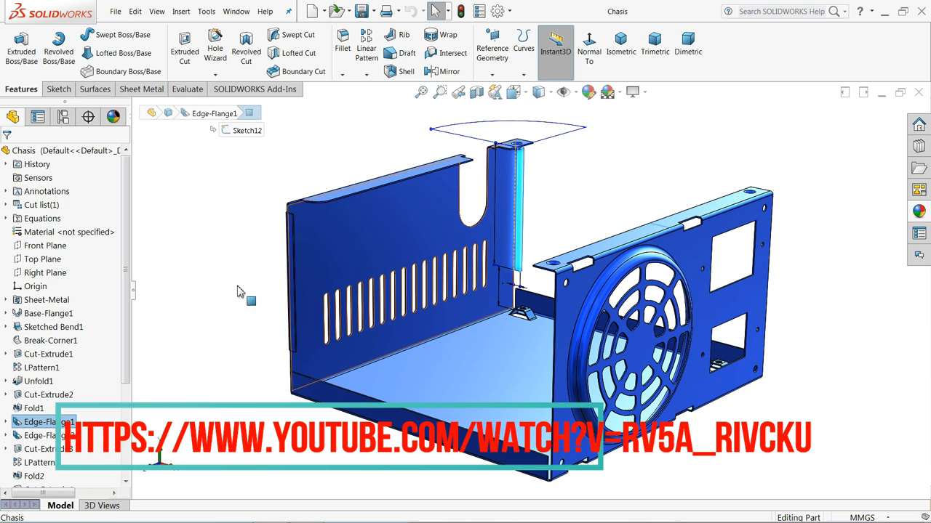
click(5, 422)
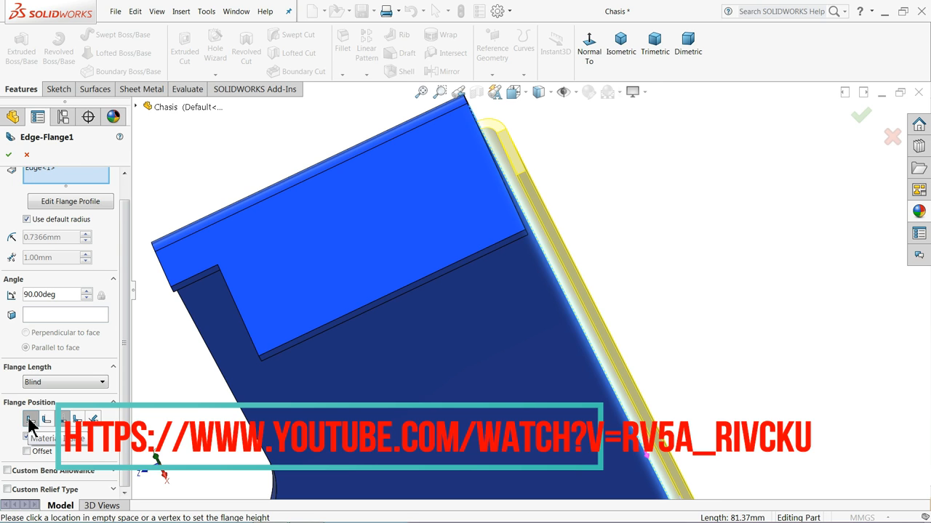
Preview Edge-Flange1 with different Flange Position options, such as Material Inside and Material Outside
click(46, 418)
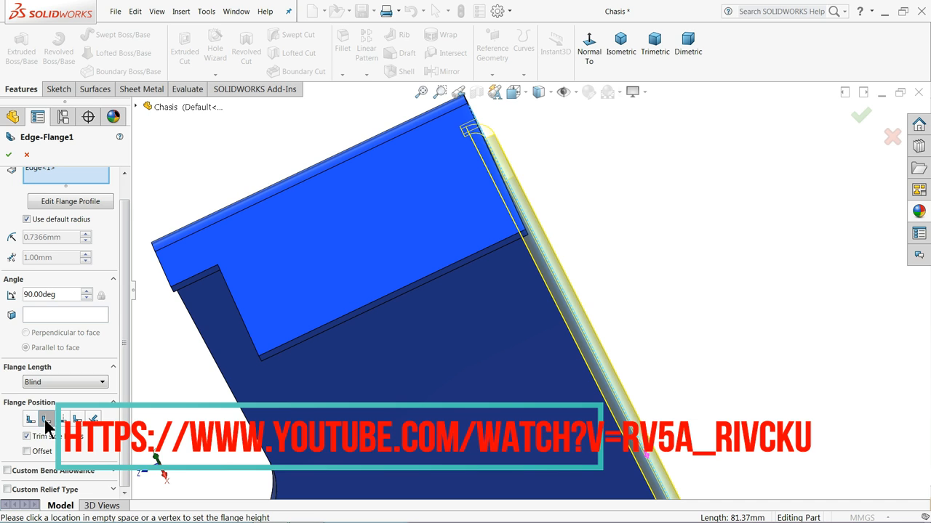
mouse_move(449, 395)
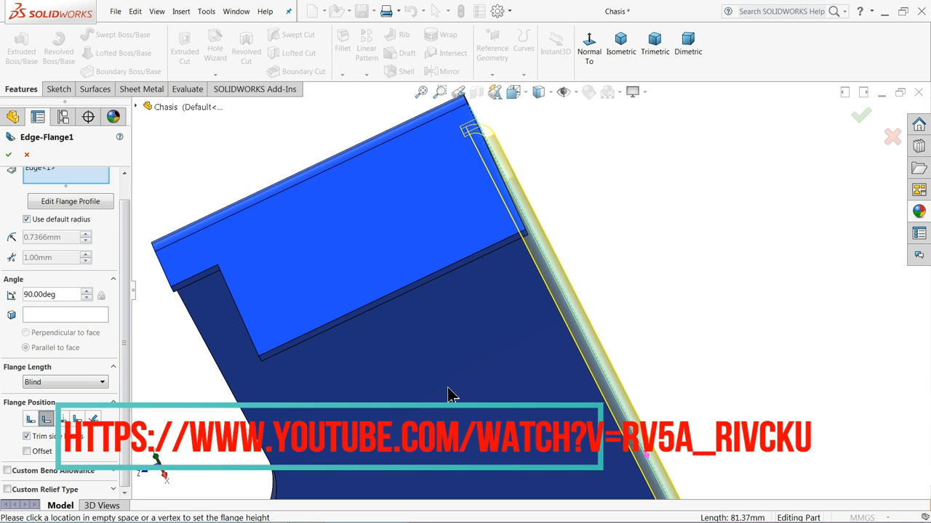
click(31, 419)
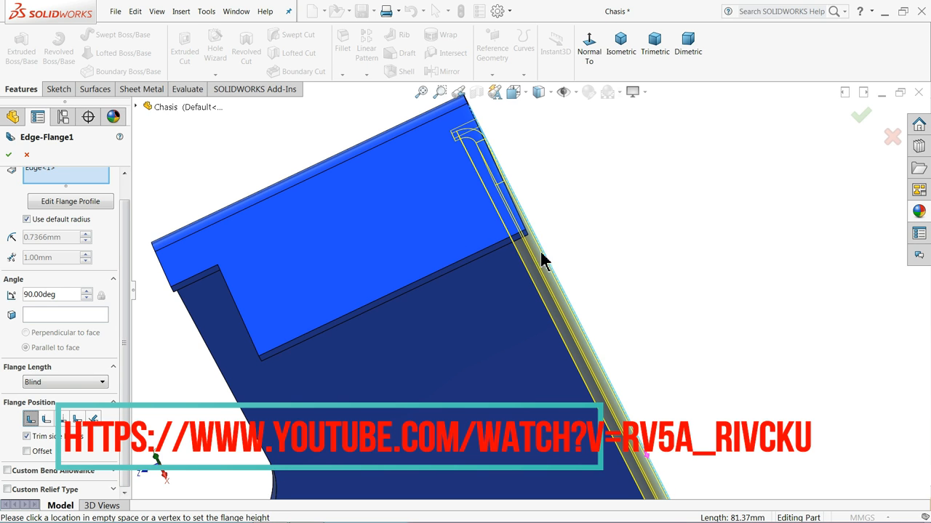
mouse_move(8, 156)
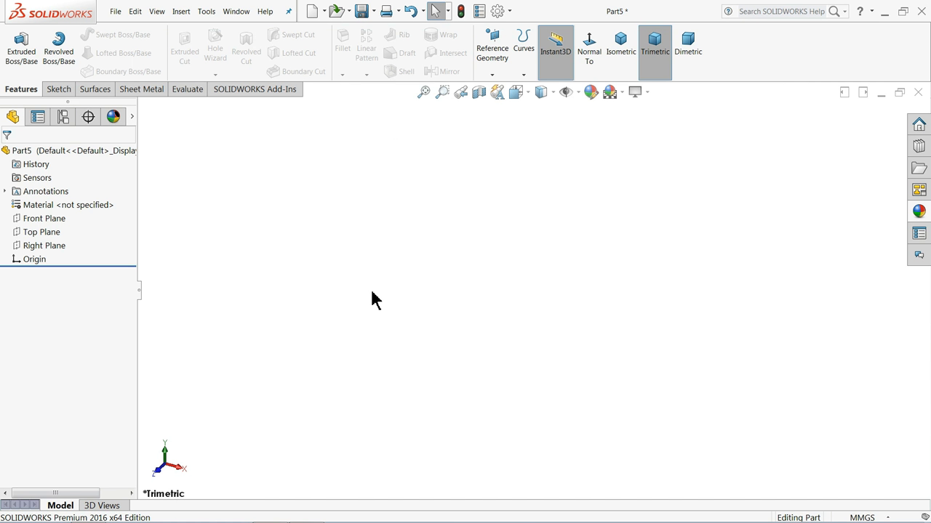
Sketch a three-sided profile on a plane, dimensioned 150.67 wide and 73.44 tall
click(42, 231)
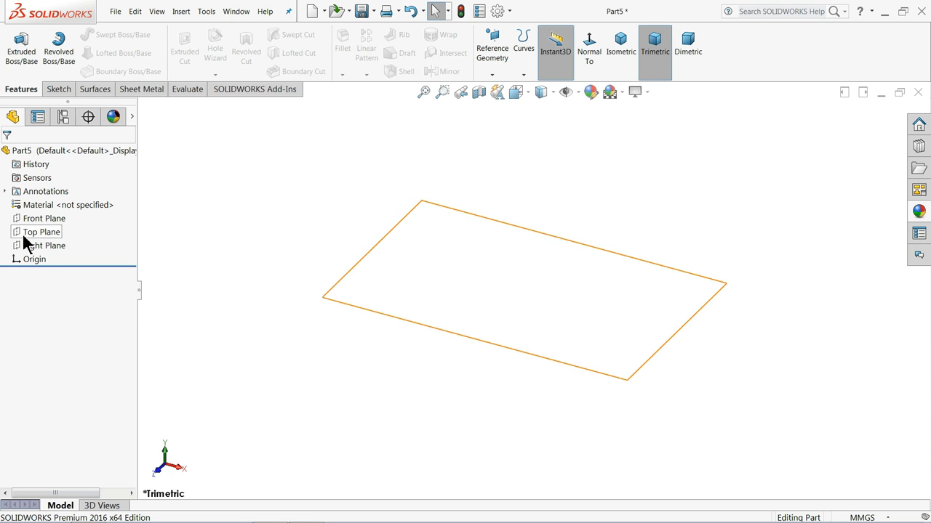
click(44, 245)
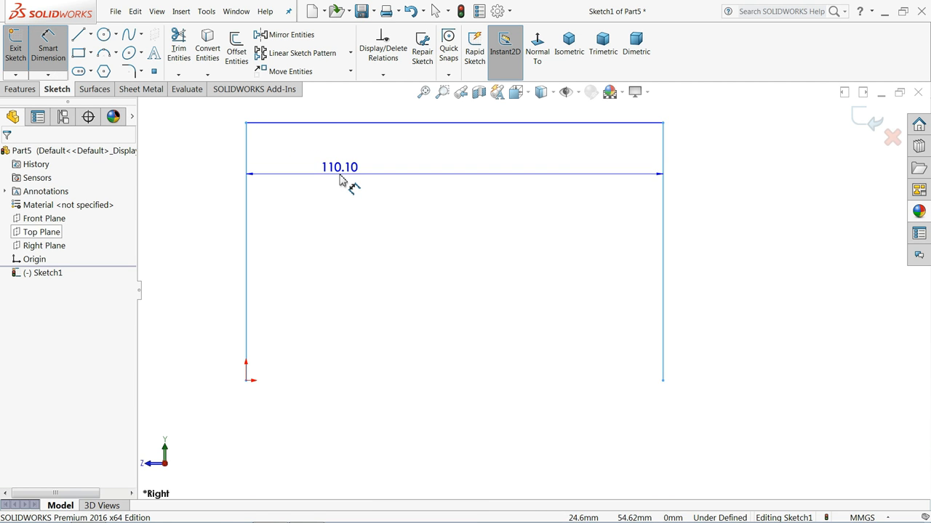
double_click(339, 167)
text(150.6)
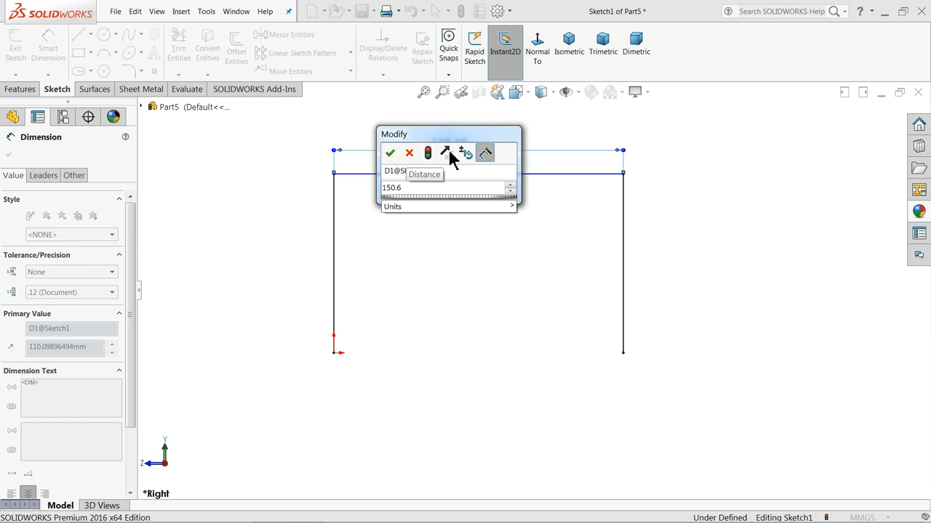
click(390, 153)
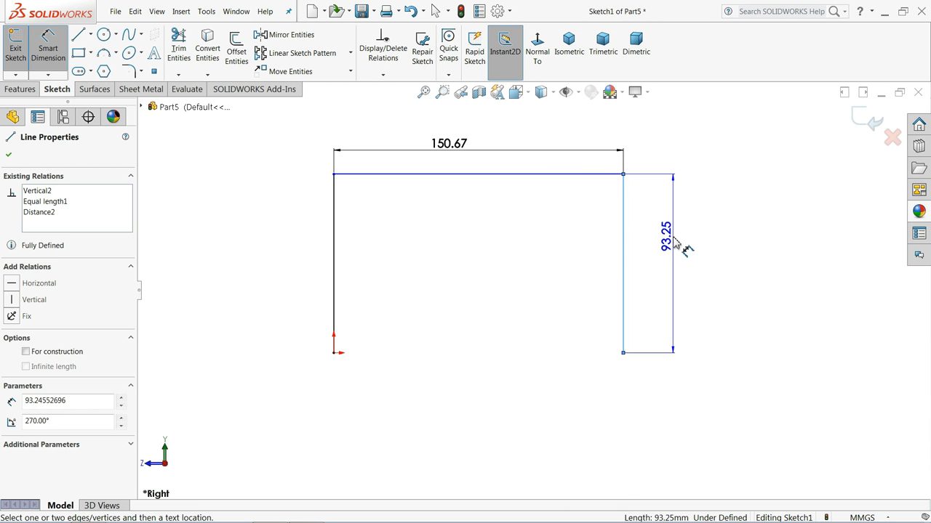
click(663, 240)
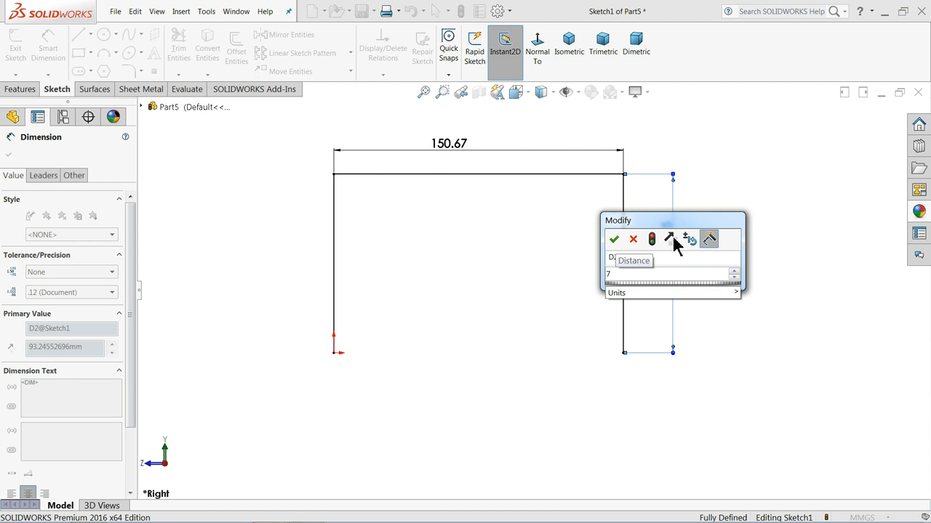
click(614, 238)
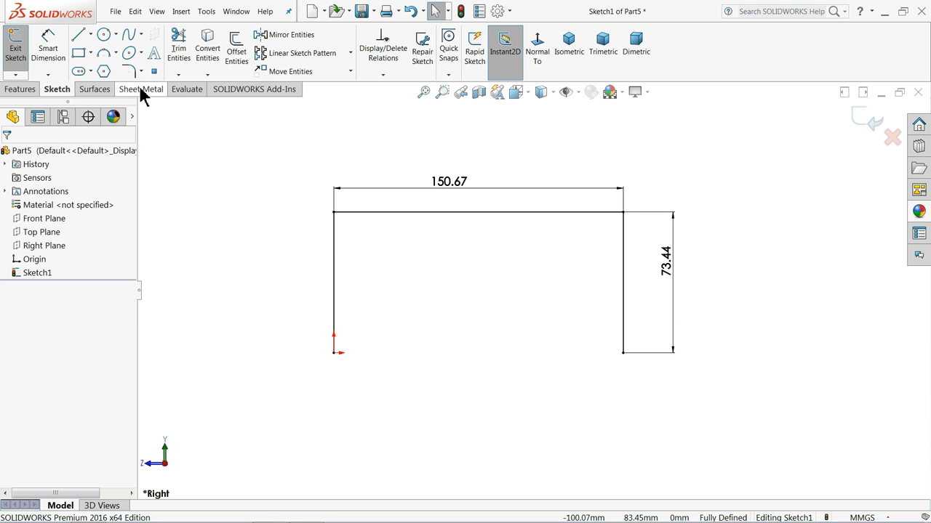
Create a 0.60 mm Base Flange, 140 mm mid plane, with thickness reversed outward
right_click(140, 88)
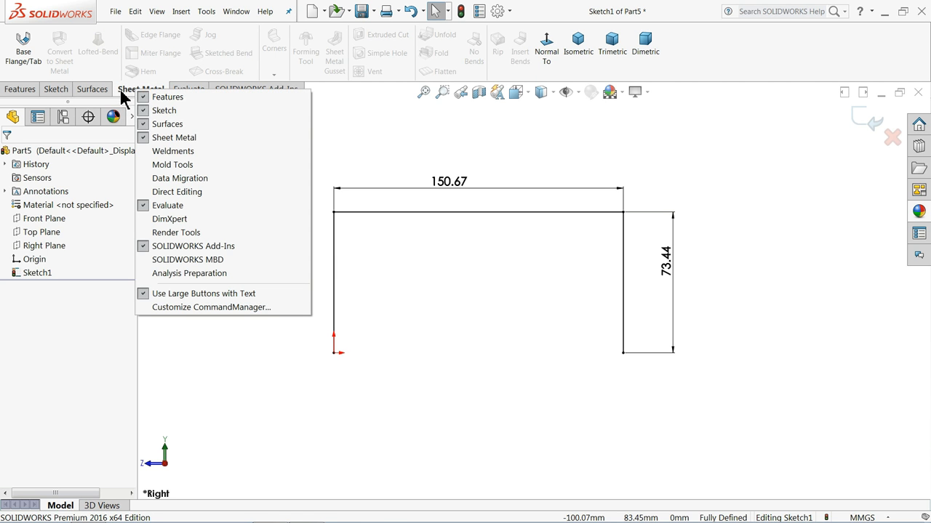
mouse_move(181, 210)
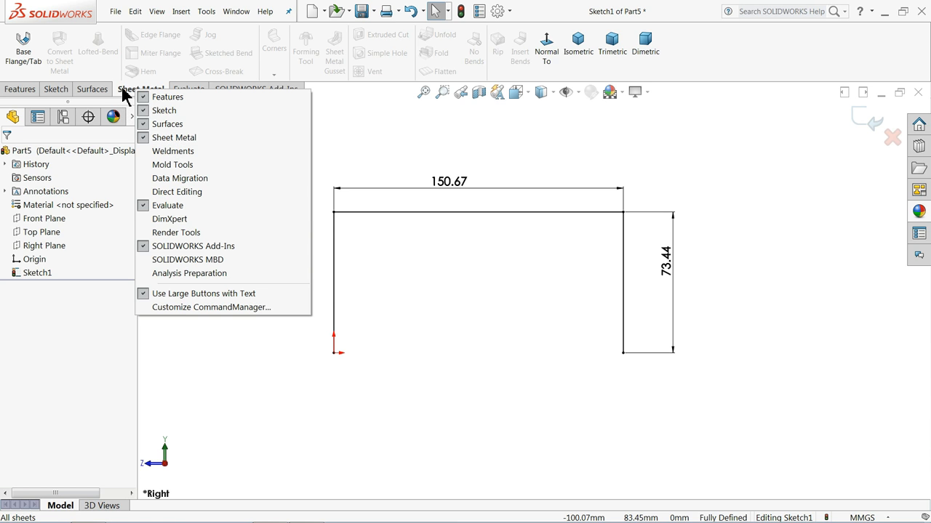
click(22, 47)
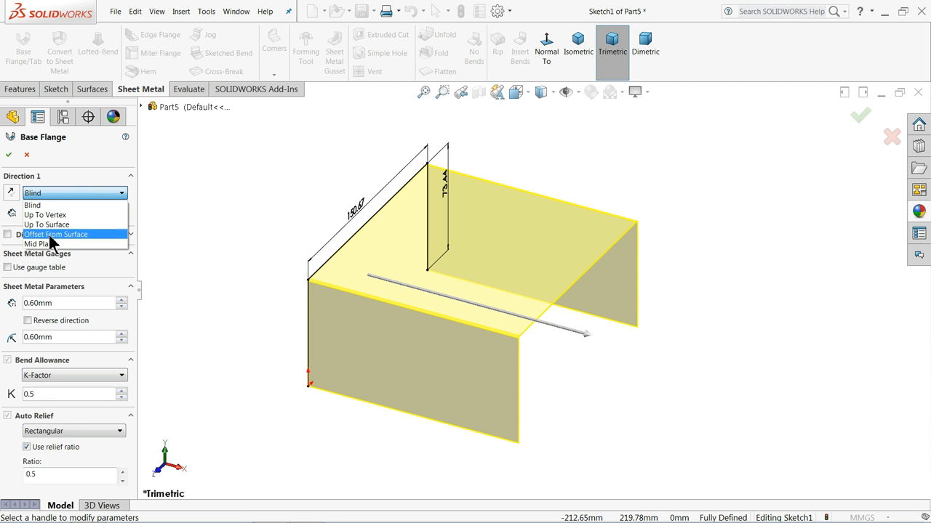
click(38, 243)
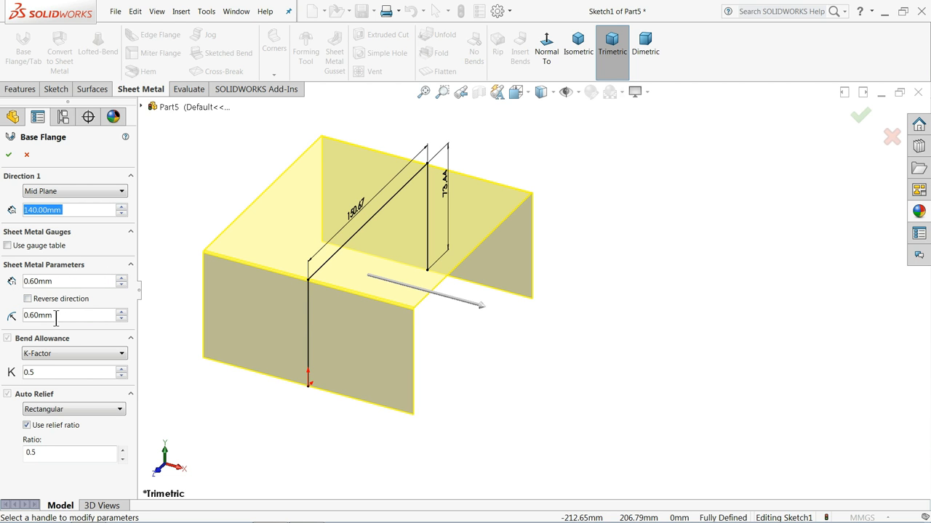
mouse_move(546, 51)
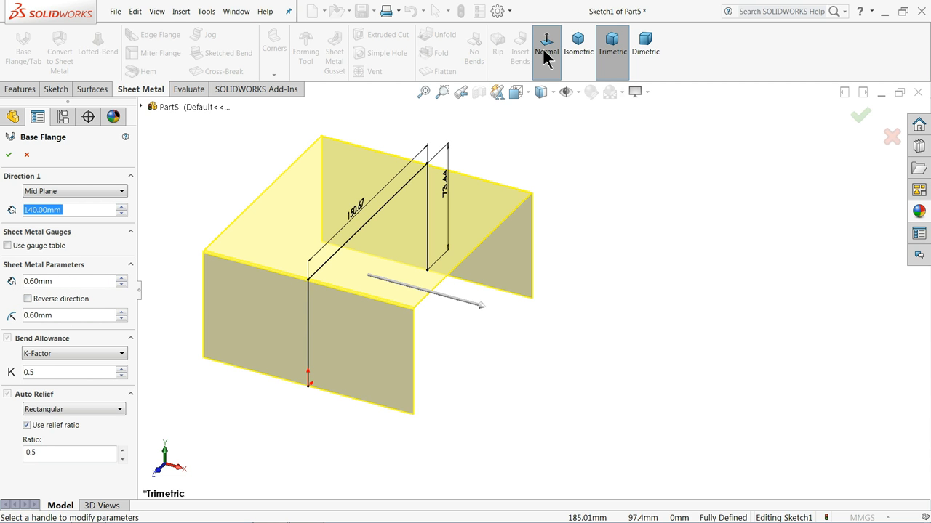
click(546, 51)
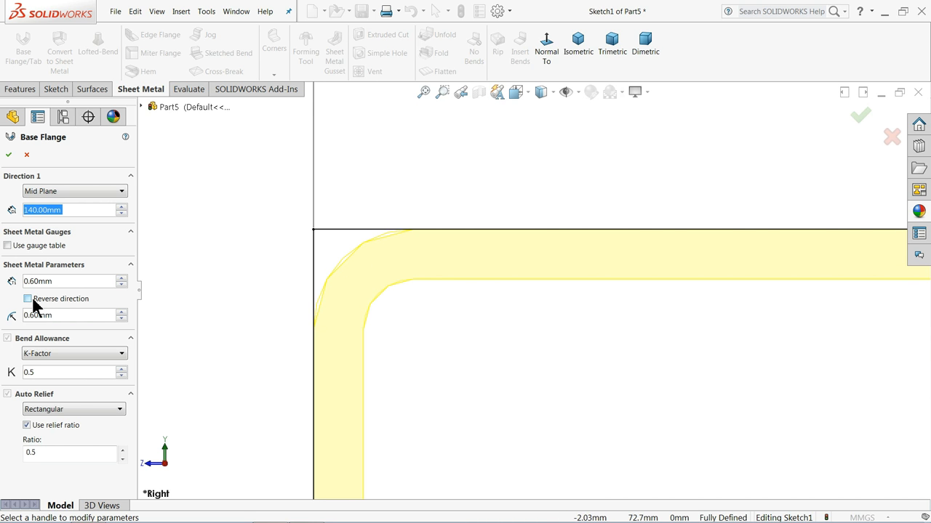
click(28, 299)
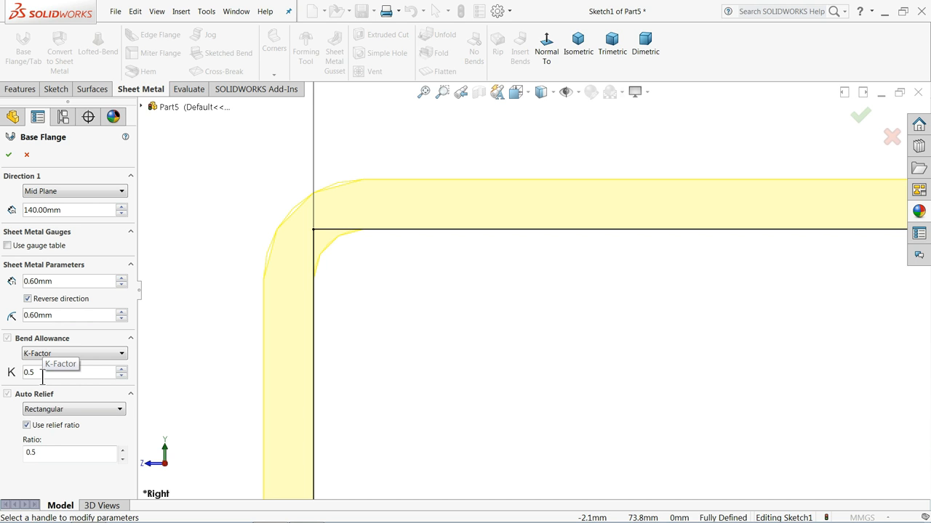
mouse_move(102, 413)
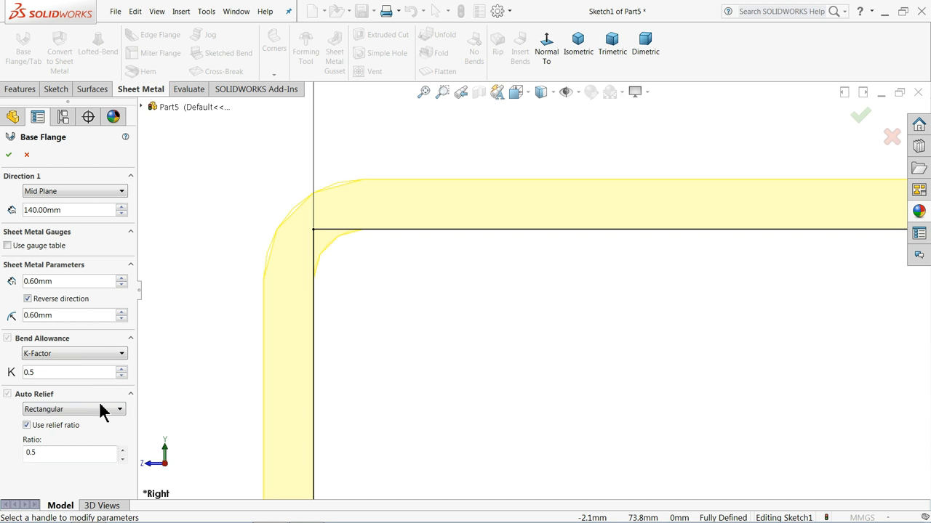
click(9, 154)
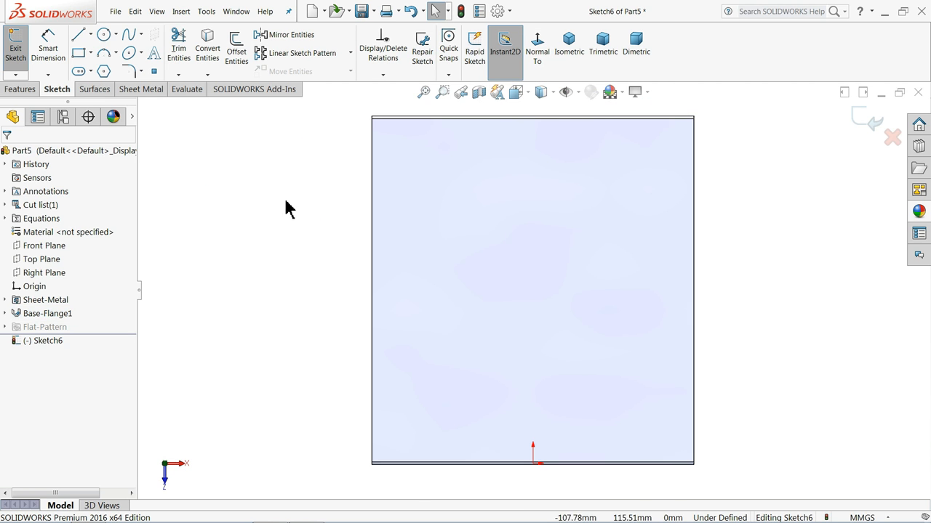
mouse_move(104, 34)
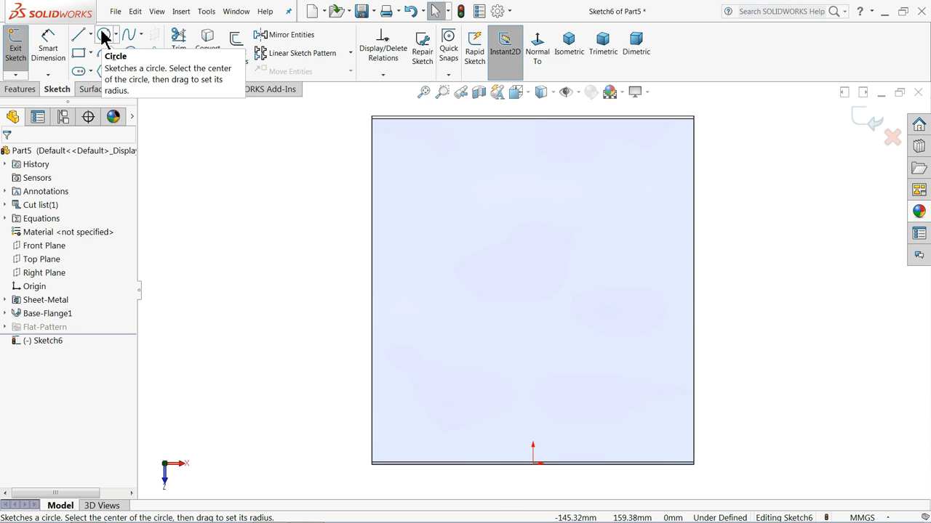
Add smaller concentric circles with their diameters and place the centre 75 mm above the origin
click(104, 34)
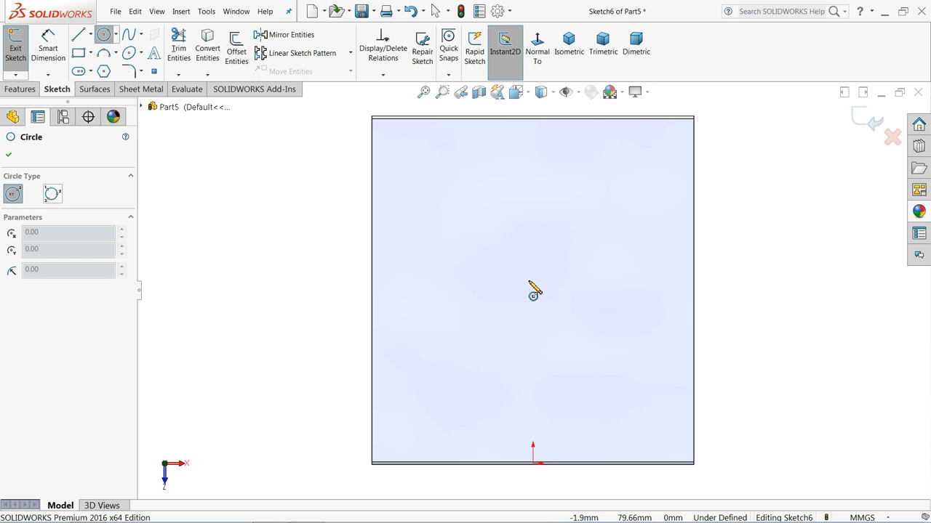
drag(533, 295, 533, 168)
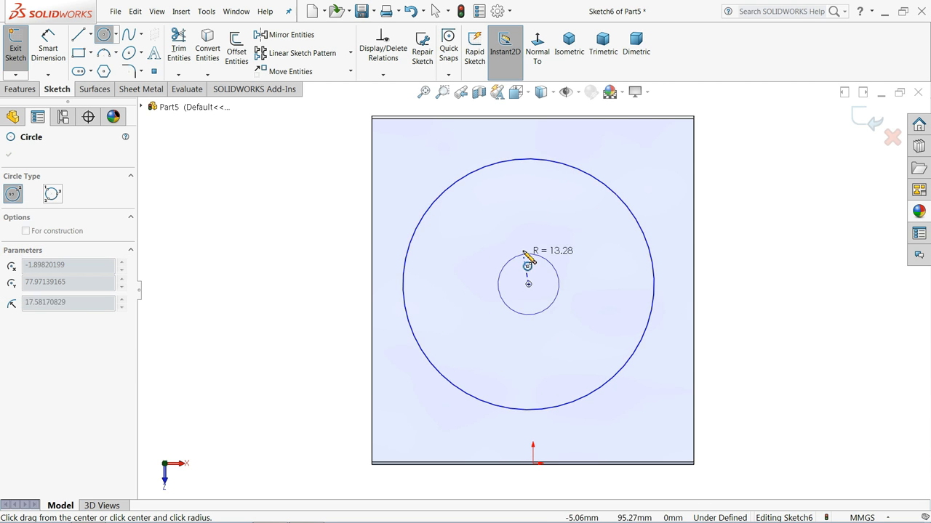
click(529, 186)
text(70)
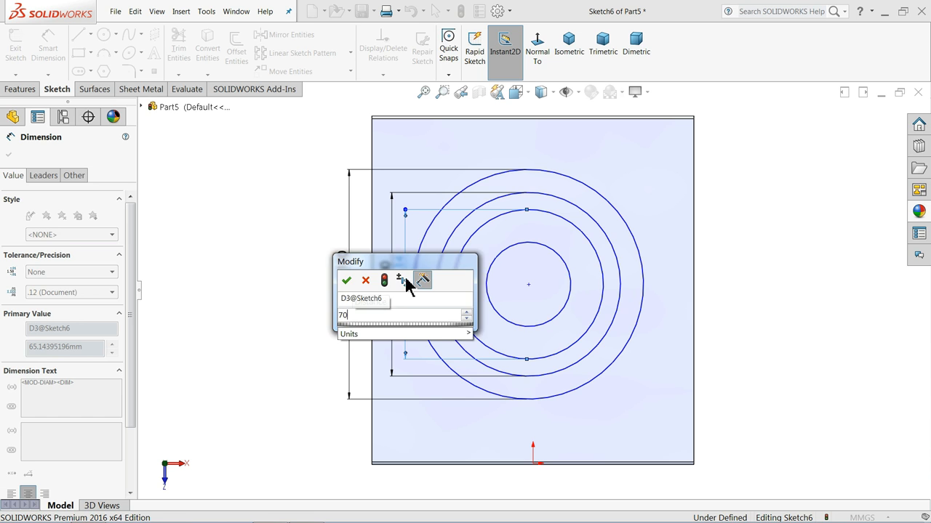
click(346, 281)
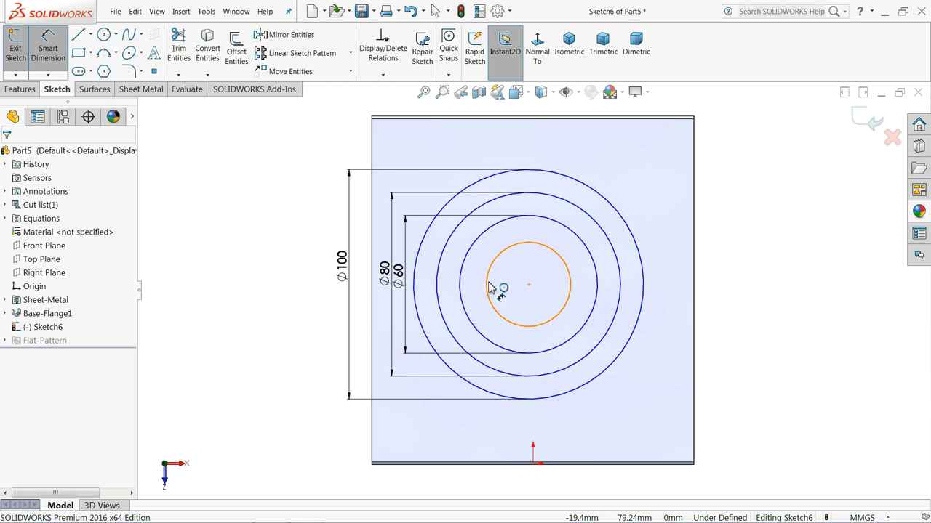
click(528, 284)
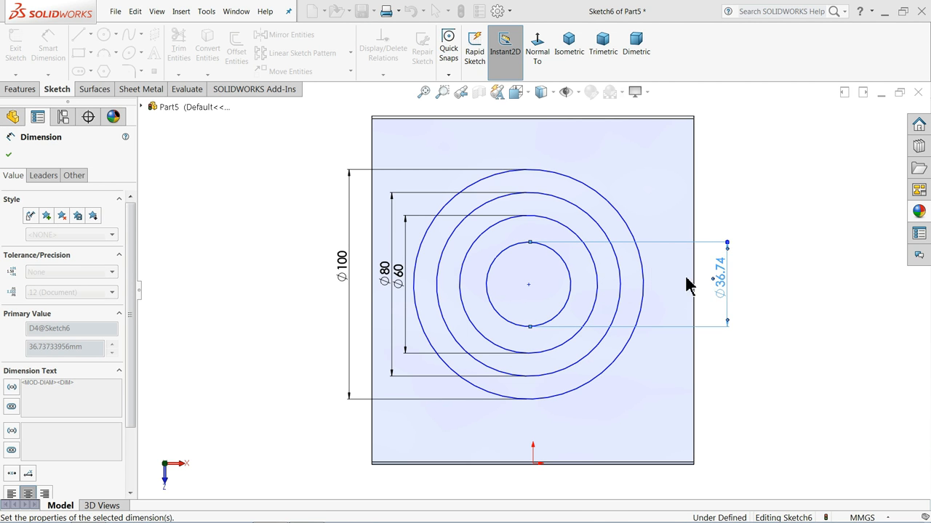
click(104, 35)
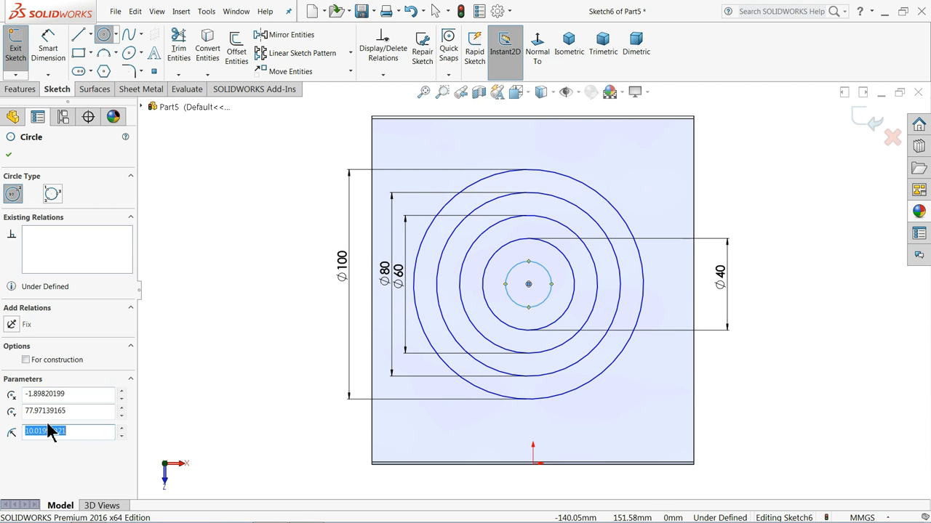
text(10)
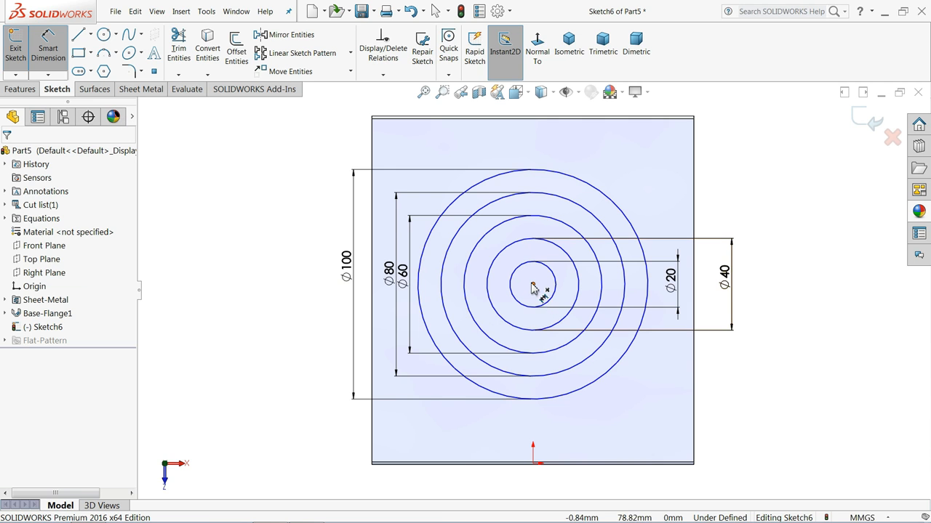
click(533, 284)
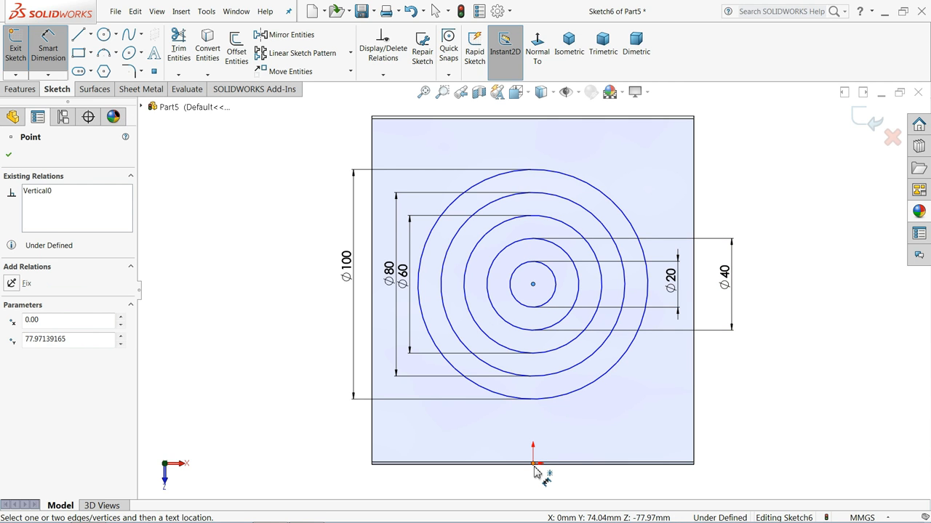
click(532, 463)
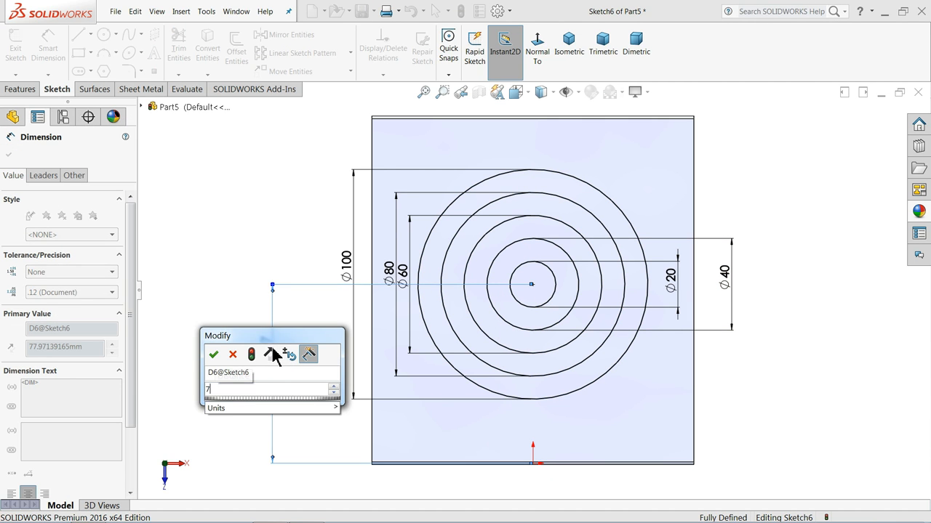
click(213, 354)
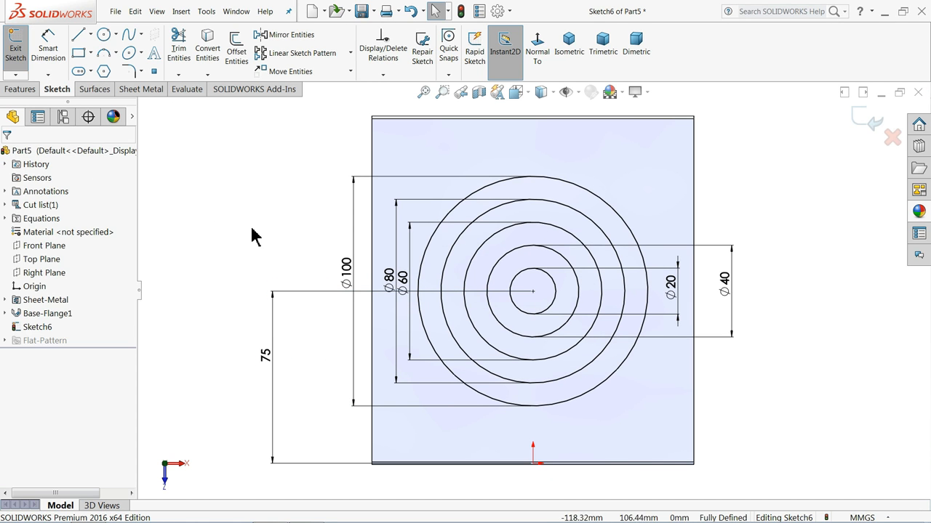
Draw two diagonal lines crossing at the circles' centre and set a 45° angle
click(78, 33)
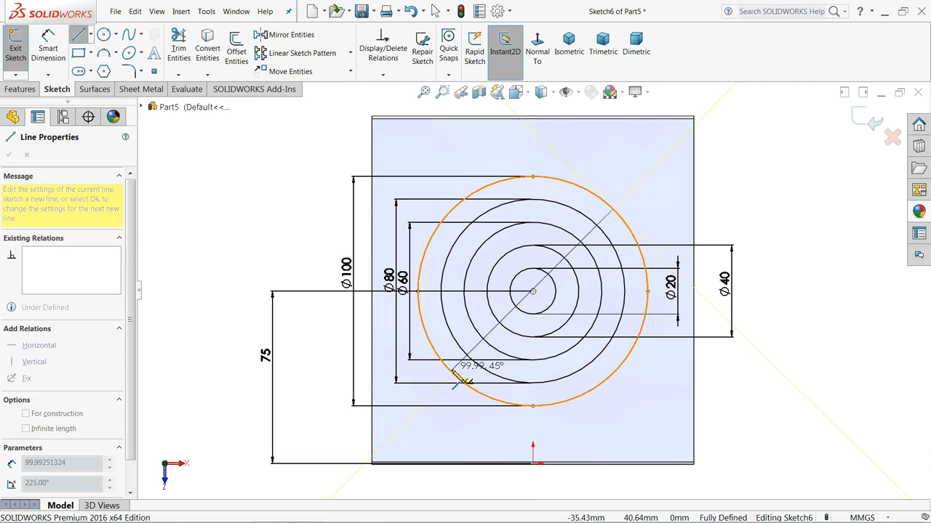
right_click(458, 378)
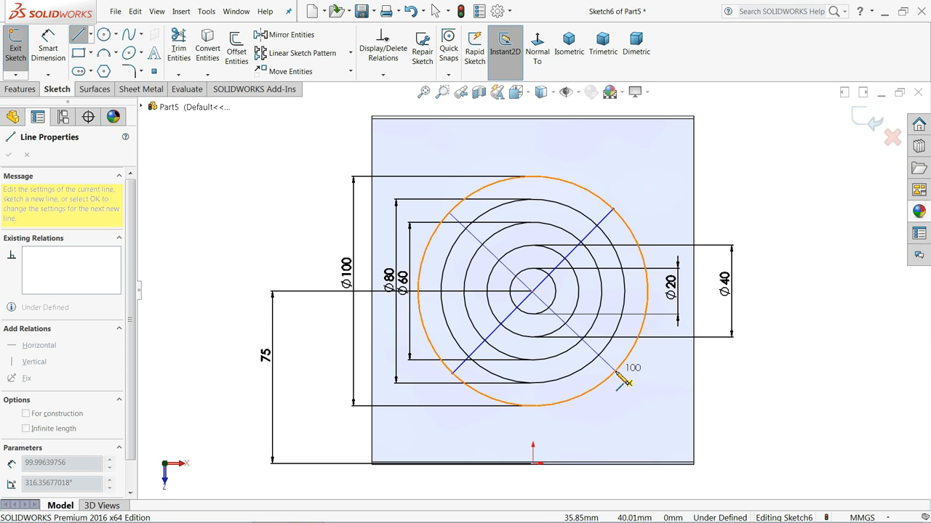
drag(625, 382, 771, 225)
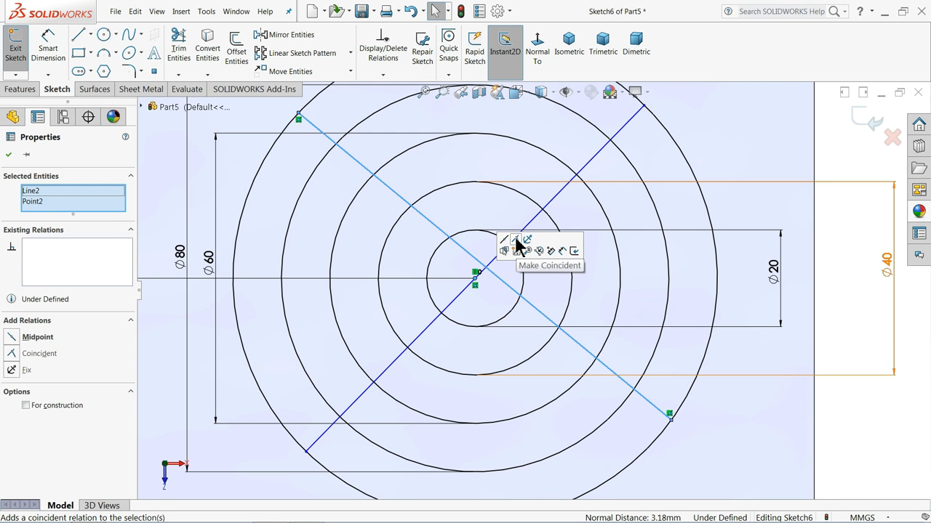
click(516, 239)
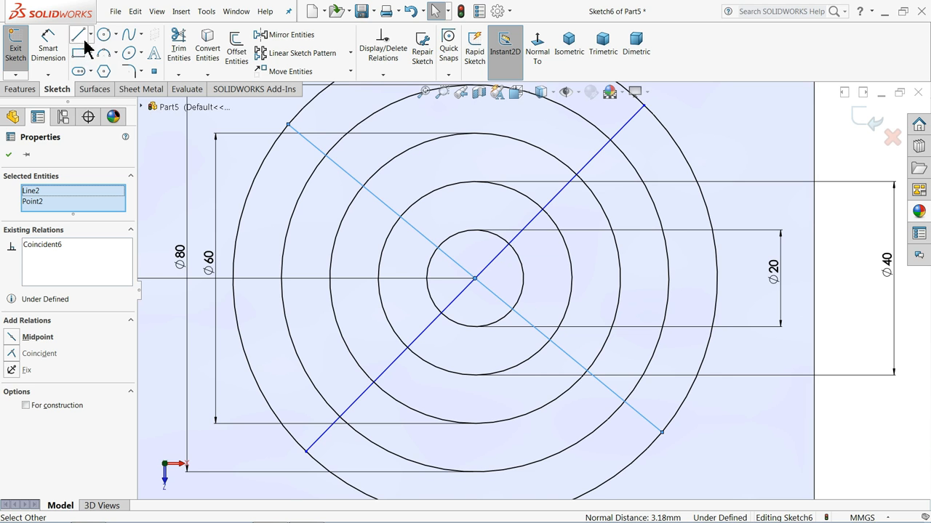
click(78, 35)
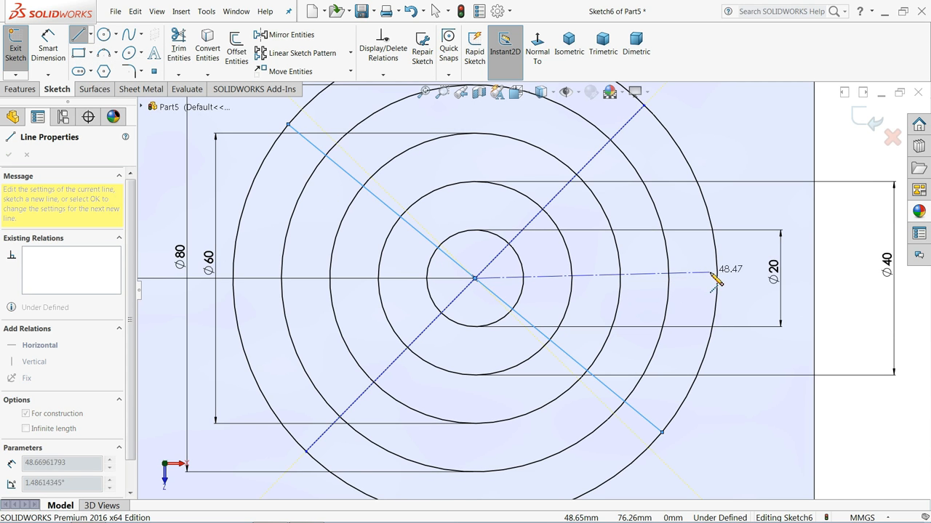
right_click(716, 278)
text(45)
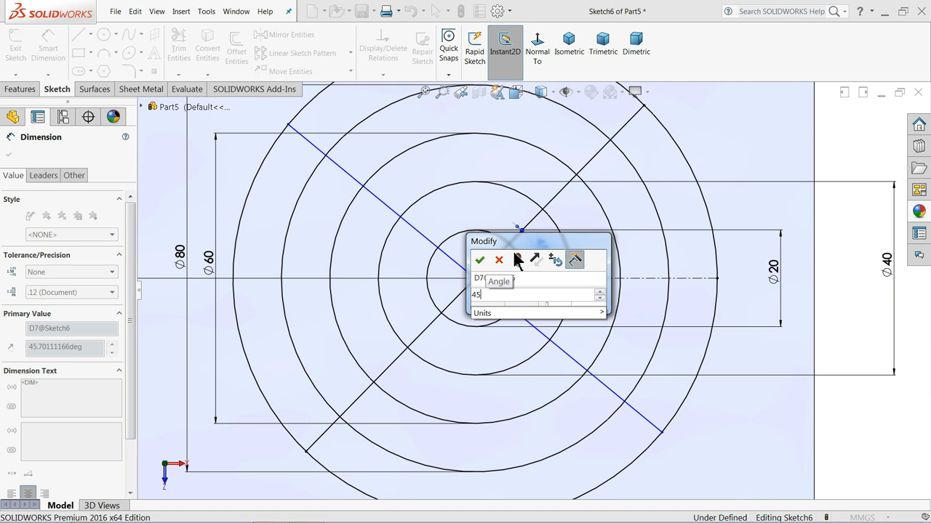
click(480, 260)
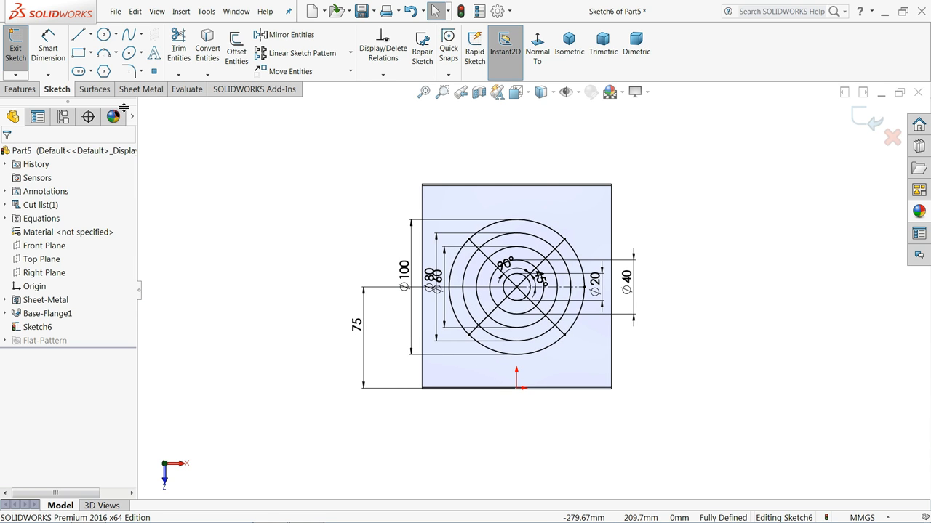
Create Vent1 from the grille sketch with 4 mm rib and spar widths and 2 mm fillet radius
click(140, 89)
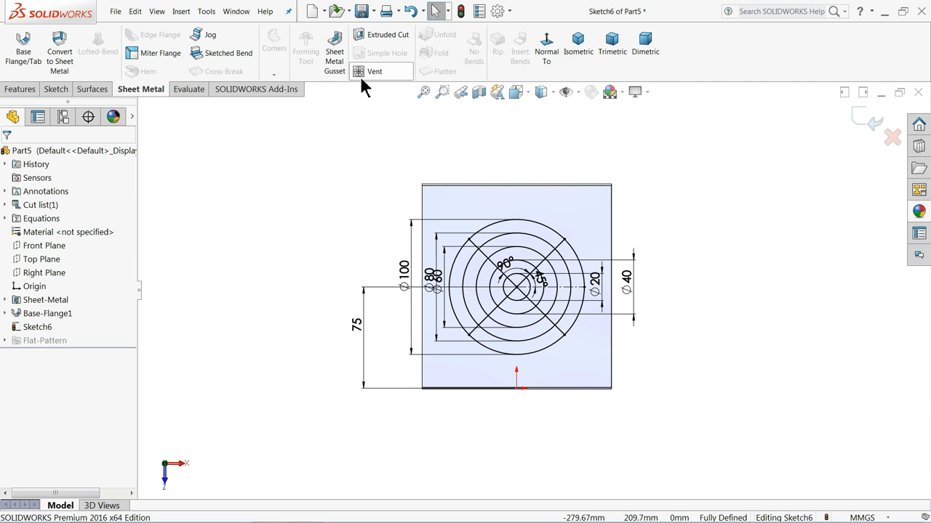
click(374, 70)
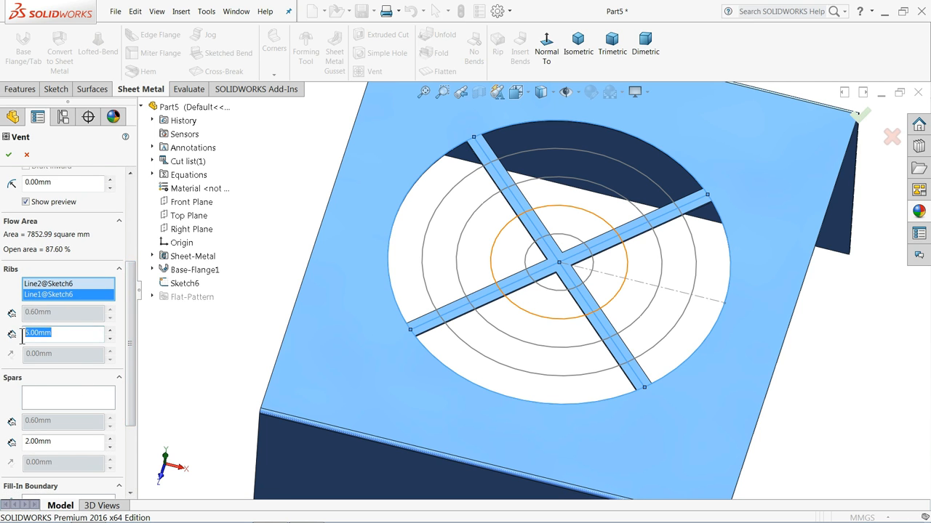
text(4.00mm)
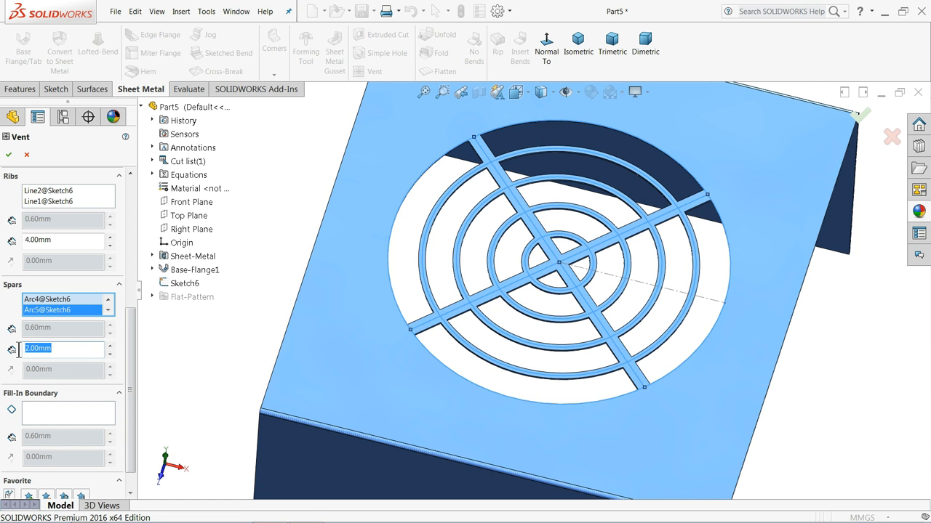
text(4)
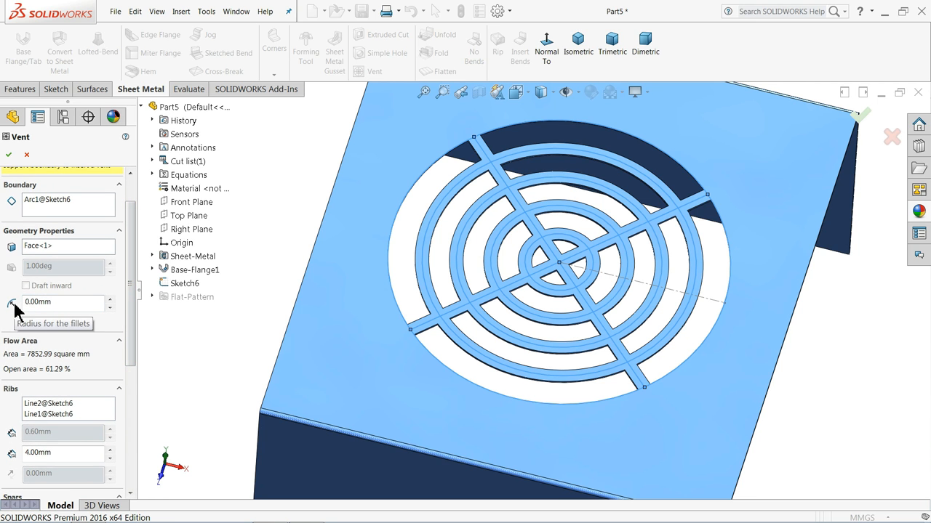
click(62, 302)
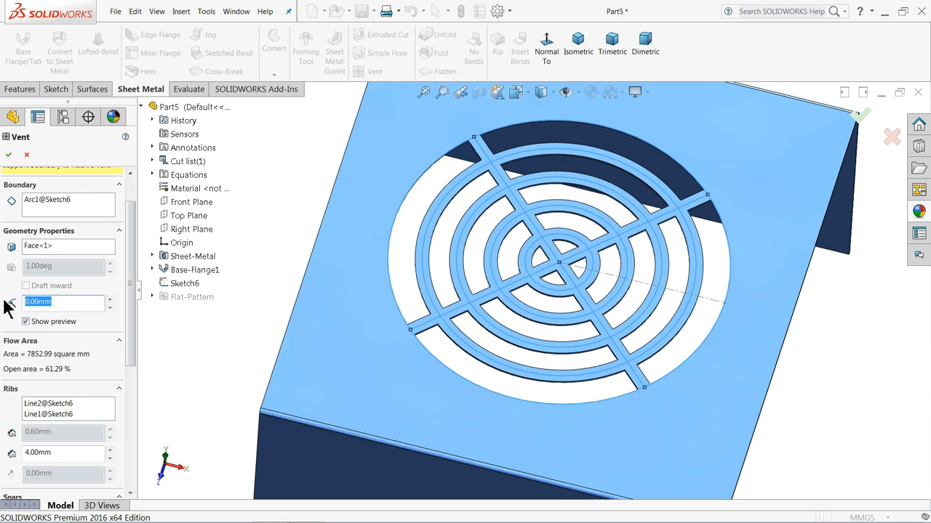
text(2.00mm)
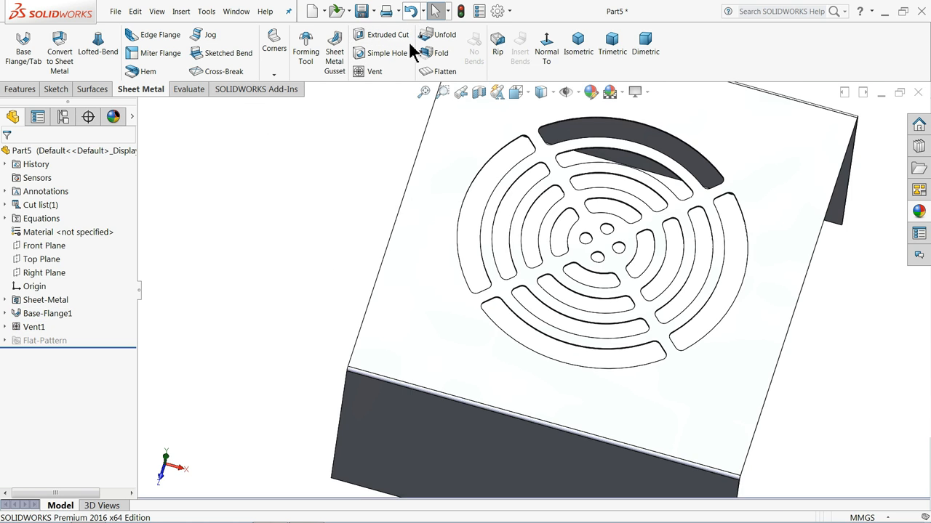
Start a sketch on the cover face and draw two circles around the grille centre
click(47, 314)
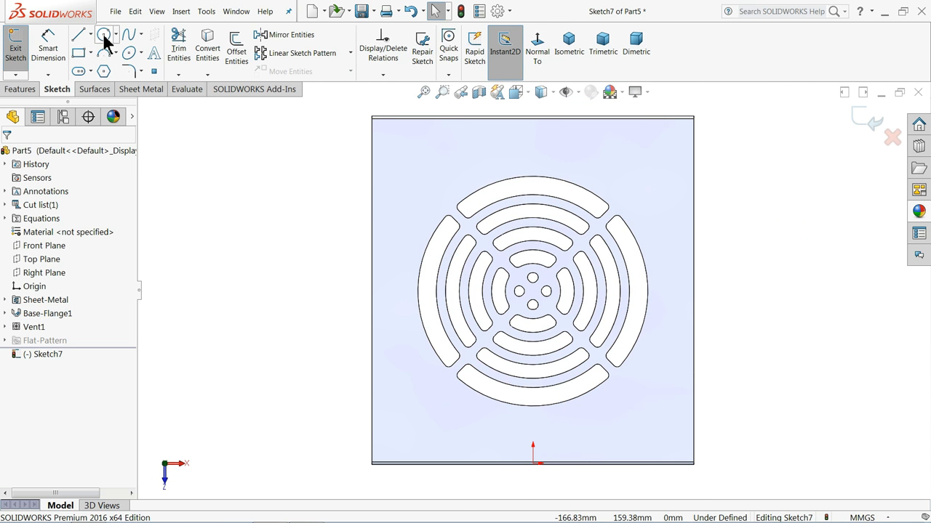
click(104, 34)
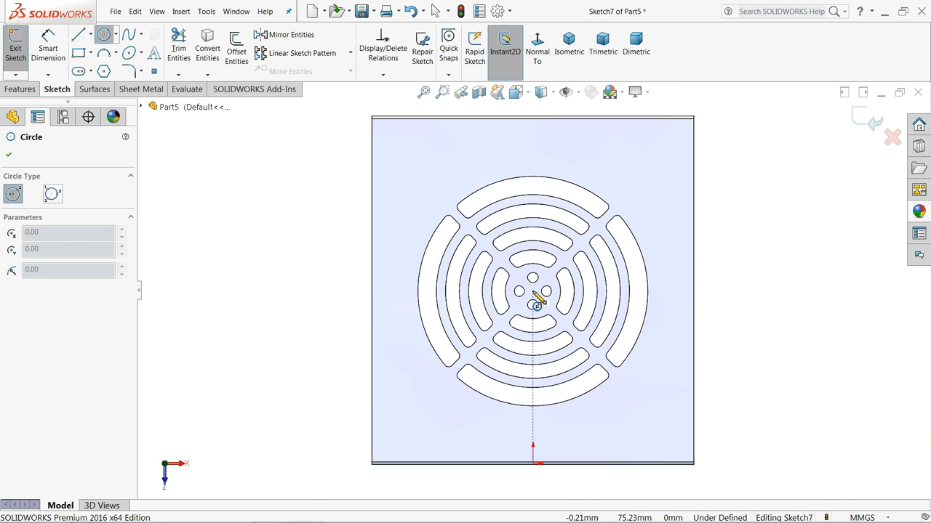
drag(532, 304, 436, 196)
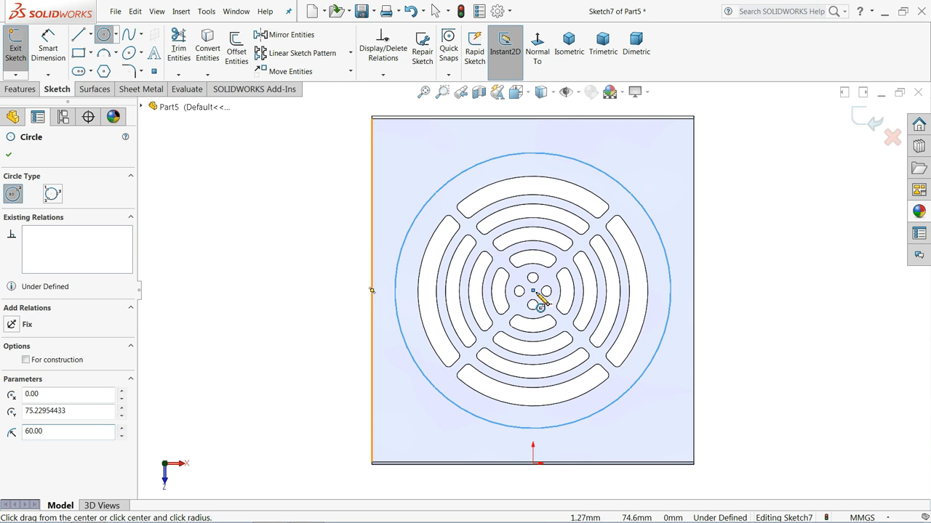
drag(541, 307, 419, 200)
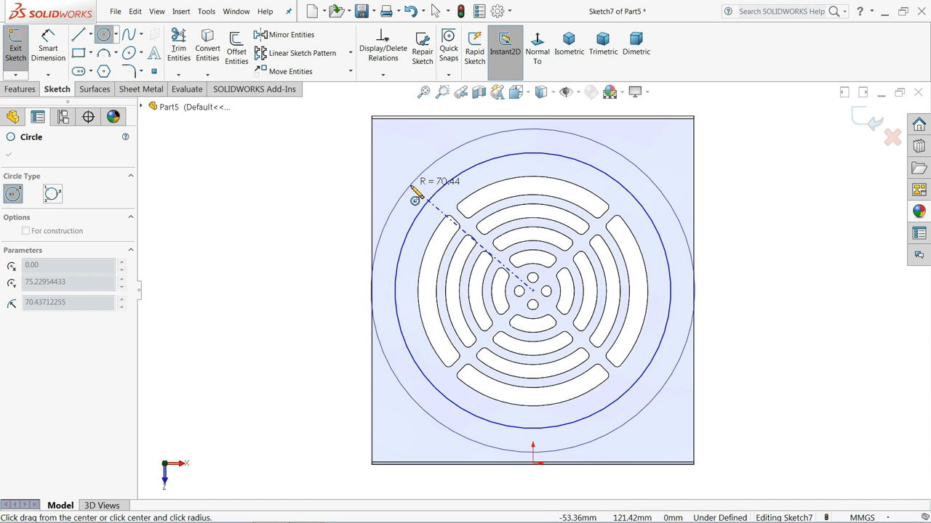
right_click(414, 200)
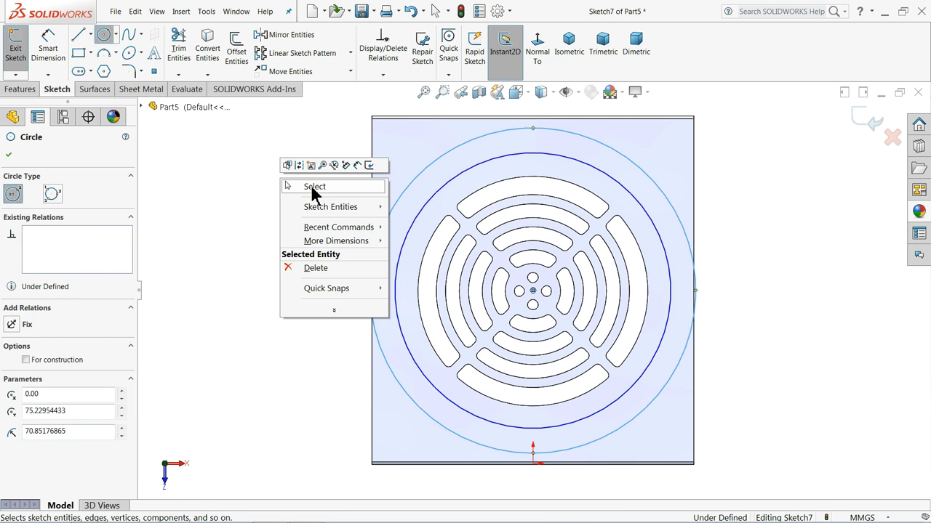
click(314, 186)
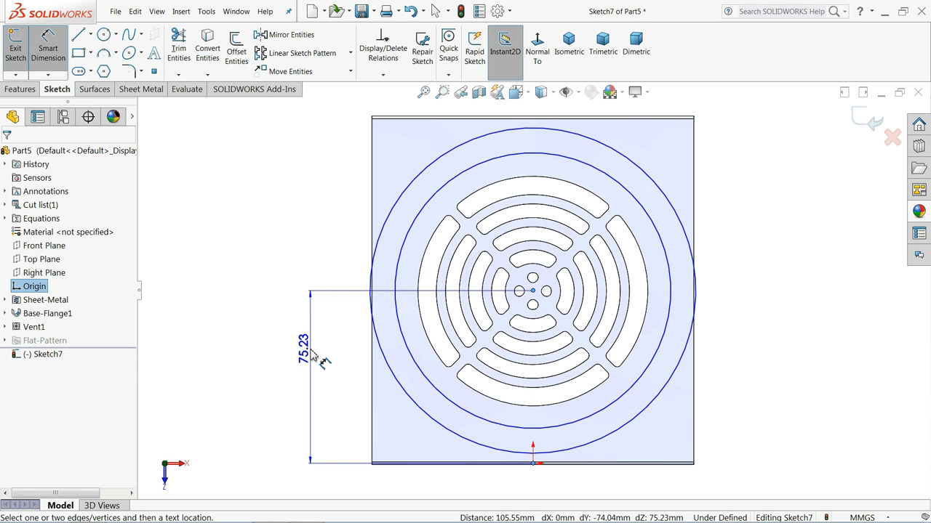
Dimension the circles Ø120 and Ø140 with the centre 75 mm above the origin
click(313, 356)
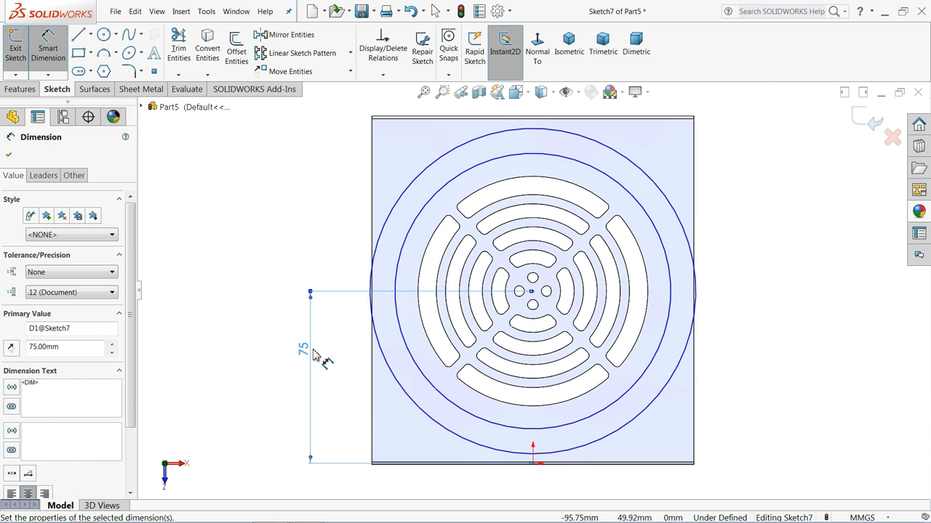
mouse_move(229, 231)
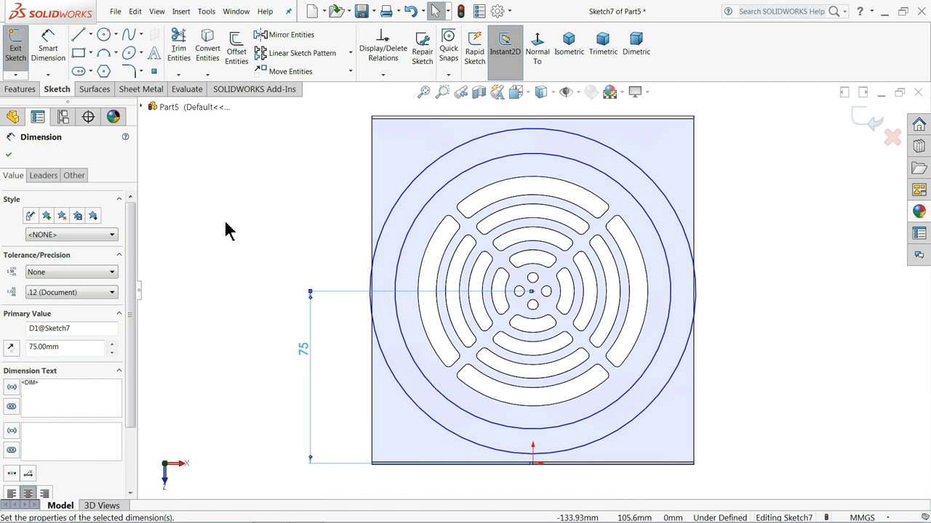
click(556, 413)
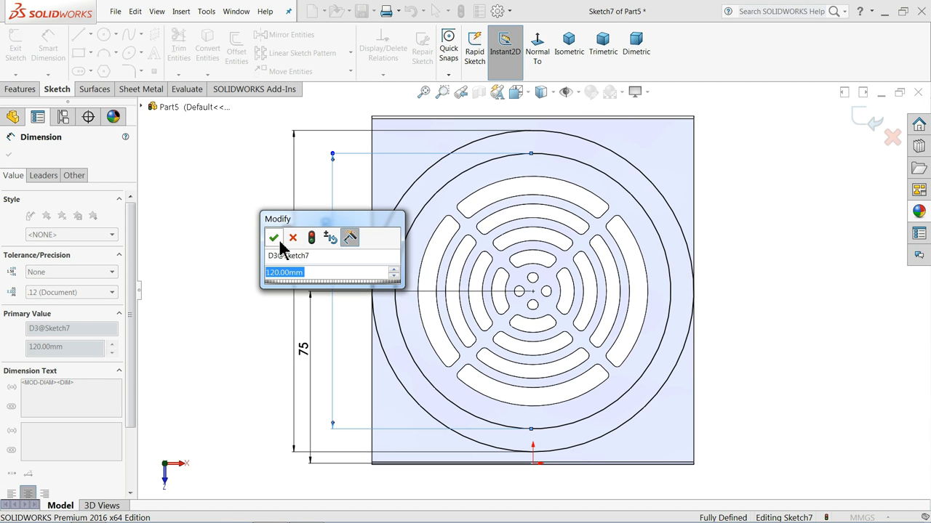
click(273, 238)
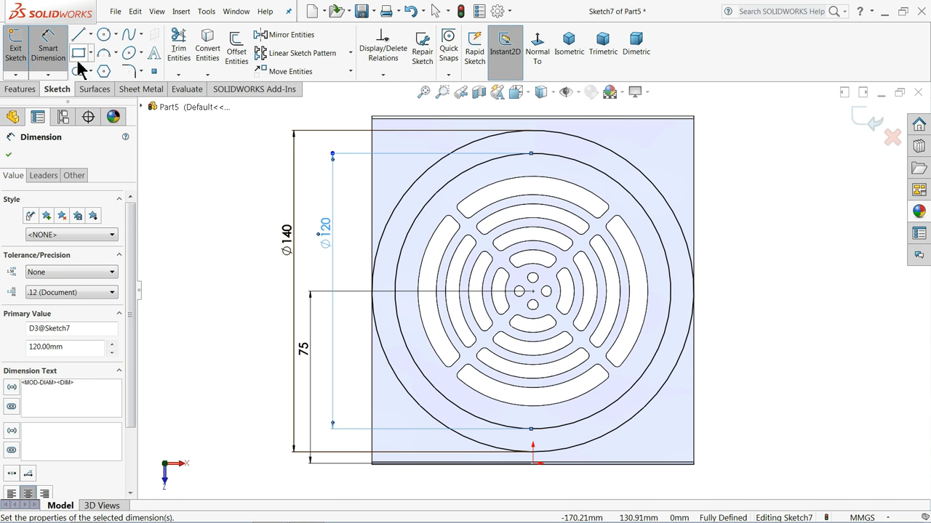
click(79, 34)
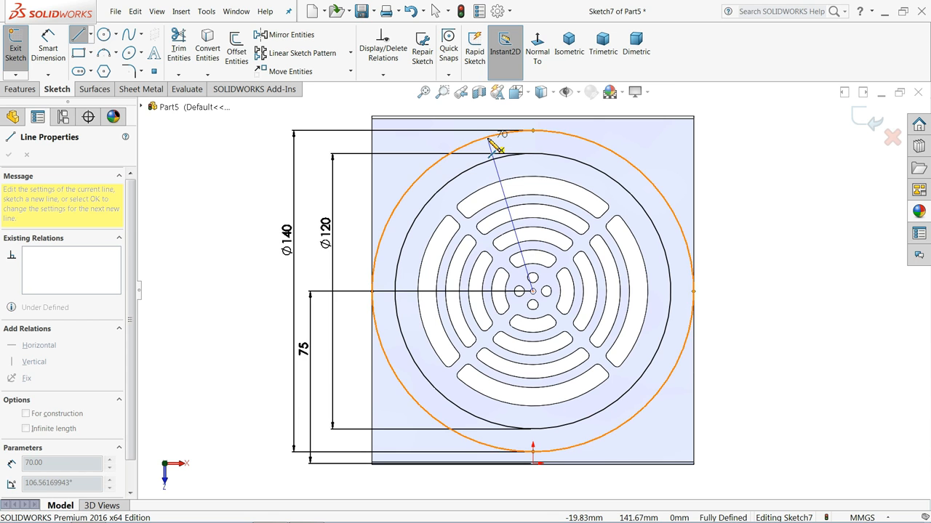
Finish the radial lines and dimension them 20° from vertical and 50° apart
right_click(494, 146)
text(50)
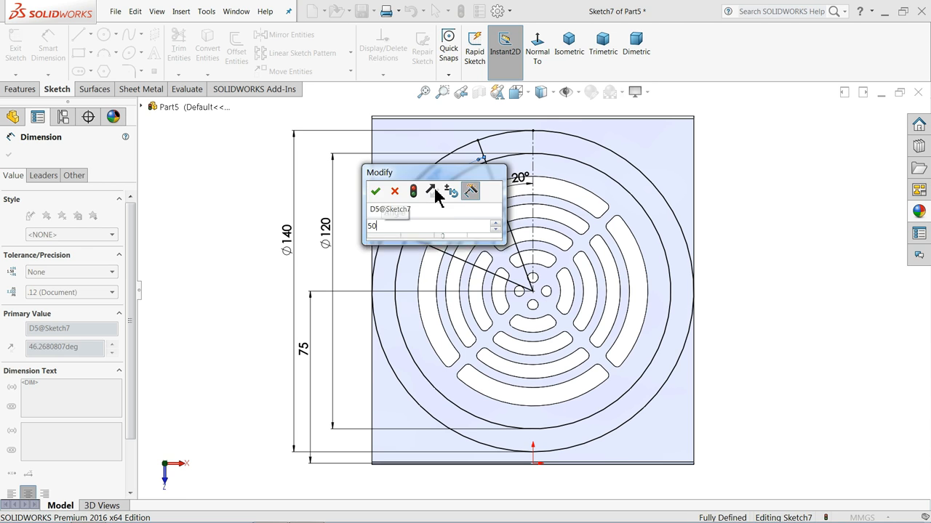
click(375, 191)
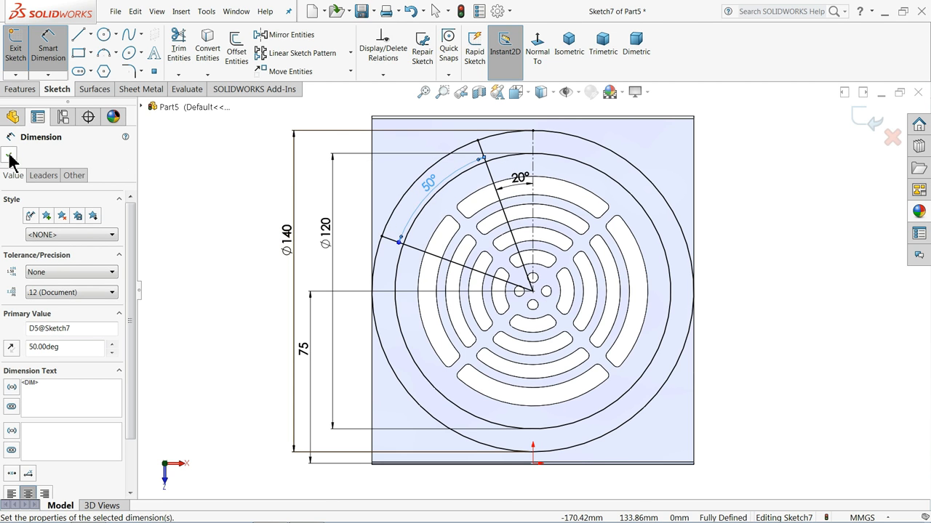
click(12, 116)
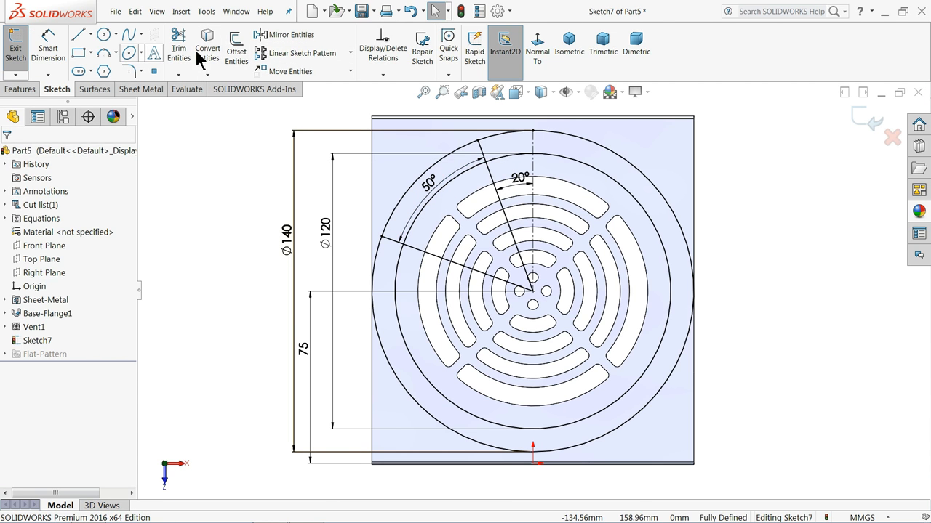
Power-trim the ring and line pieces outside the 50° slot wedge
click(178, 43)
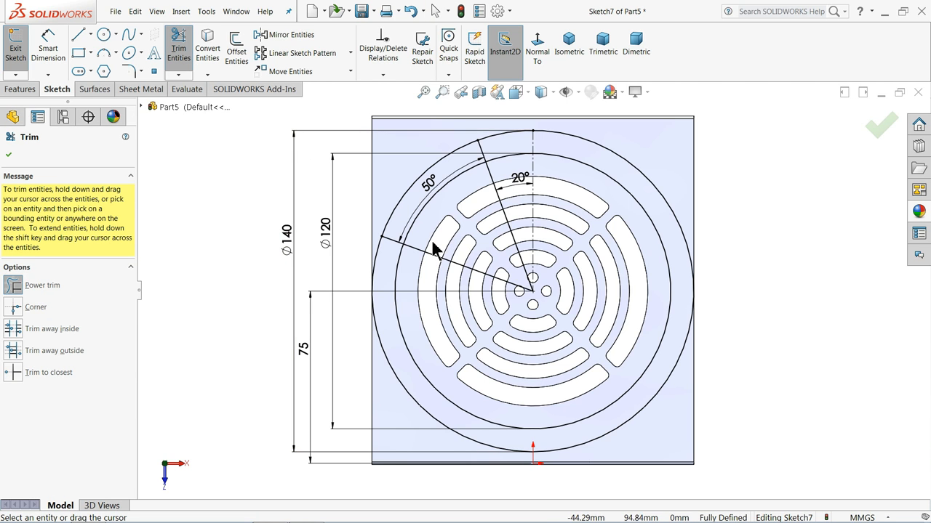
click(435, 260)
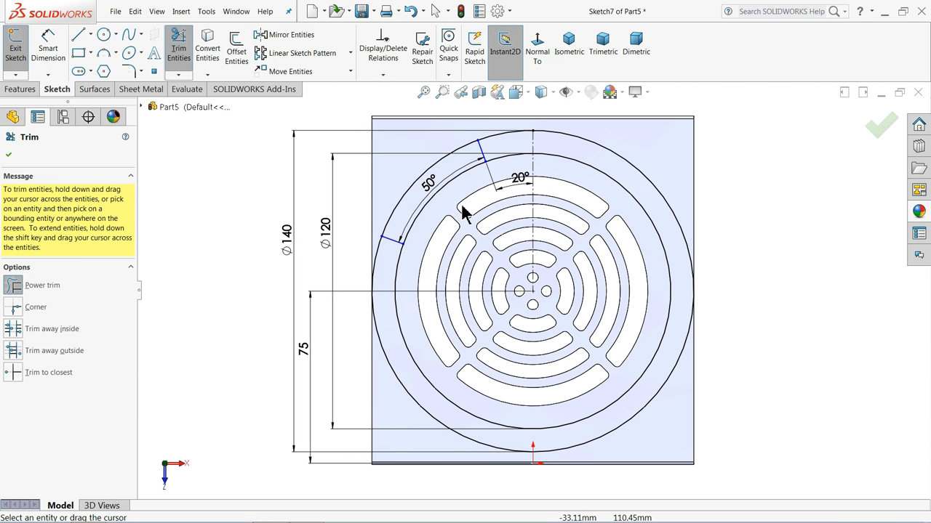
mouse_move(445, 241)
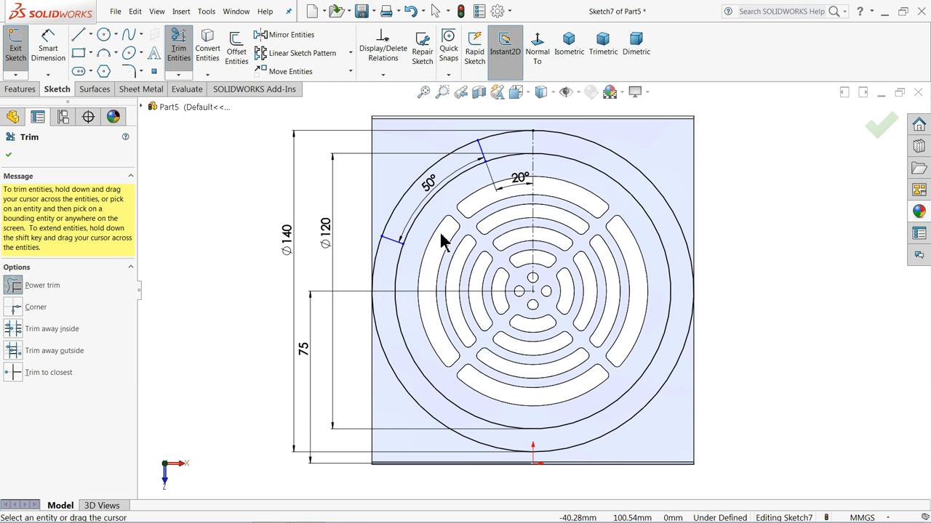
mouse_move(429, 270)
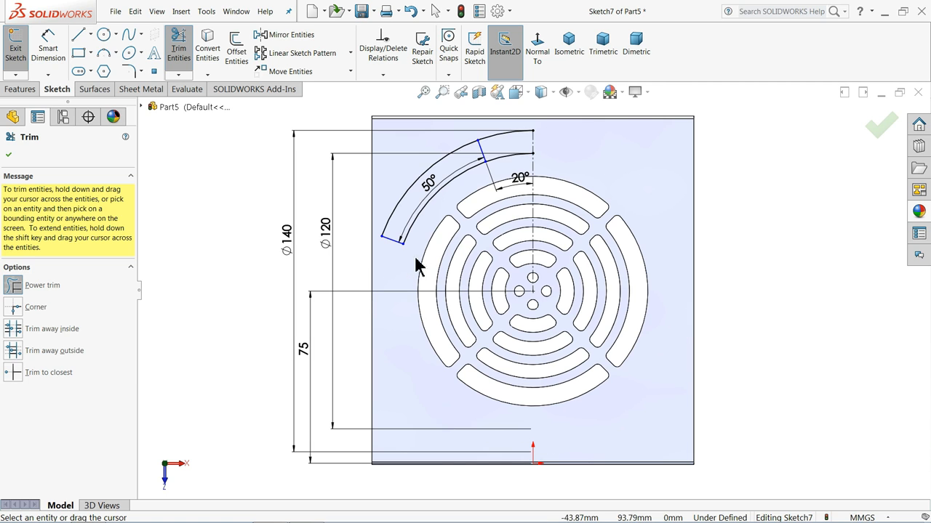
mouse_move(526, 257)
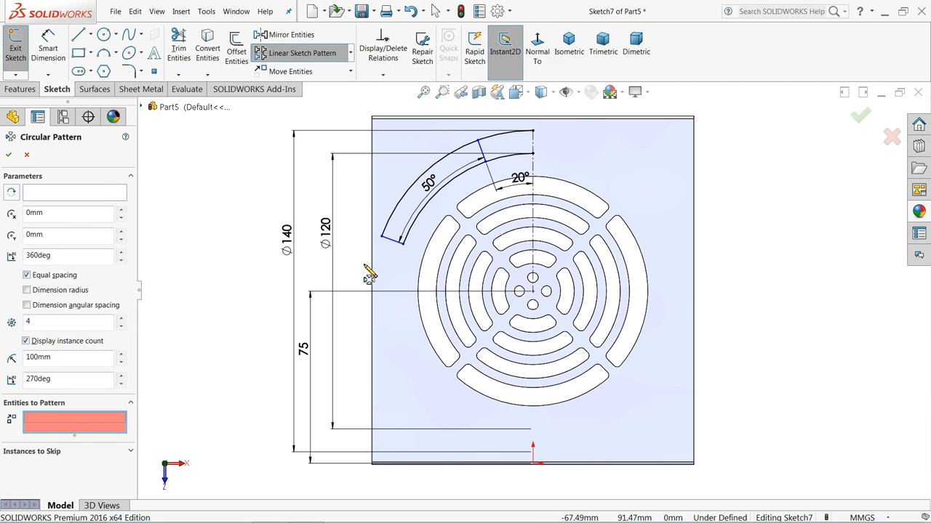
Pattern the slot outline four times about the grille centre and trim leftover arcs
click(476, 159)
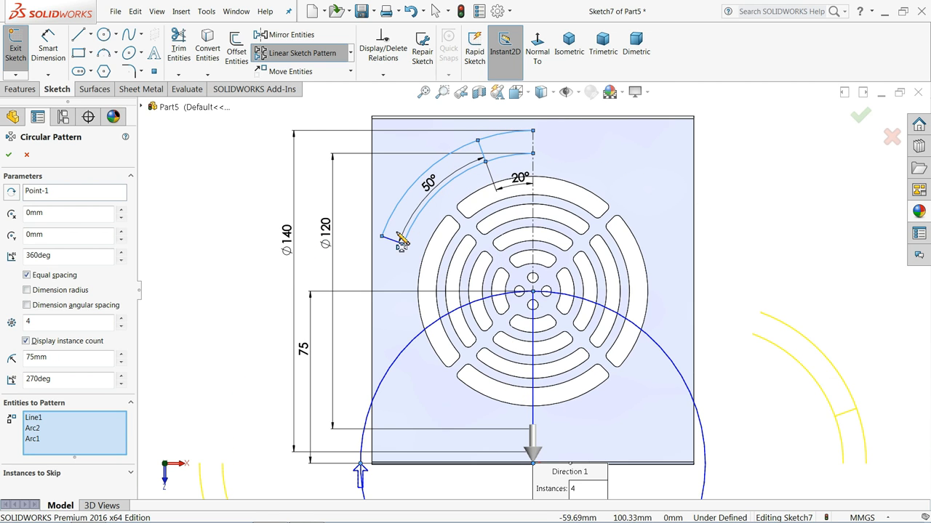
click(400, 240)
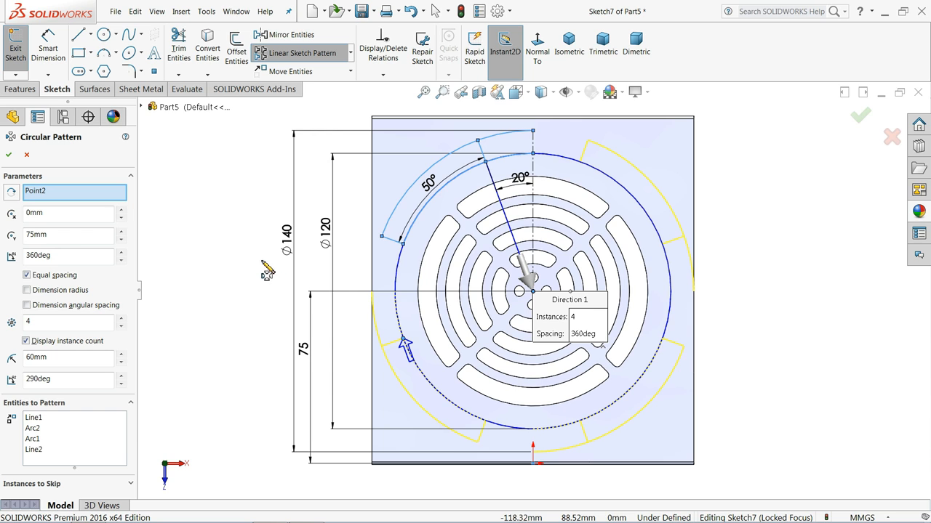
mouse_move(249, 267)
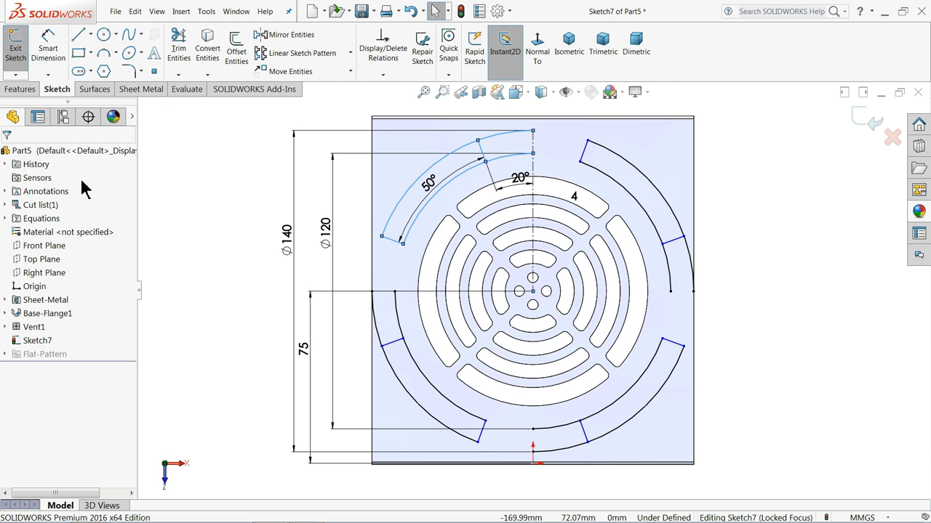
mouse_move(139, 196)
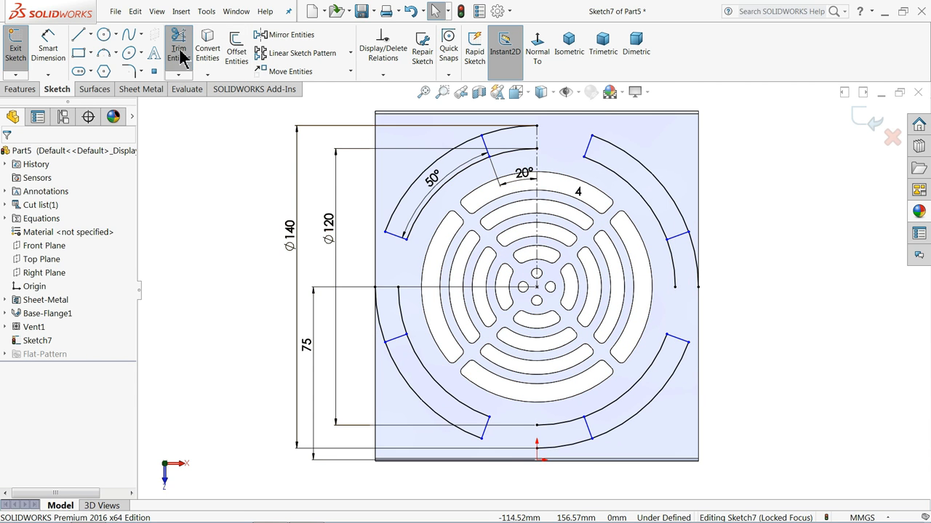
click(179, 47)
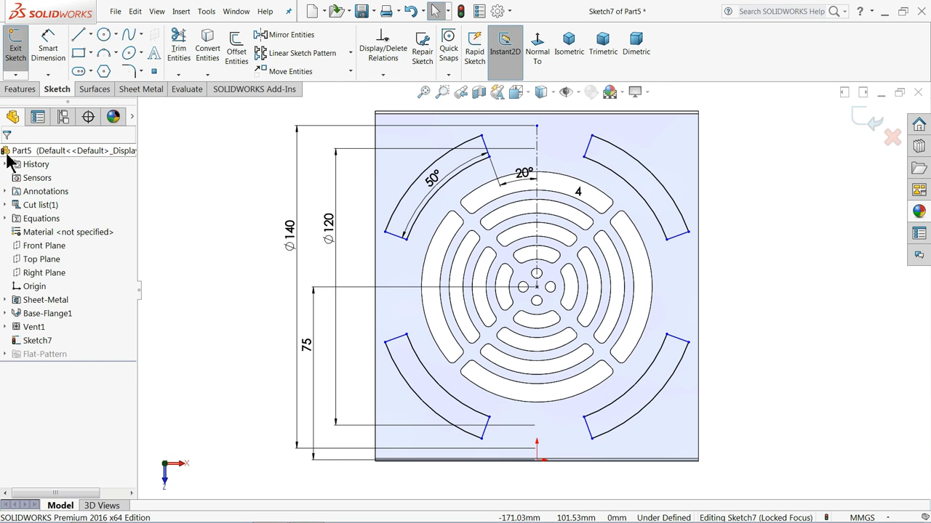
Round all slot corners with sketch fillets
click(127, 70)
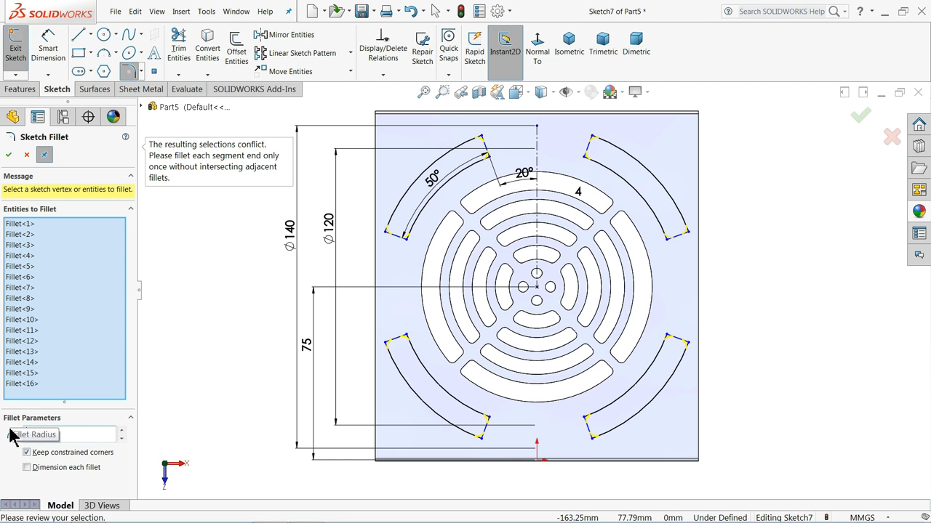
text(3.00mm)
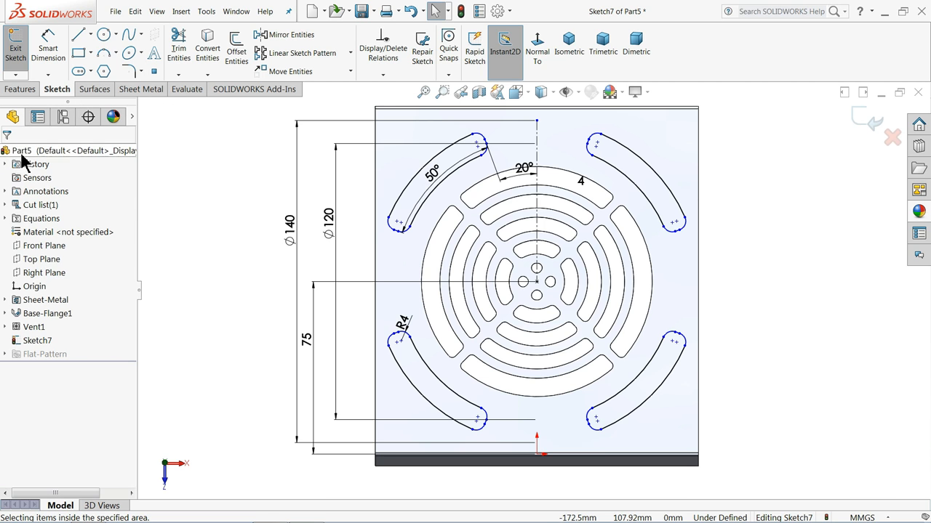
click(140, 89)
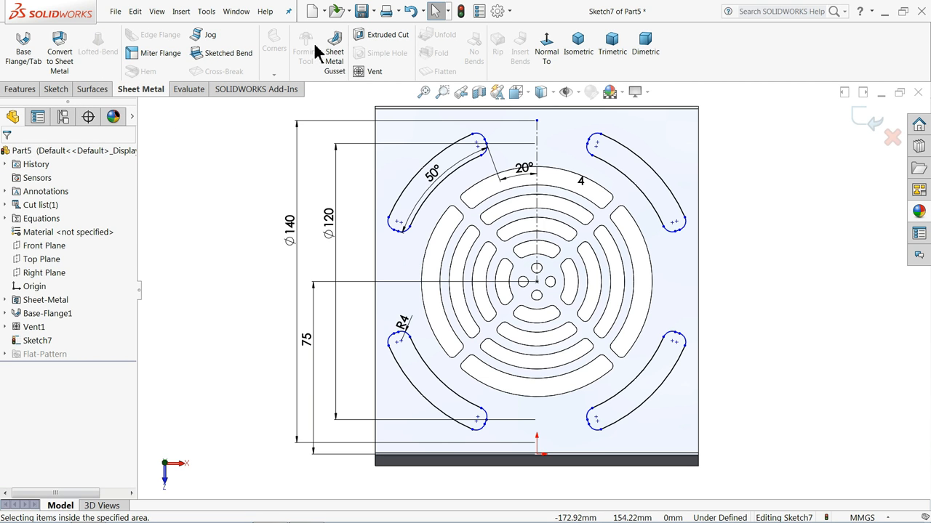
Extrude-cut the four curved slot outlines through the top panel, linked to sheet thickness
click(387, 34)
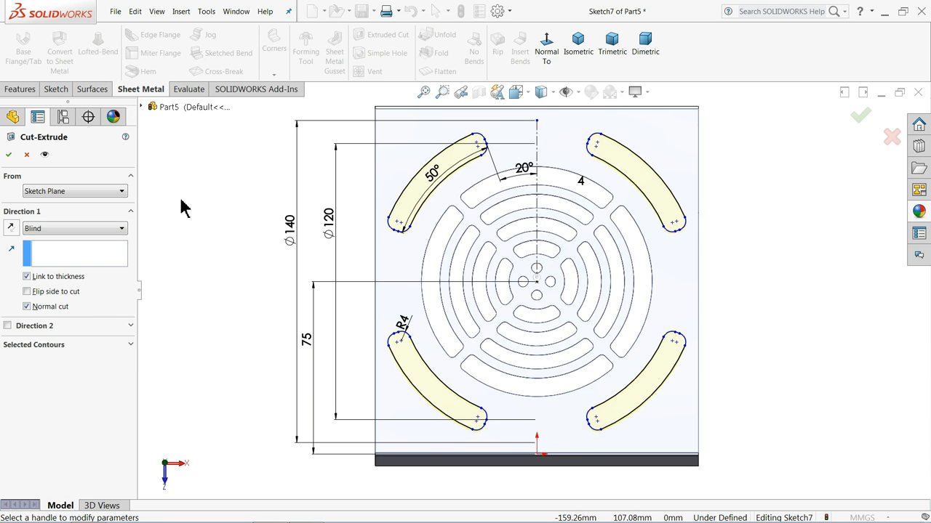
mouse_move(183, 293)
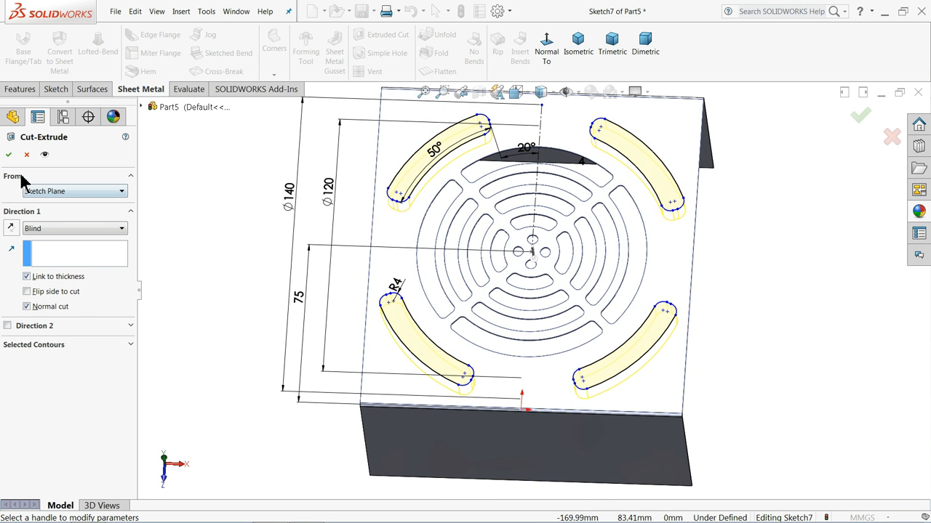
click(8, 154)
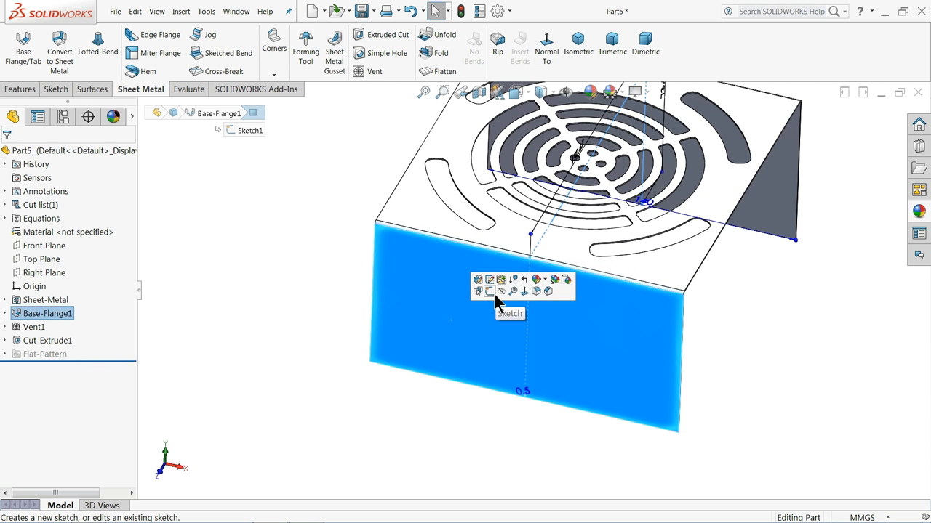
Sketch a Ø20 circle on the side flange, 20 mm from the left edge and 40 mm up
click(510, 312)
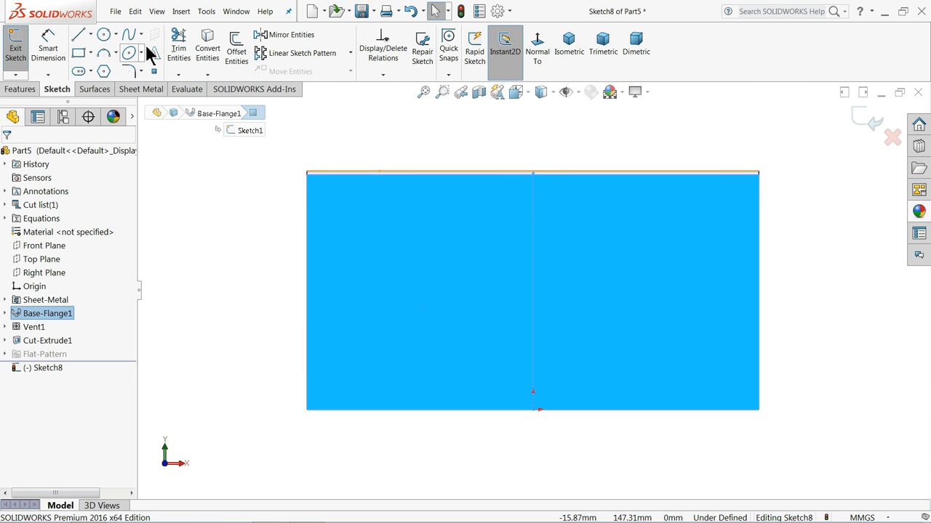
click(104, 34)
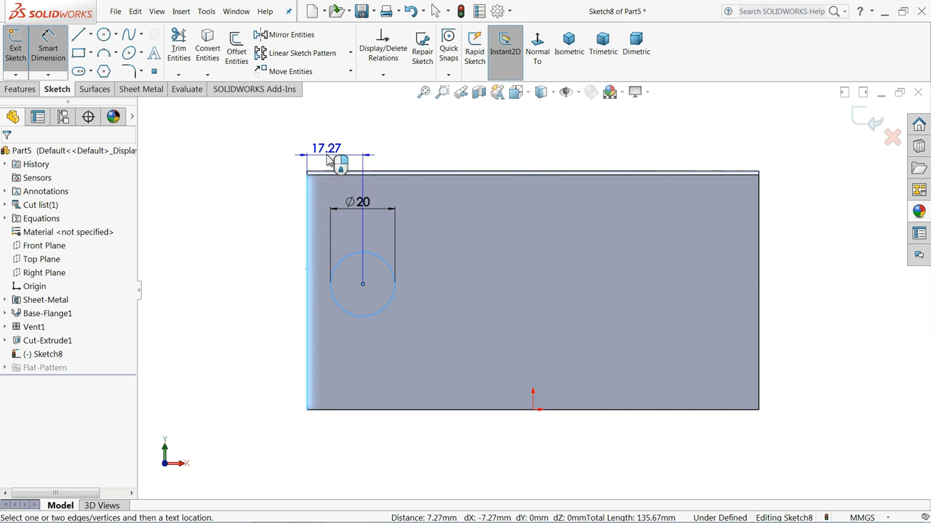
click(326, 156)
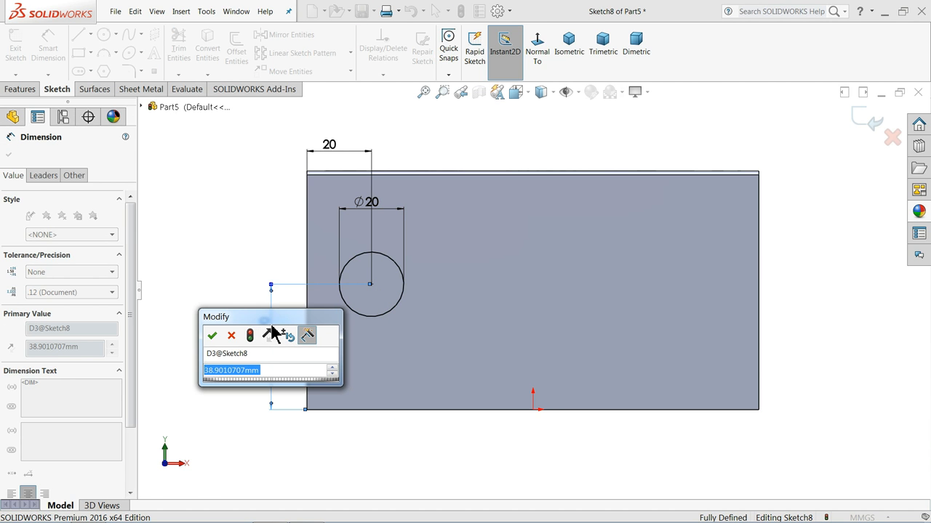
text(40)
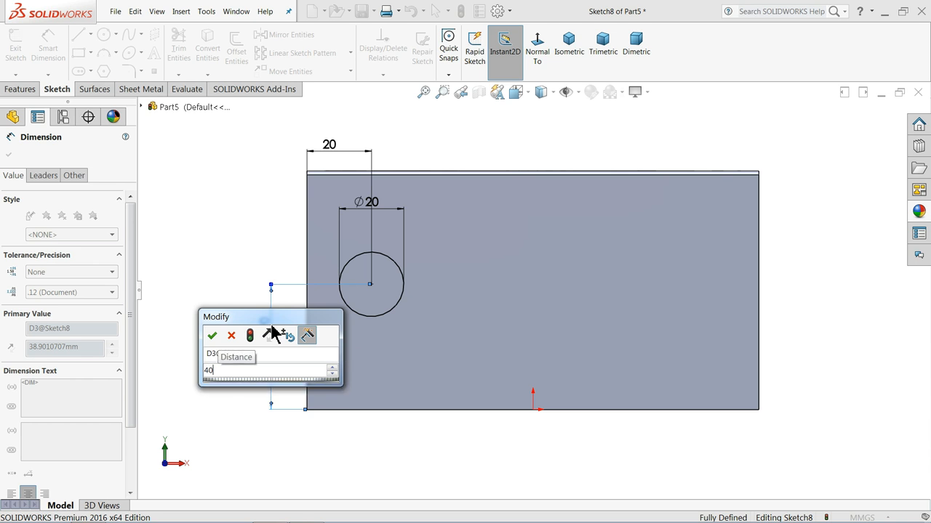
click(212, 335)
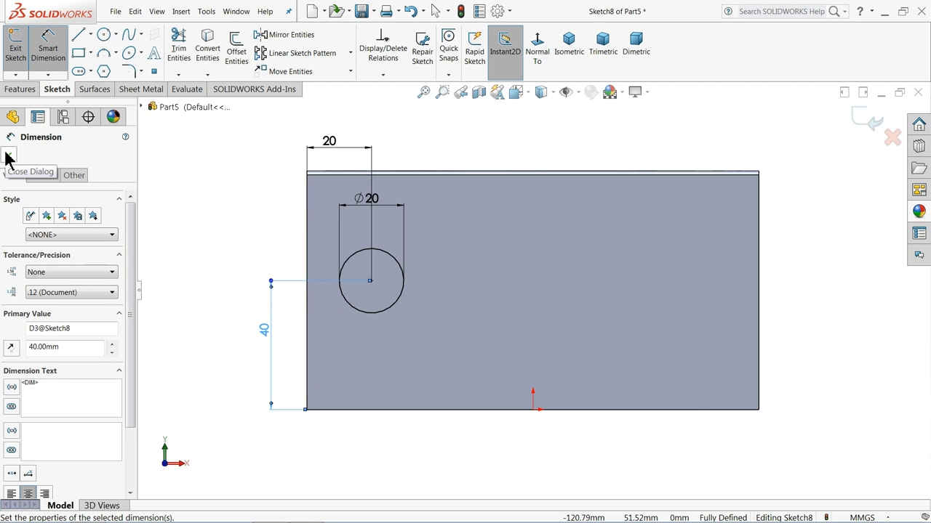
click(141, 89)
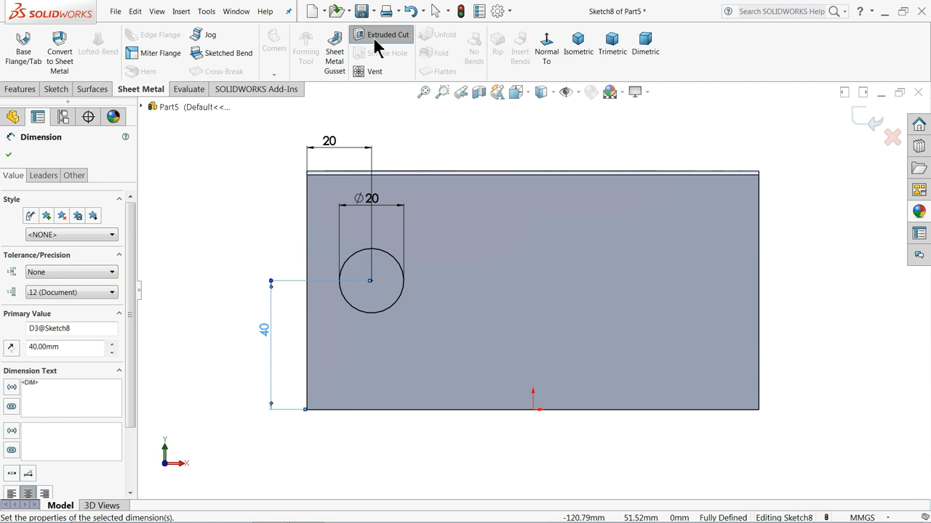
Extrude-cut the Ø20 circle through the side flange, linked to sheet thickness
click(388, 35)
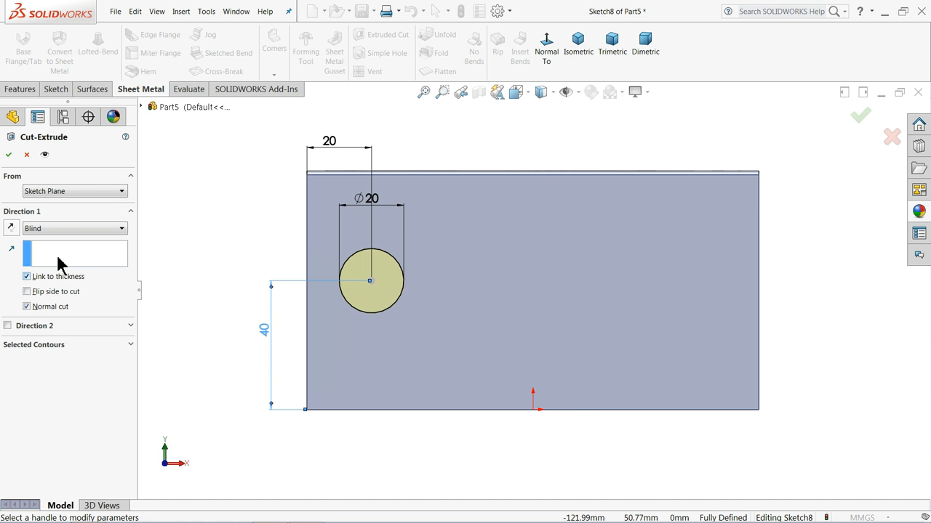
click(860, 117)
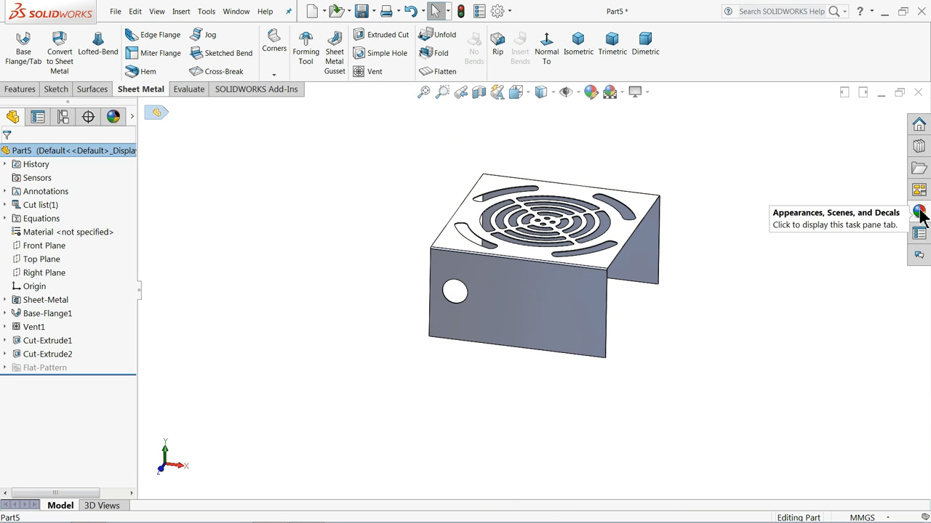
Browse the Painted appearances library and begin Sketch9 on the side flange
click(919, 211)
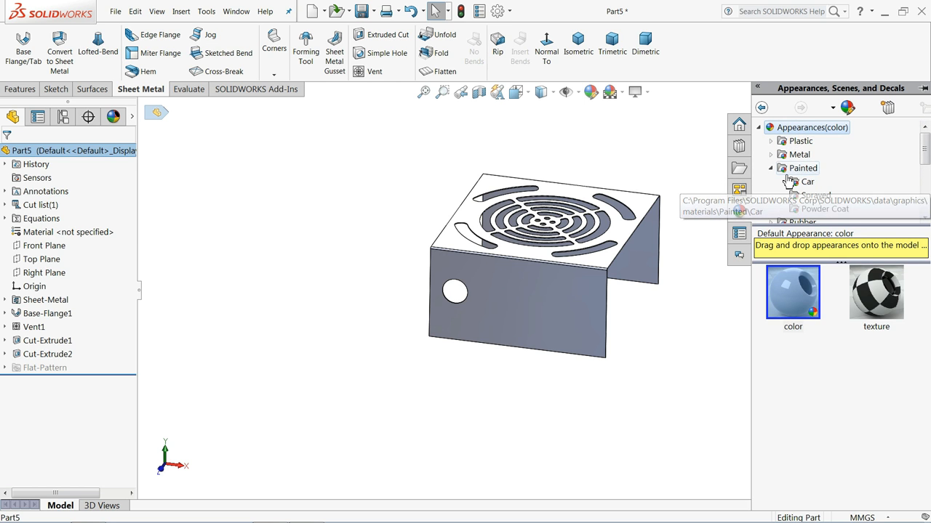
click(807, 182)
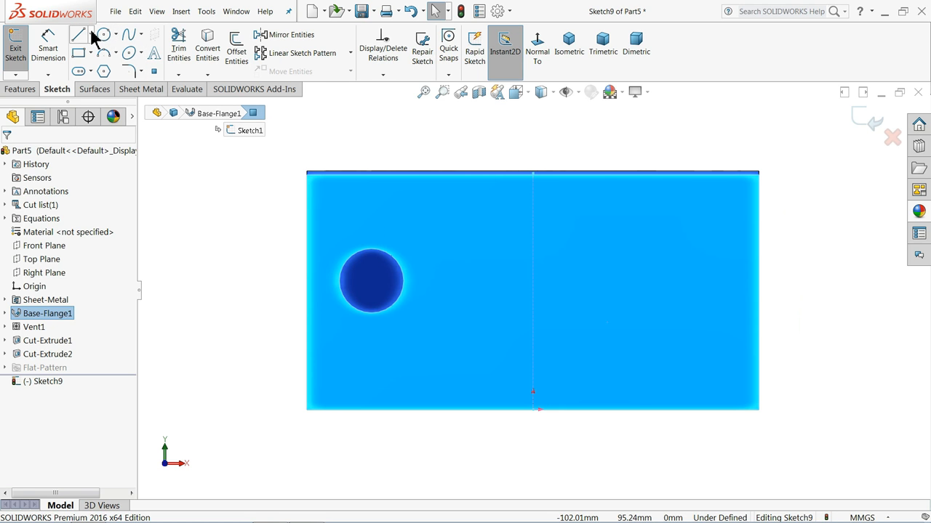
Draw a horizontal line in Sketch9 and start sketch text using it as the curve
click(78, 35)
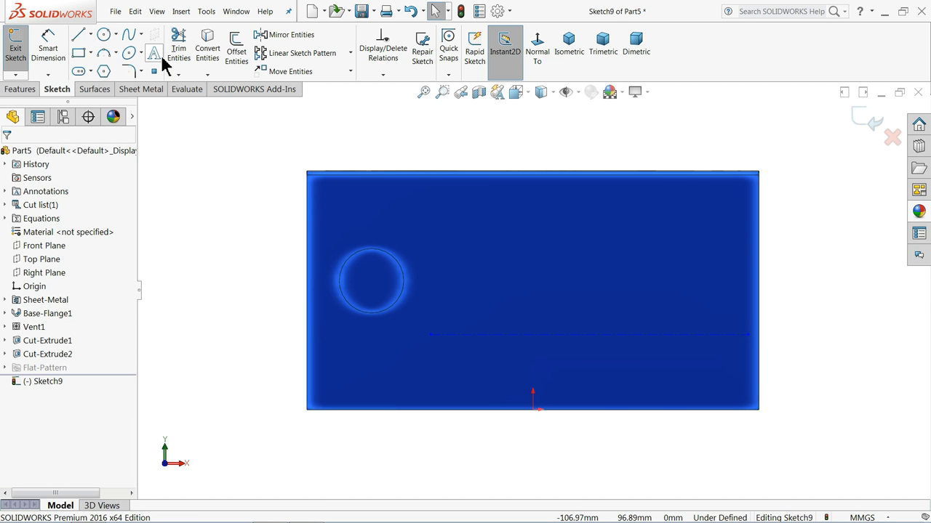
click(153, 55)
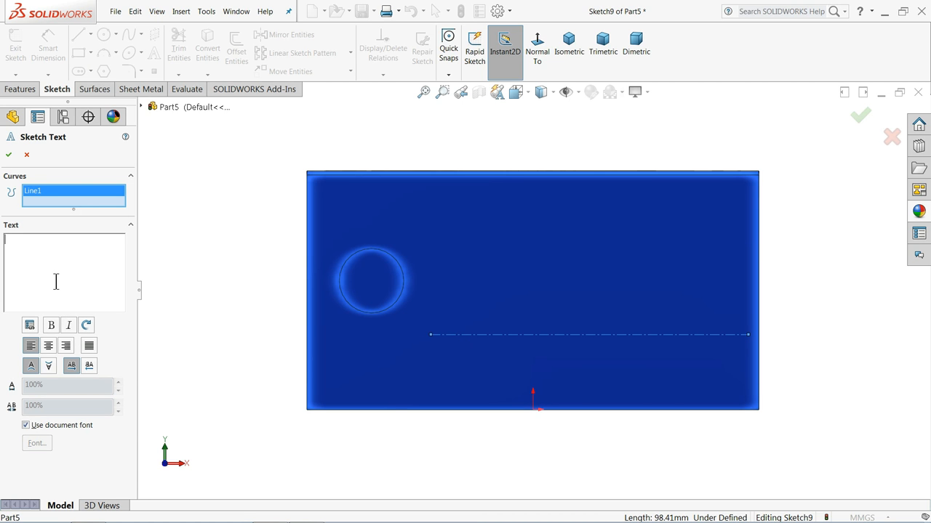
Enter the text 'CORSAIR W750' along the line, bold, without the document font
text(CORSAIR W)
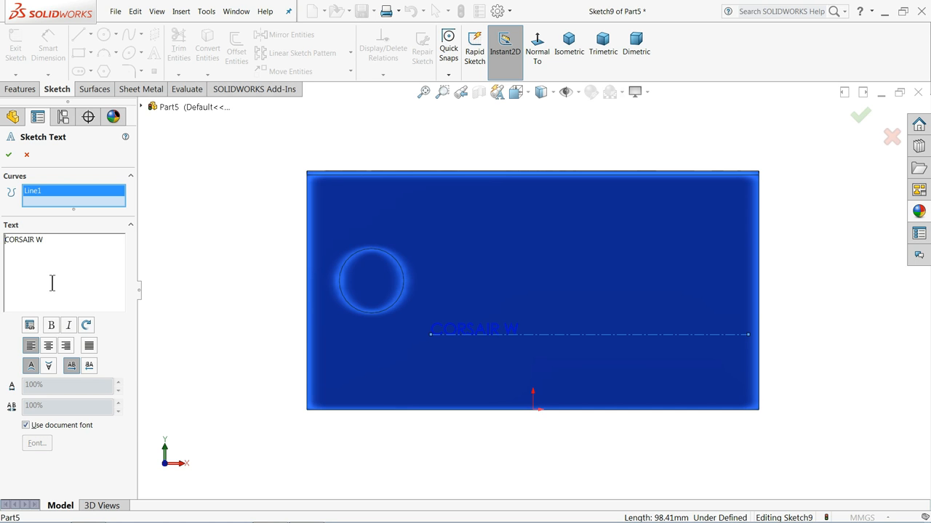
text(750)
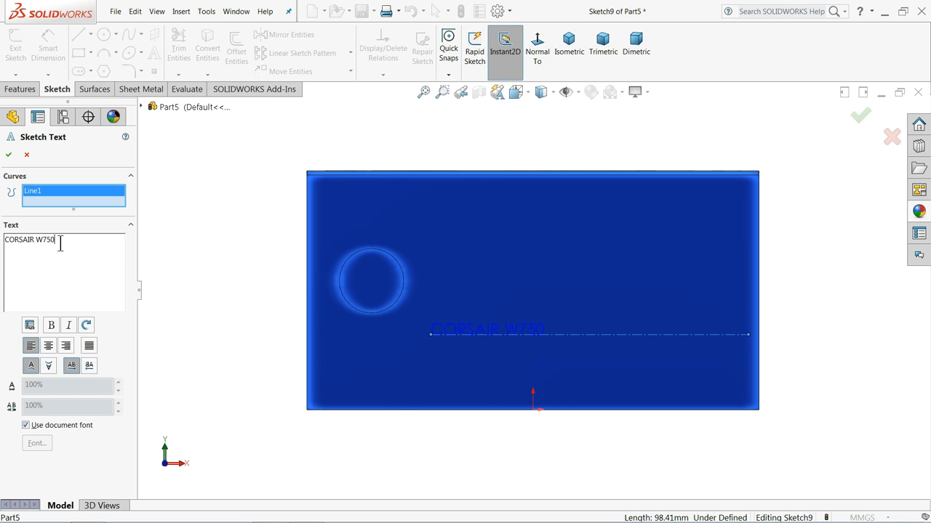
click(48, 346)
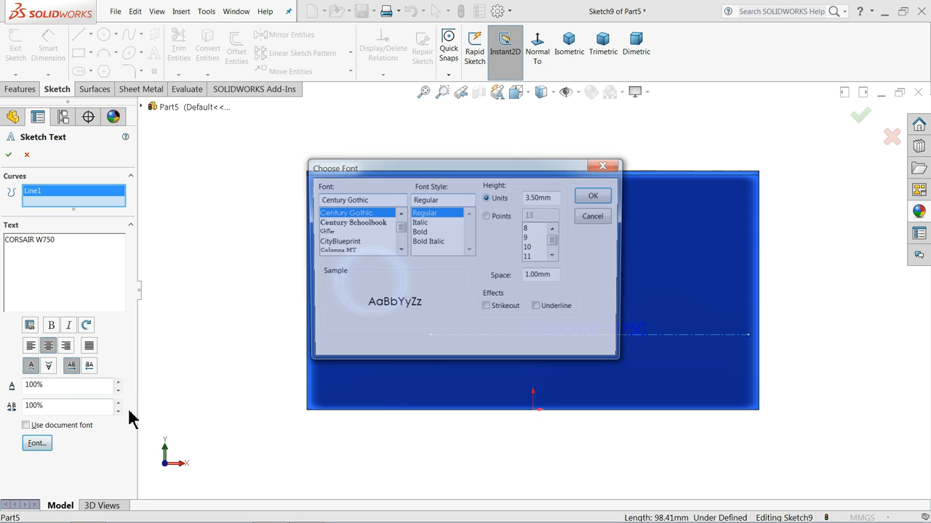
click(420, 231)
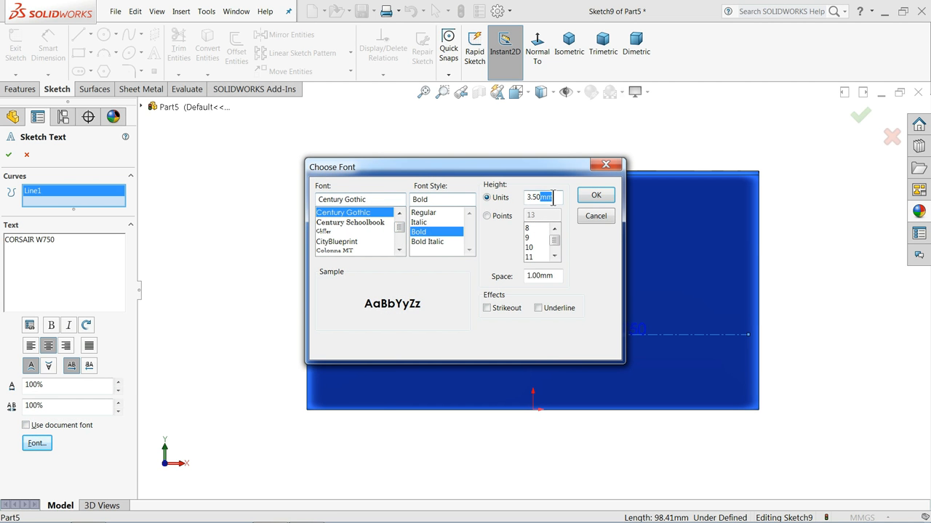
click(596, 195)
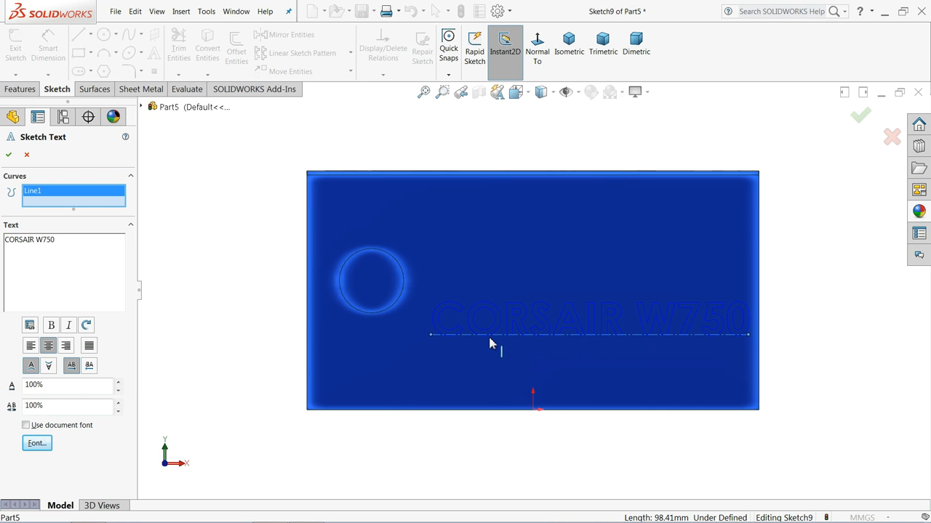
mouse_move(456, 342)
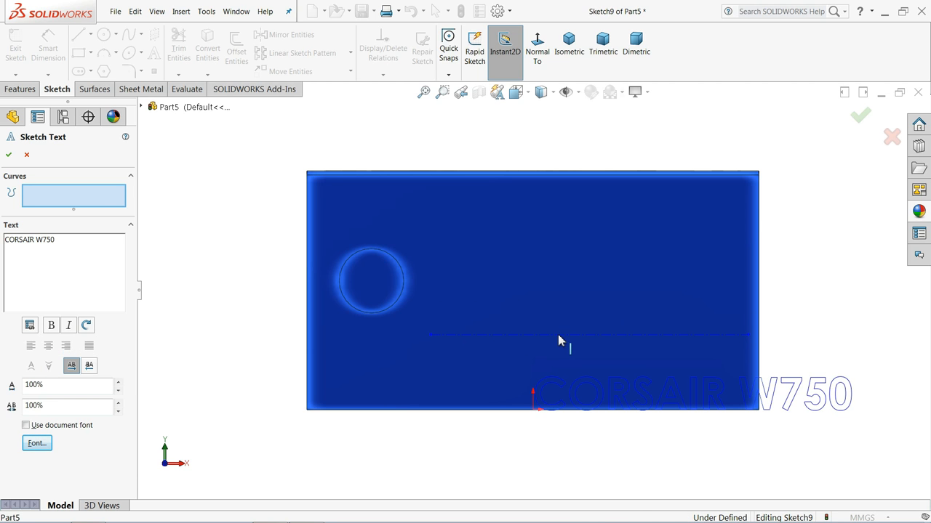
mouse_move(118, 218)
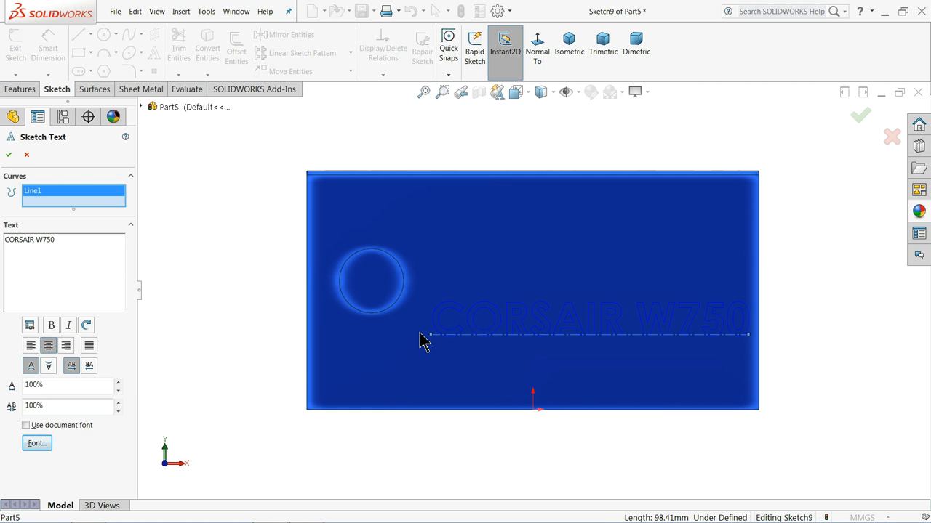
click(9, 154)
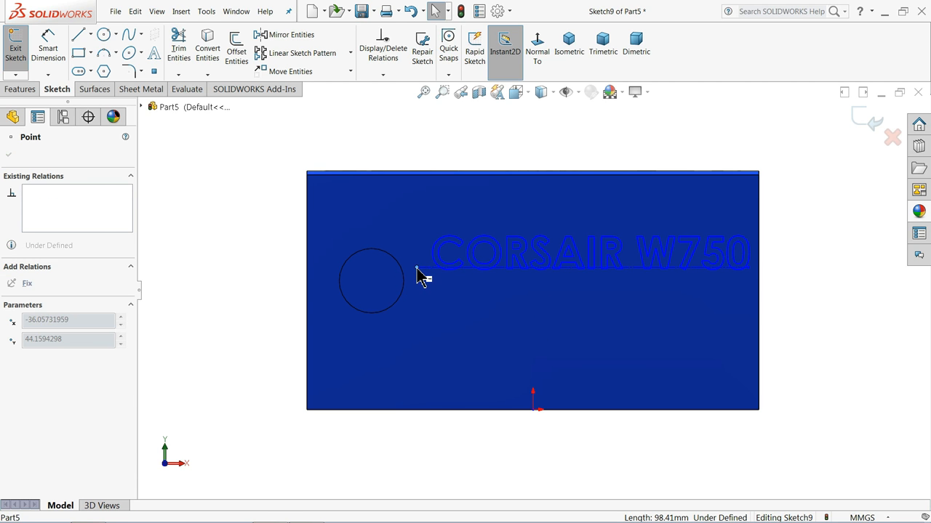
Re-edit the text to Century Gothic Bold at 10 mm height and accept it
click(418, 269)
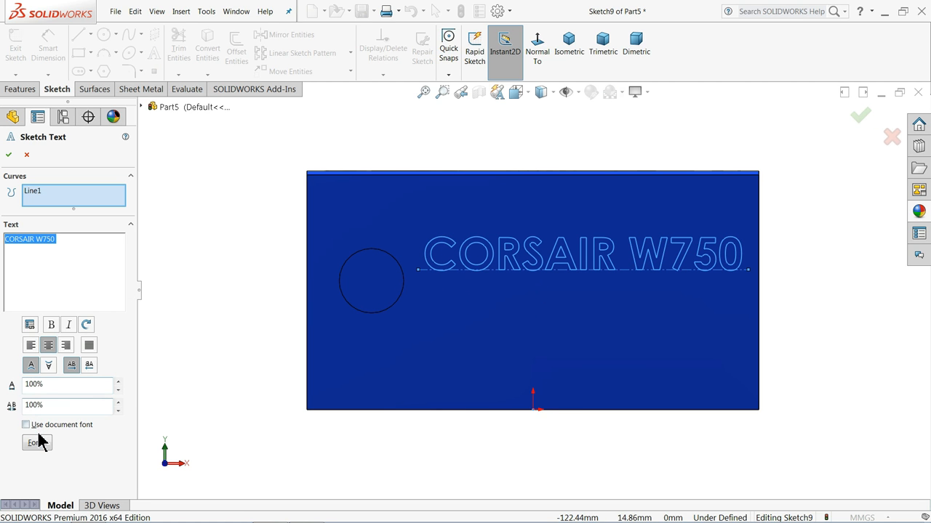
click(36, 443)
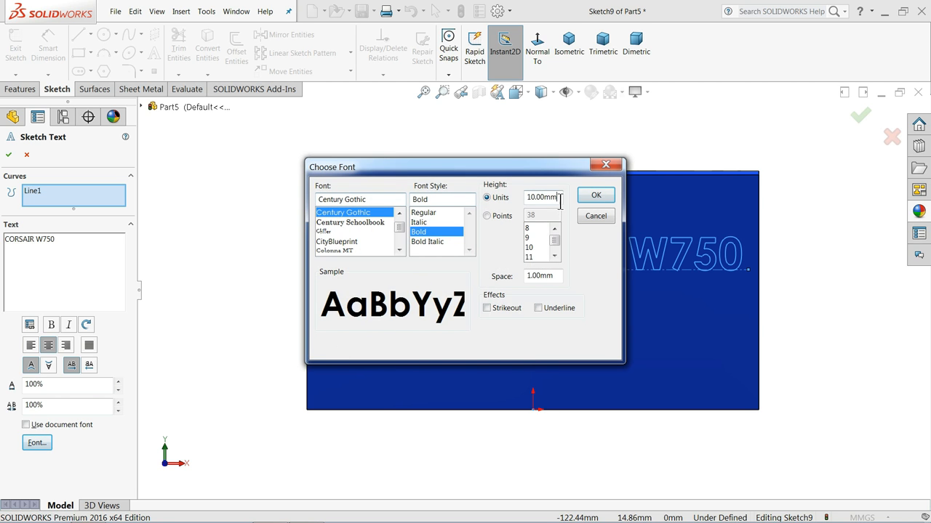
click(596, 195)
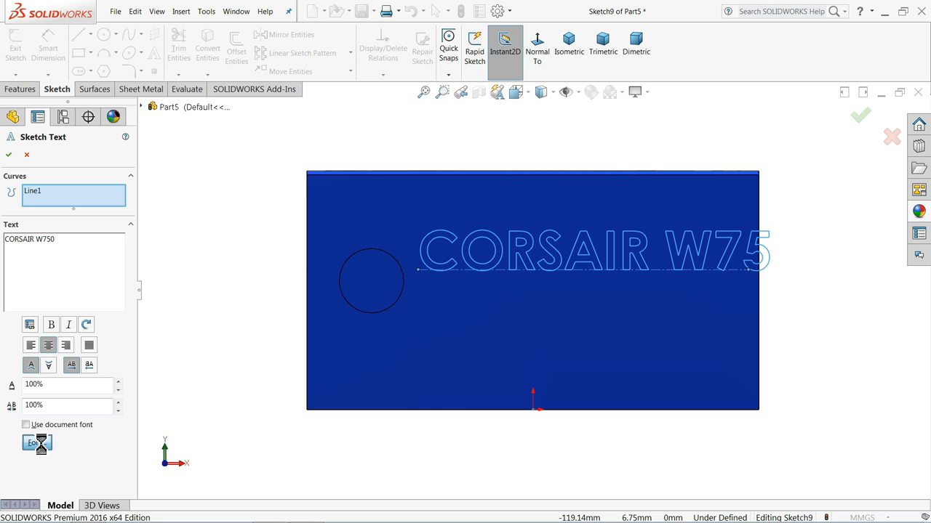
click(36, 442)
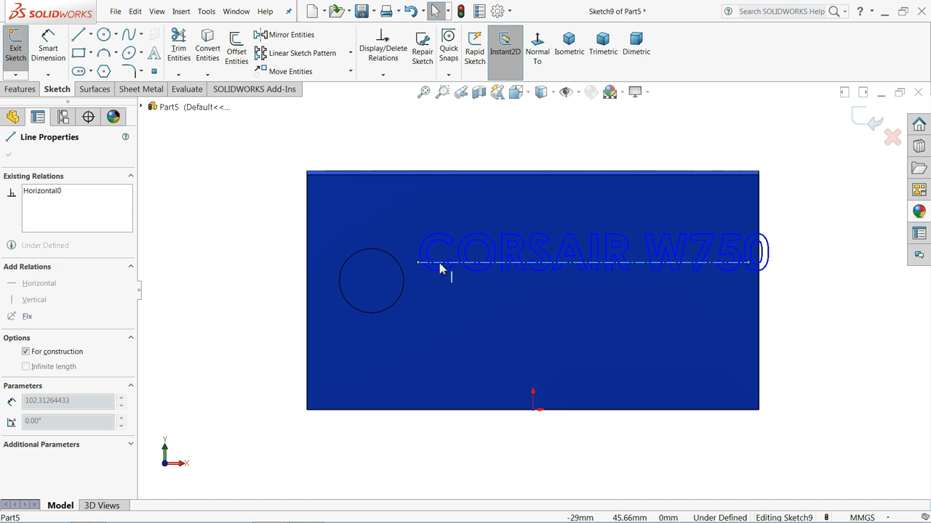
click(417, 263)
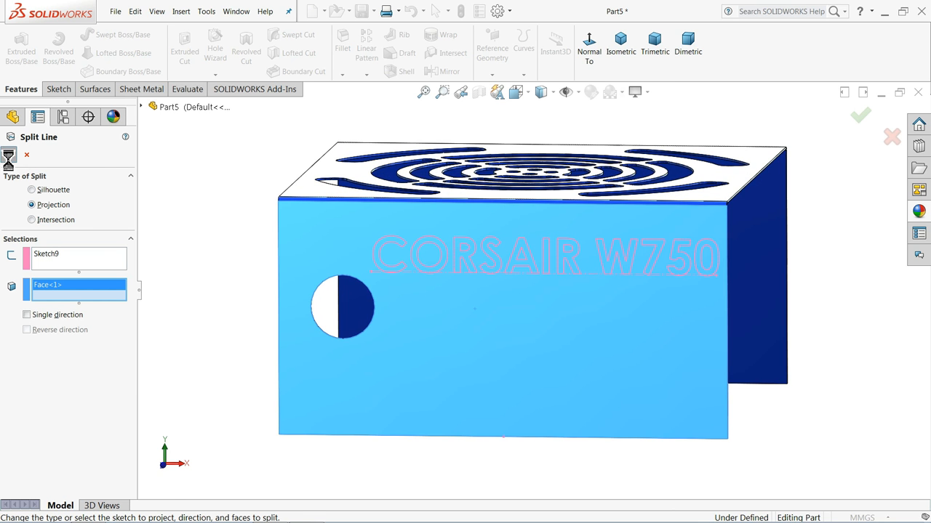
Project Sketch9's CORSAIR W750 letters onto the front face as a split line
click(860, 116)
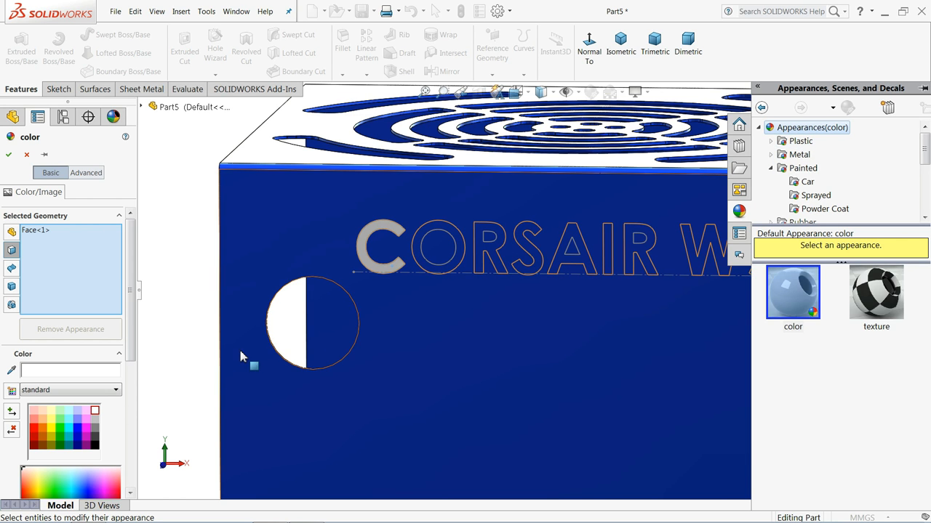
mouse_move(433, 272)
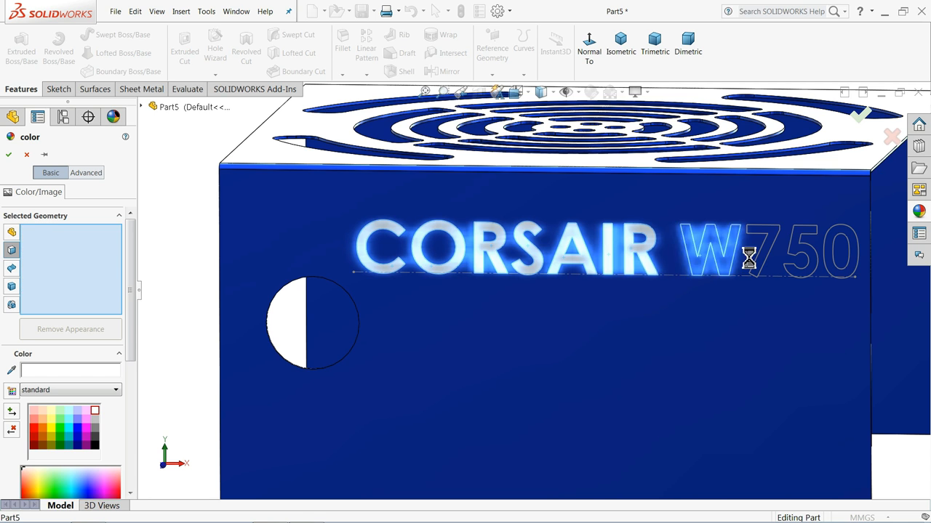
Add the remaining letter faces, through the final 0, and apply the light grey colour
click(839, 252)
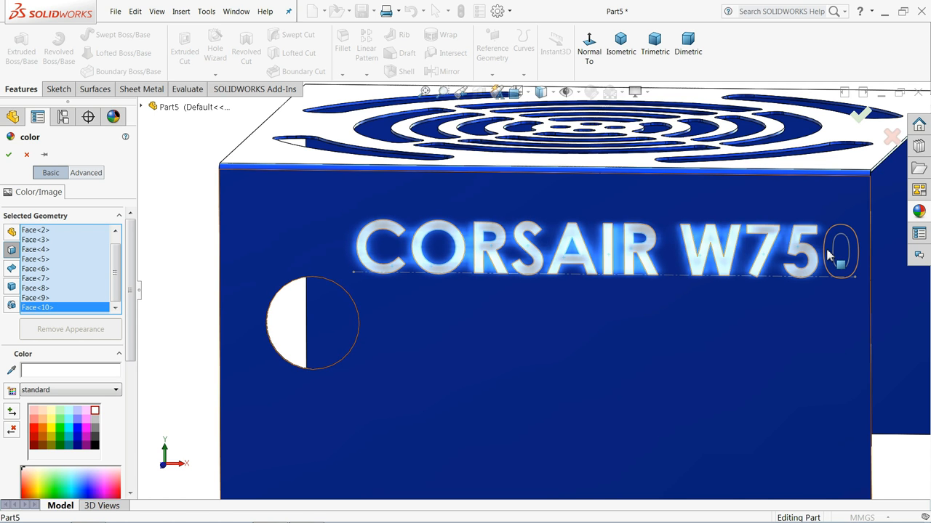
click(839, 251)
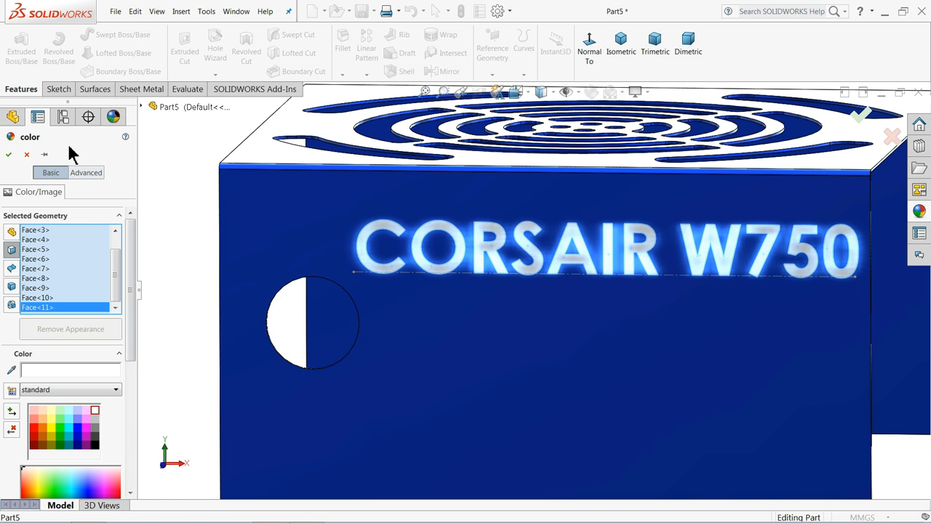
click(8, 154)
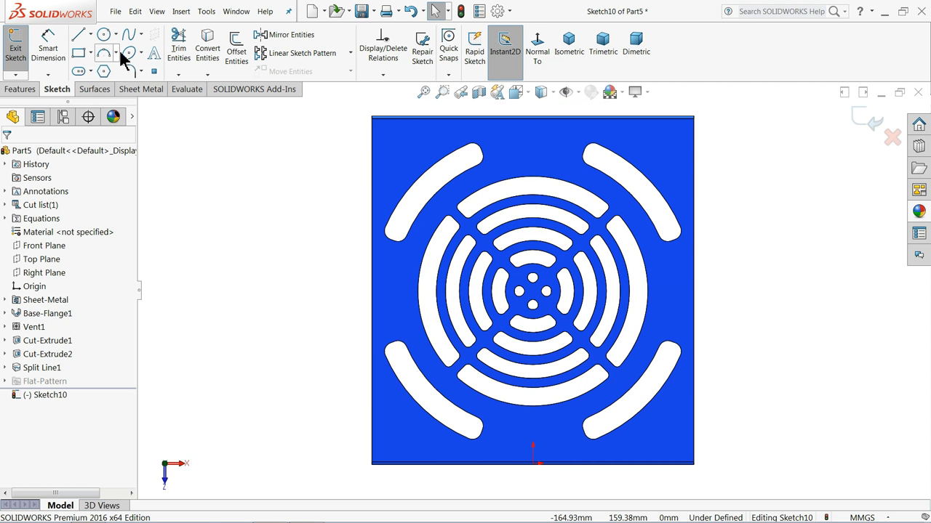
Draw four Ø5 corner circles on the top panel, dimensioned 7.65 mm and 9 mm from the edges
click(104, 34)
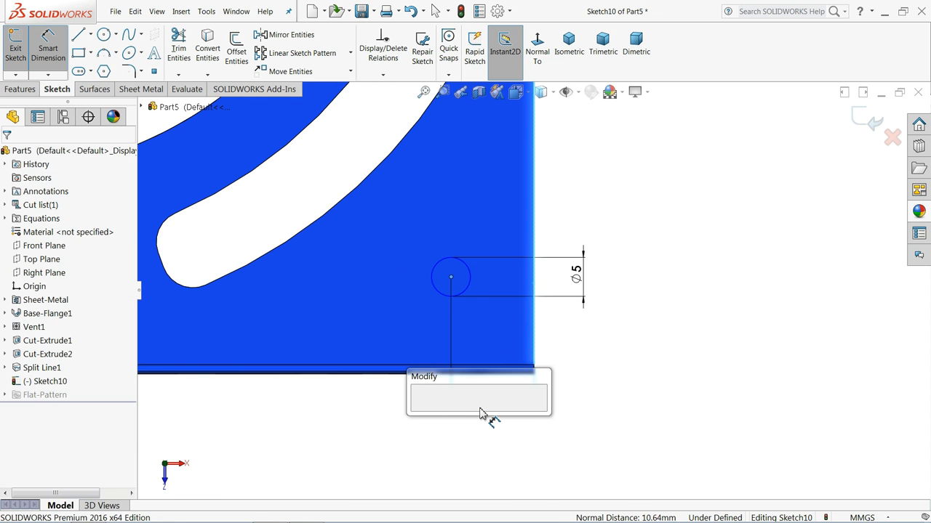
text(7.6)
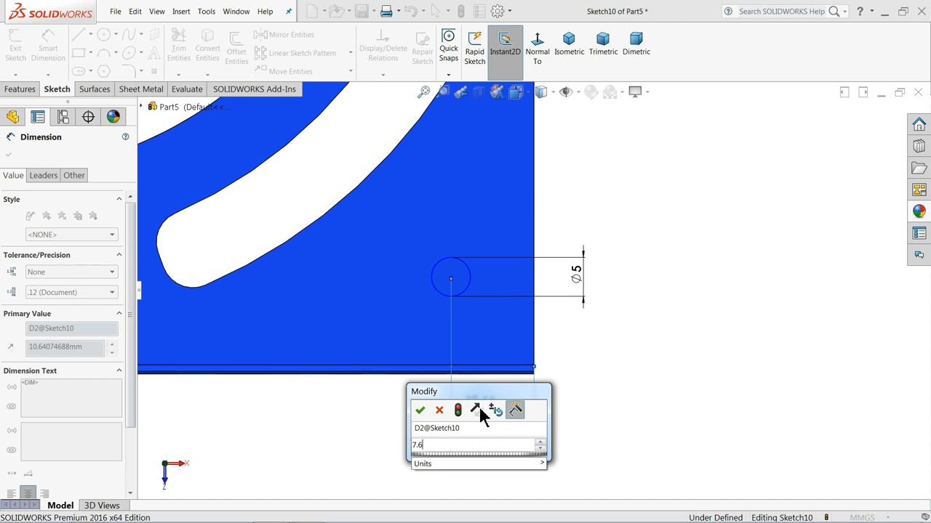
click(419, 410)
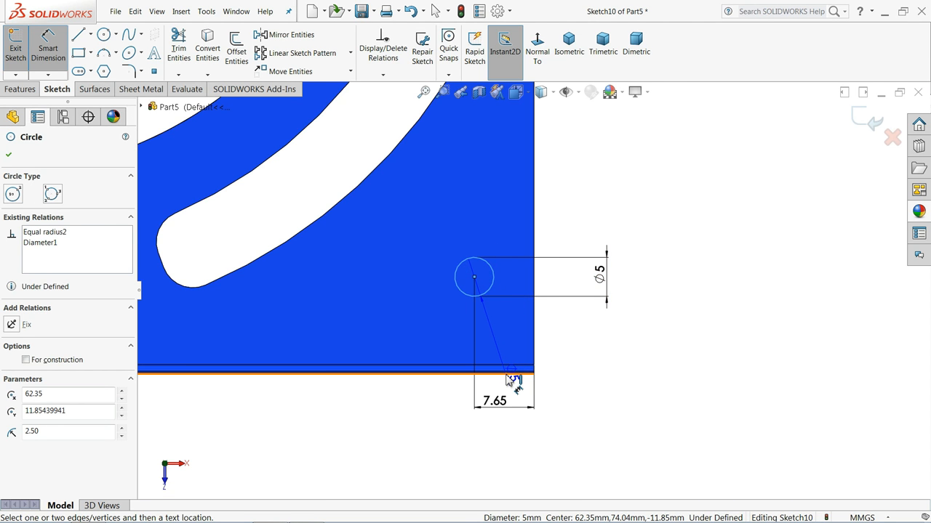
click(504, 380)
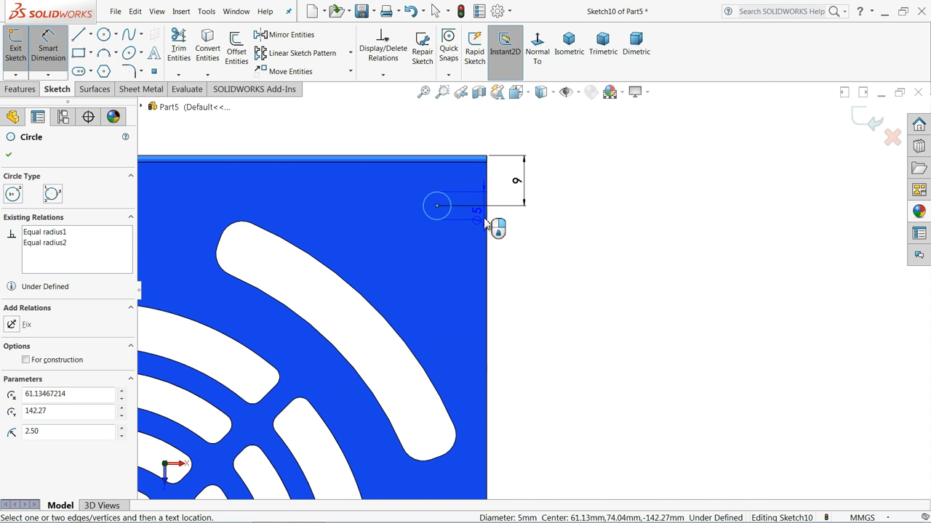
click(476, 220)
text(7.65)
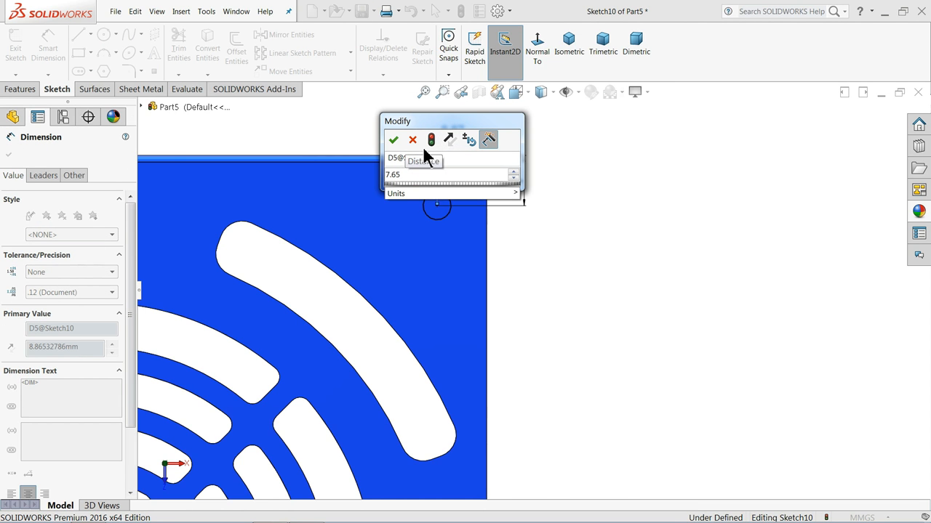
click(393, 139)
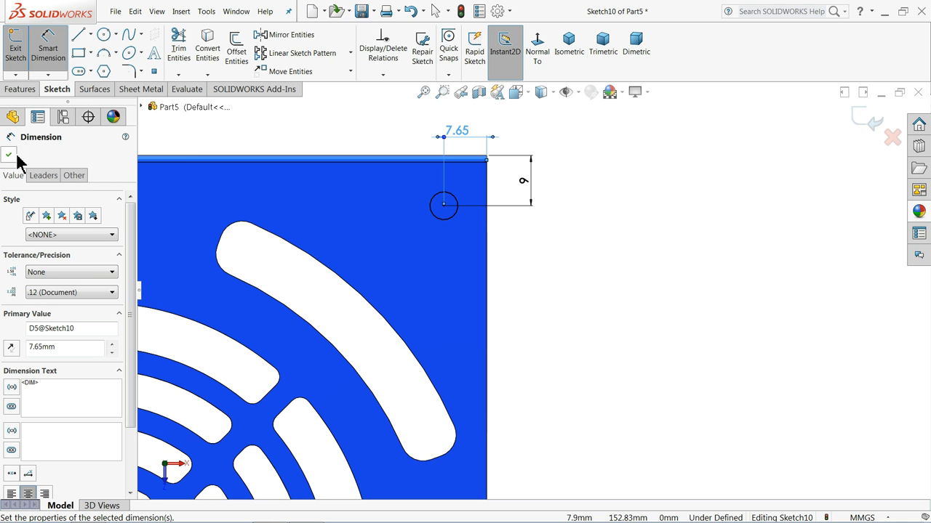
click(8, 155)
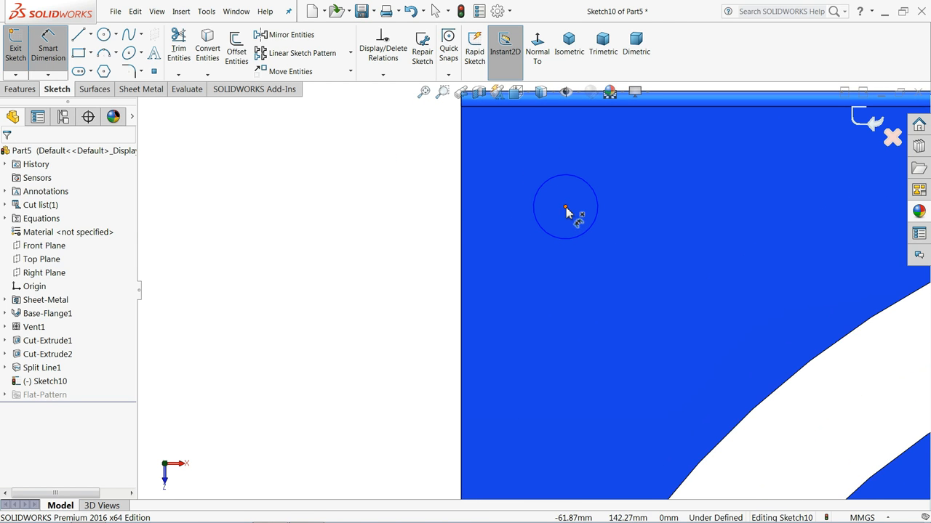
click(565, 207)
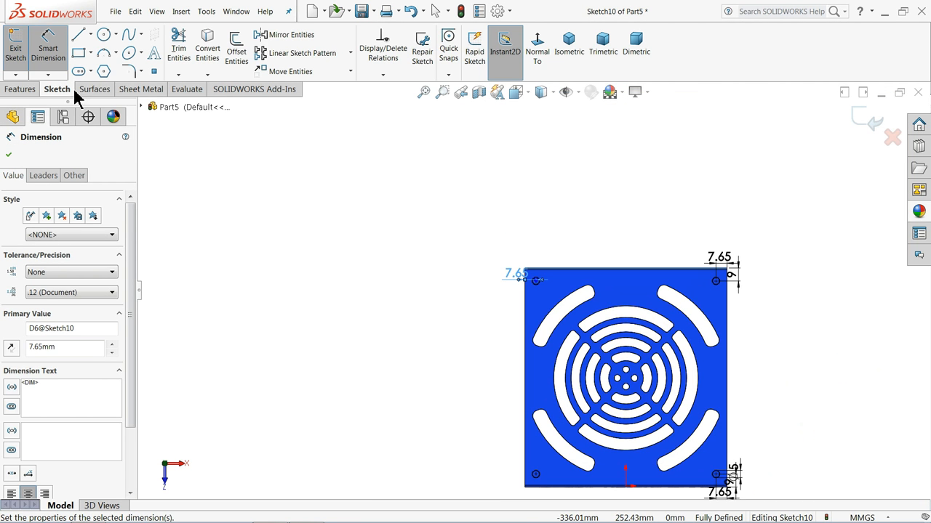
click(140, 89)
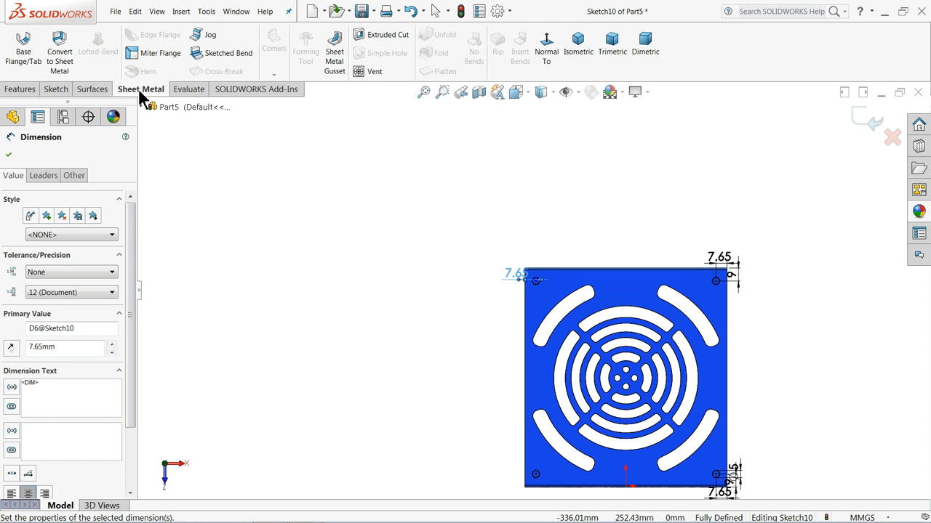
click(388, 34)
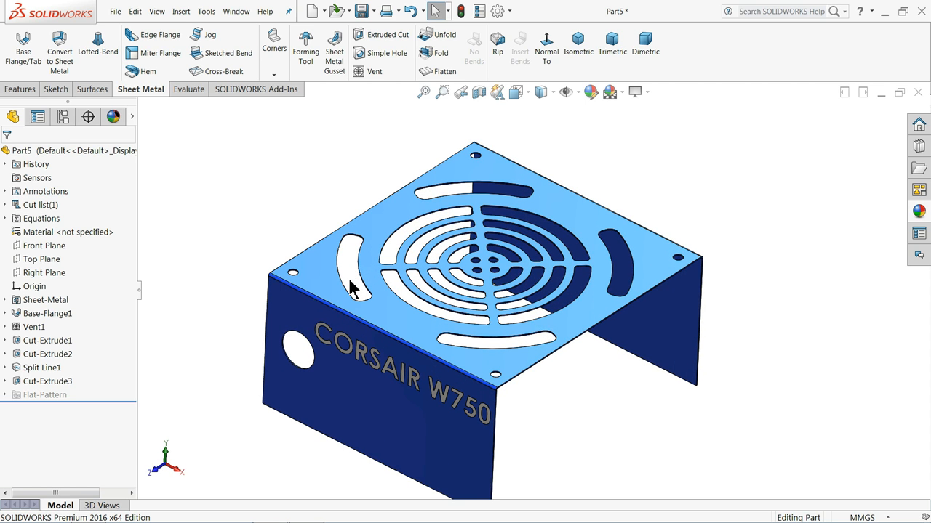
click(48, 354)
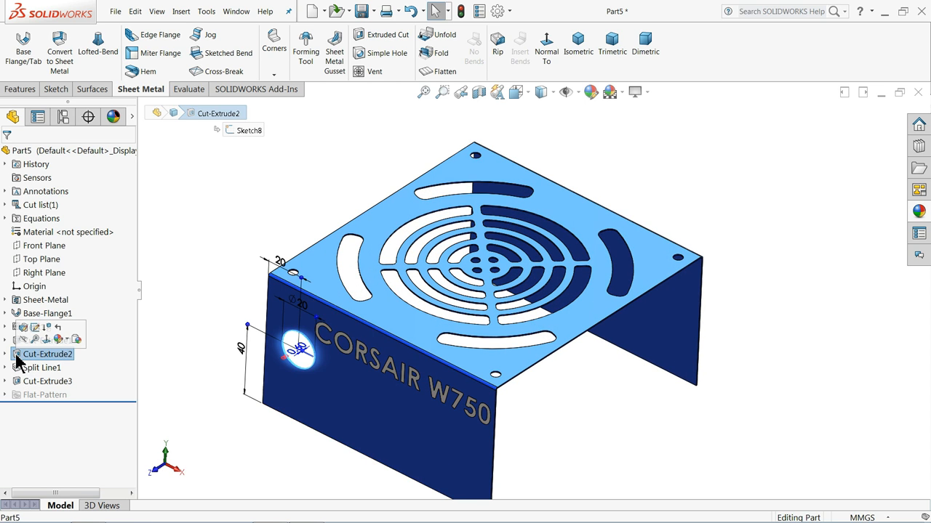
click(47, 340)
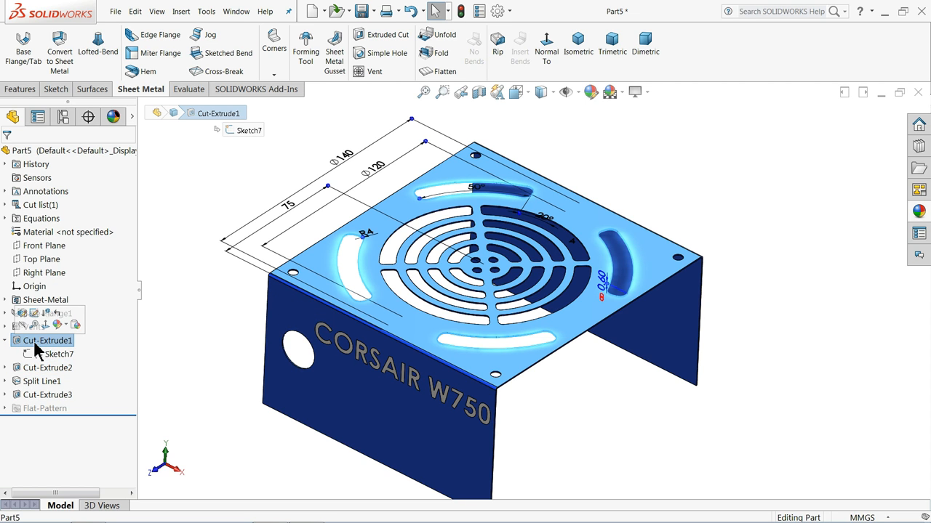
click(33, 326)
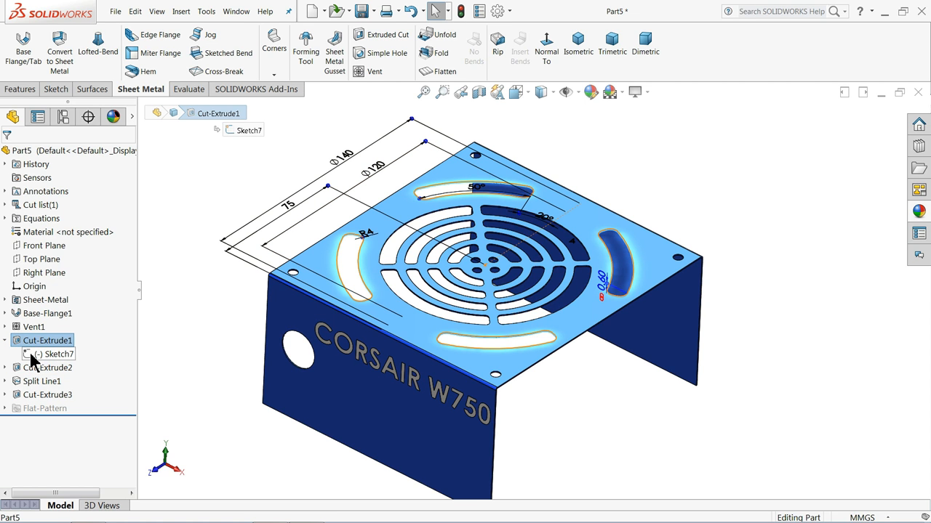
double_click(58, 354)
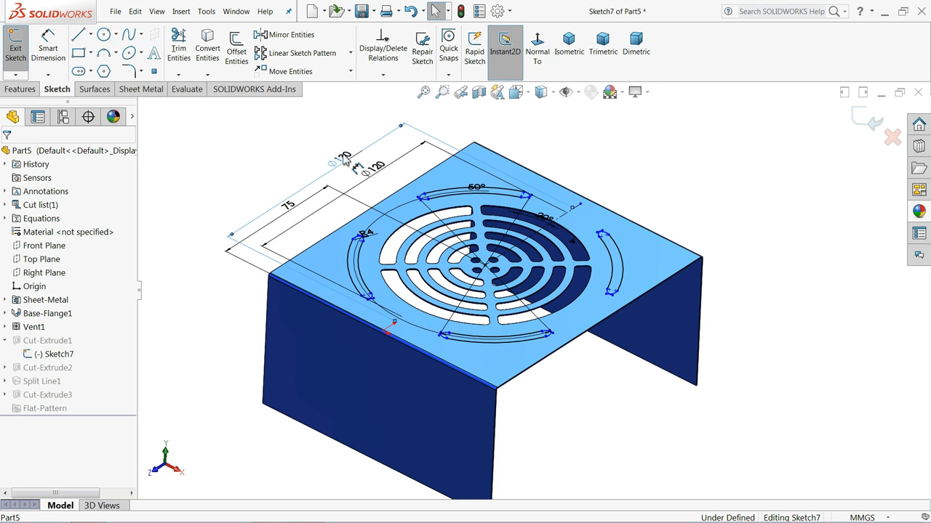
click(15, 48)
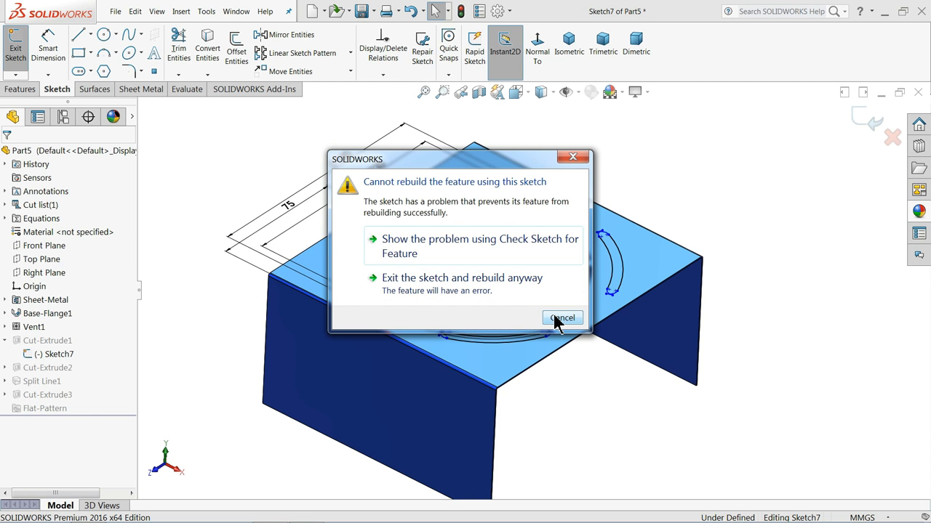
click(561, 318)
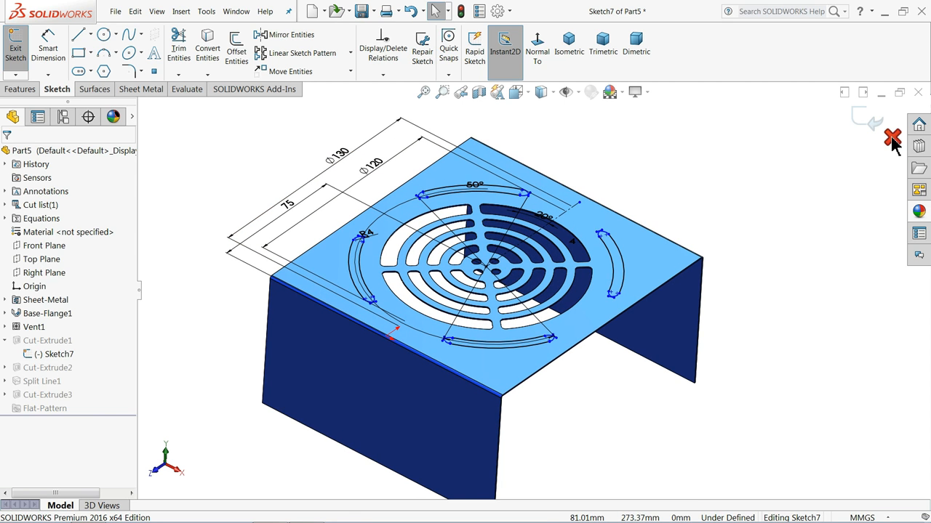
double_click(338, 153)
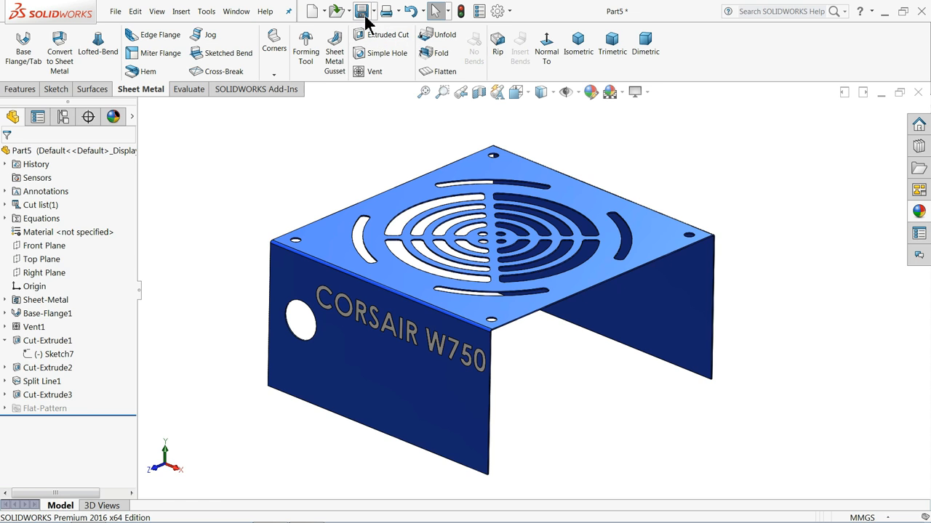
Save the blue sheet-metal cover as 'chassis 2' in the Chassis folder
click(363, 11)
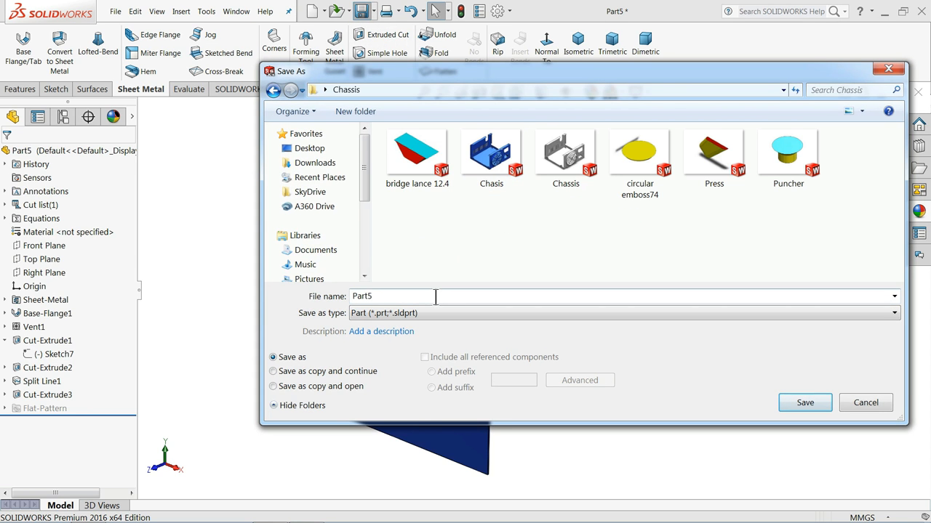
text(c)
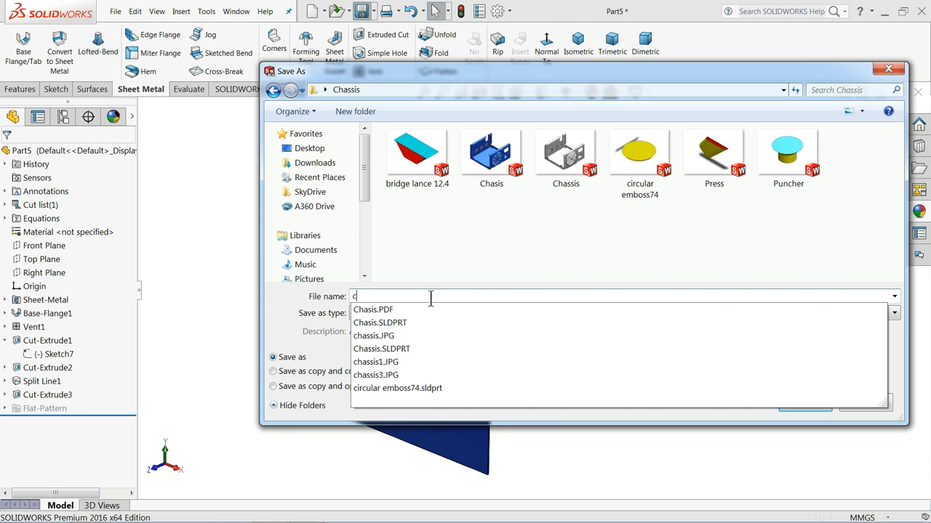
text(hassis)
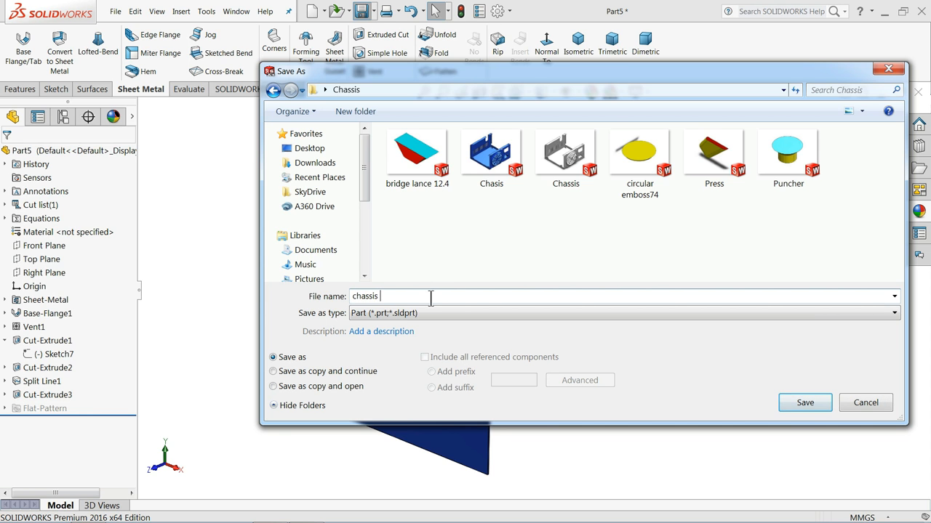
click(804, 403)
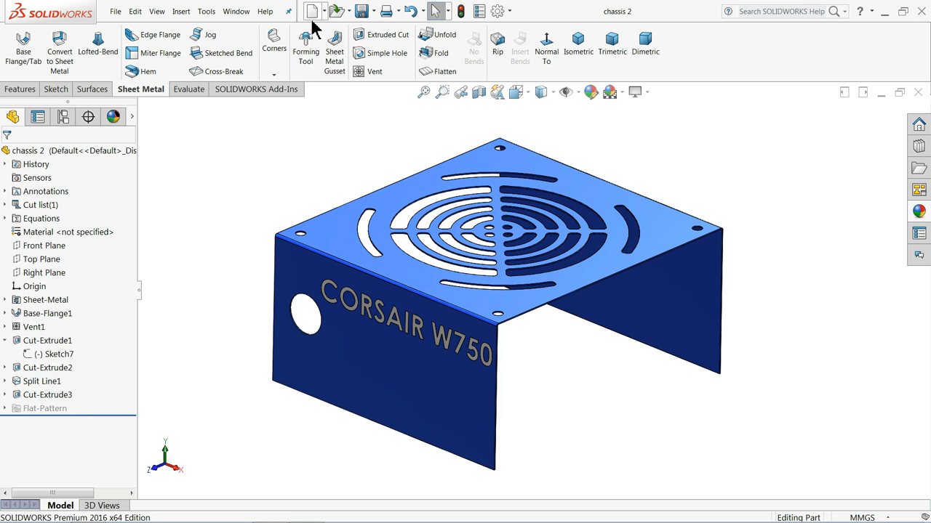
Make a new assembly from chassis 2 at the origin, then insert the Chasis base part
click(323, 11)
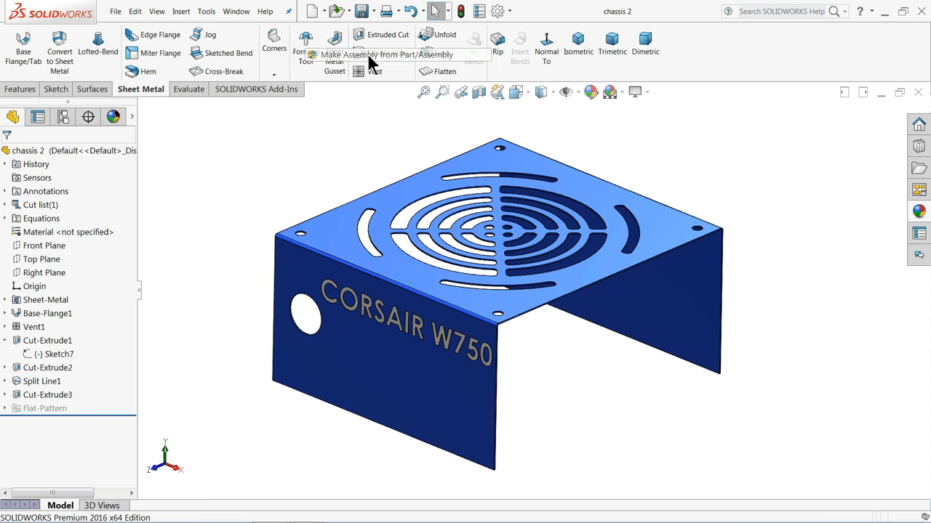
click(388, 55)
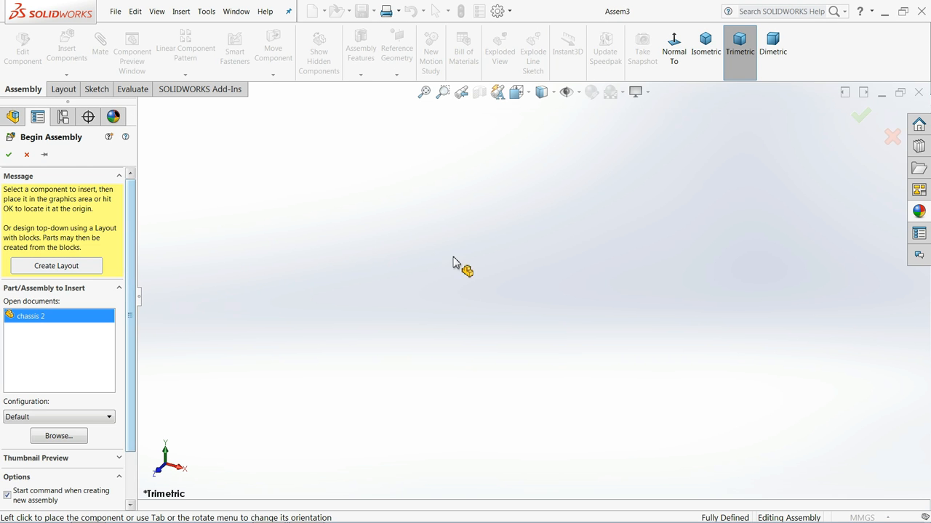
click(462, 262)
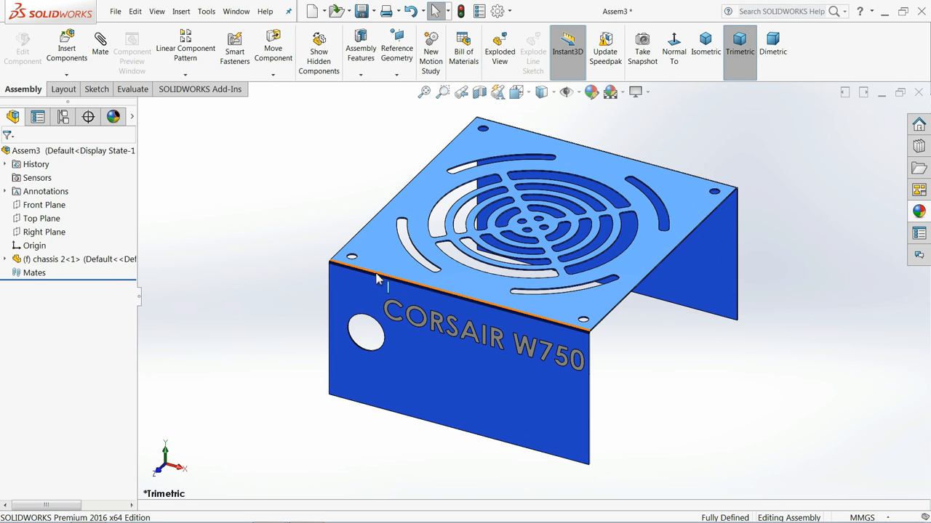
click(66, 44)
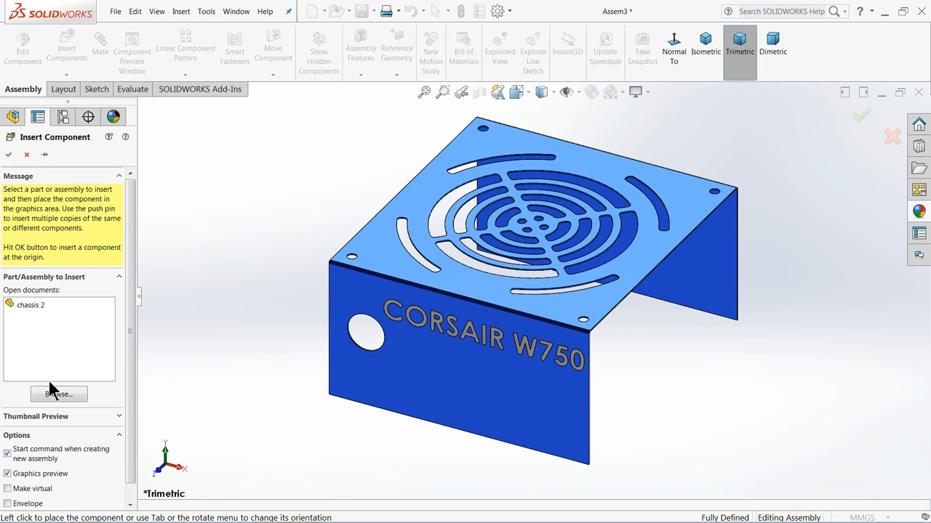
click(58, 394)
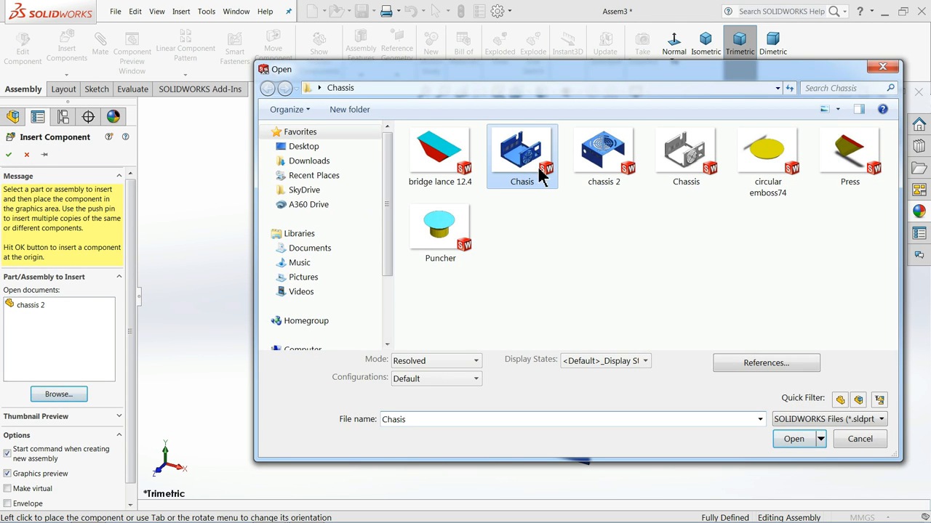
click(793, 438)
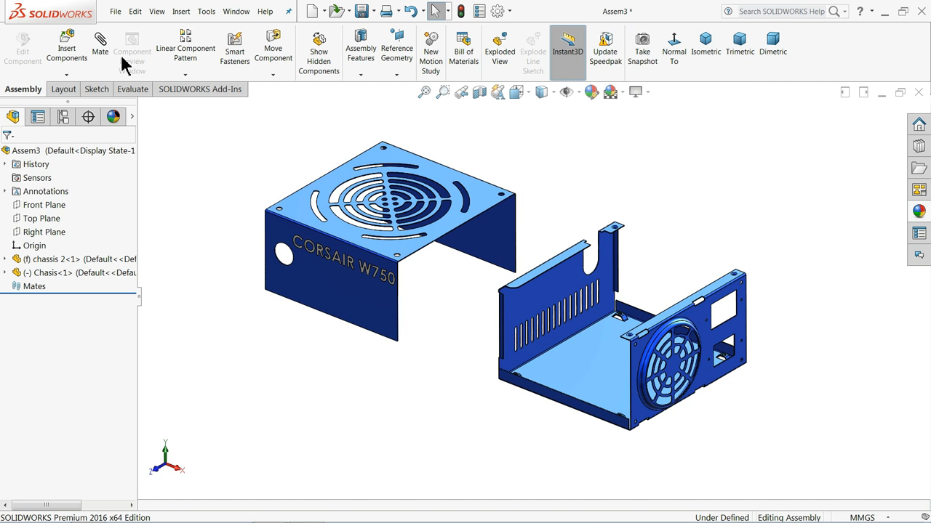
Mate the chassis 2 cover onto the Chasis base with coincident and concentric mates
click(101, 48)
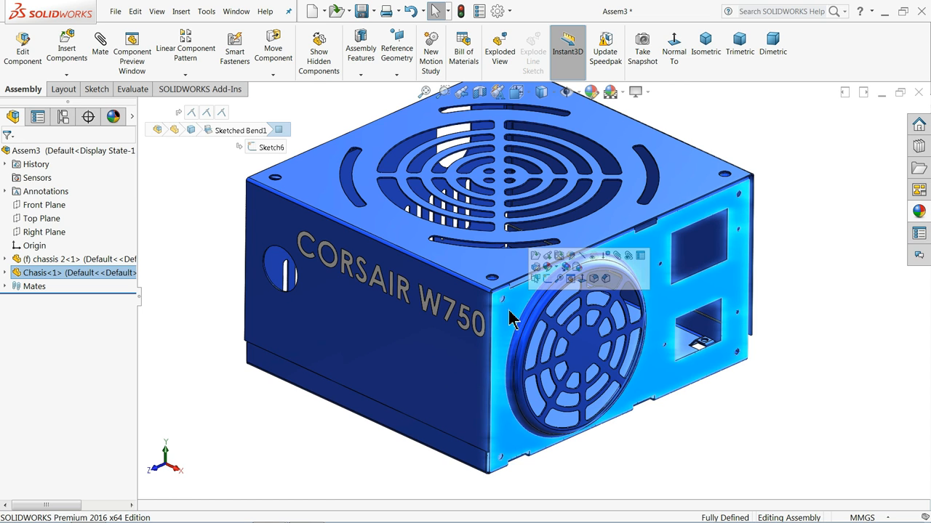
mouse_move(530, 312)
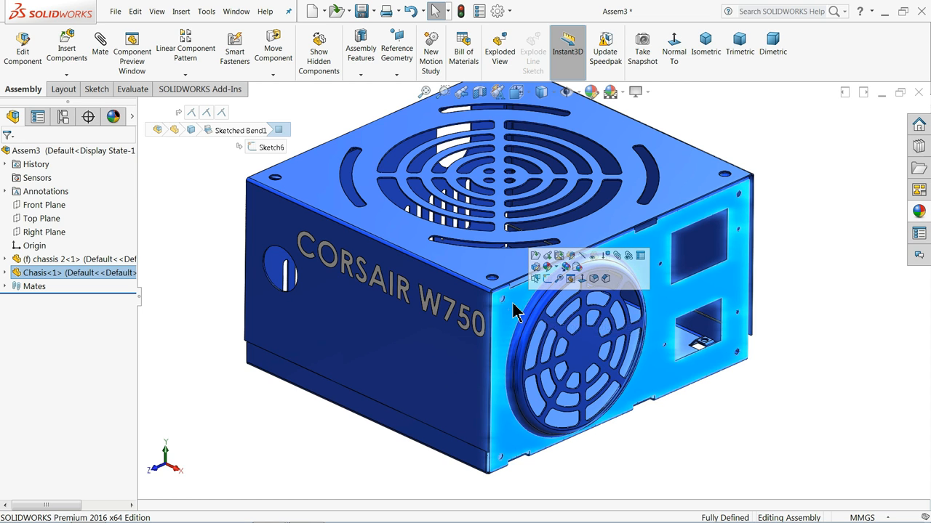
mouse_move(516, 309)
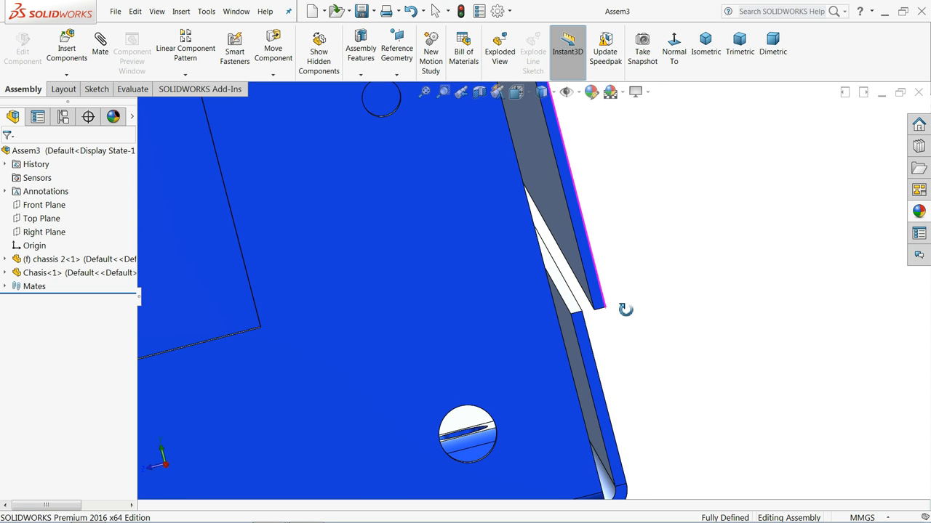
Measure the cover and chassis side faces as parallel, 1.20 mm apart
click(132, 89)
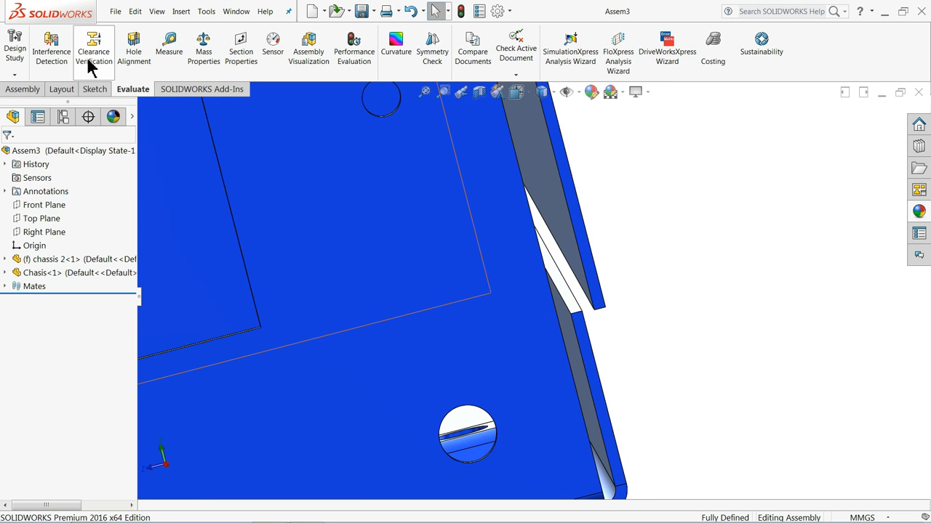
click(169, 43)
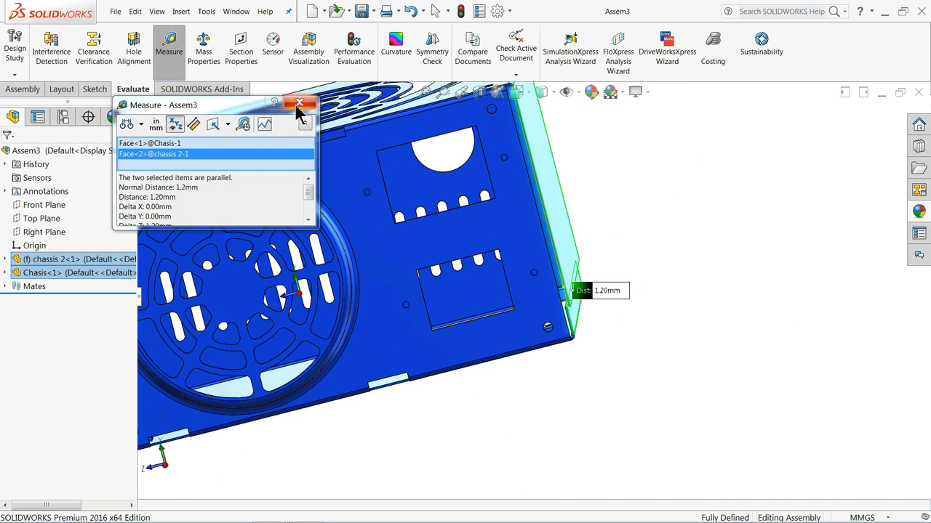
click(299, 102)
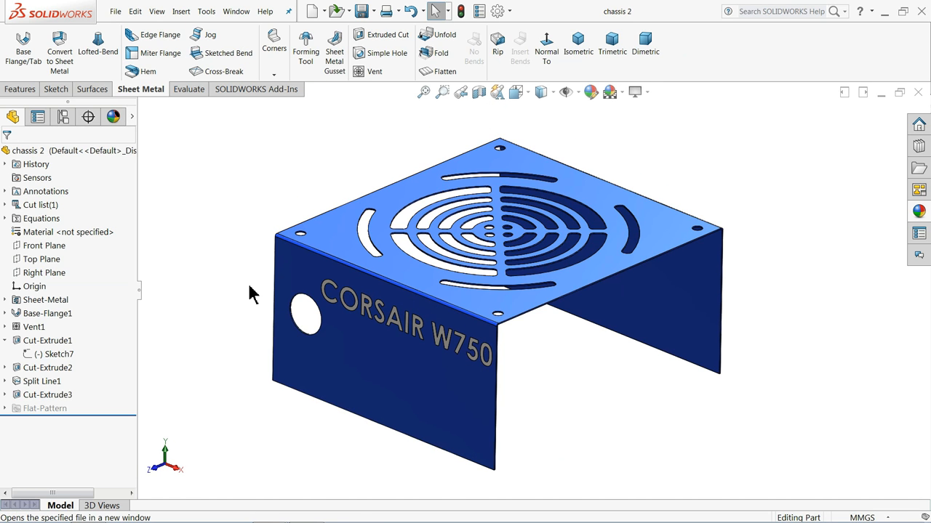
Return to Assem3 and accept rebuilding it with the changed chassis 2 cover
click(48, 313)
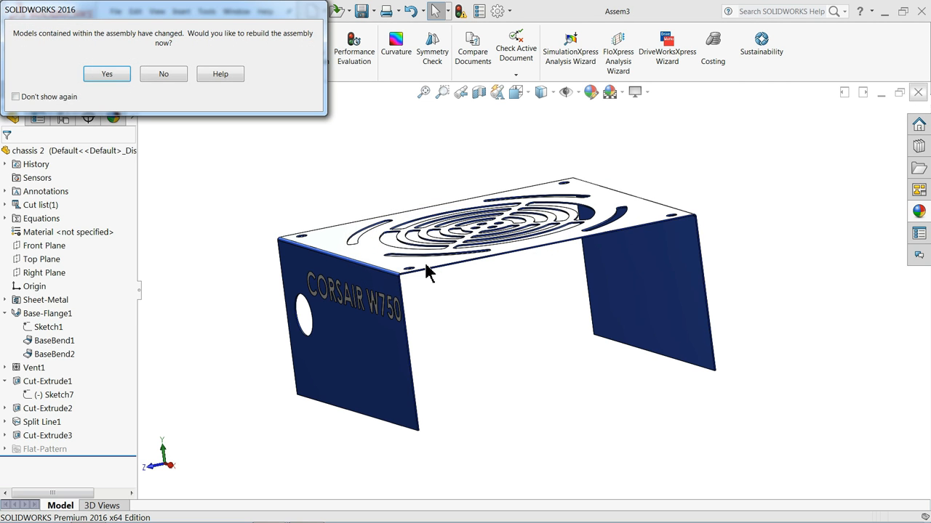
click(107, 73)
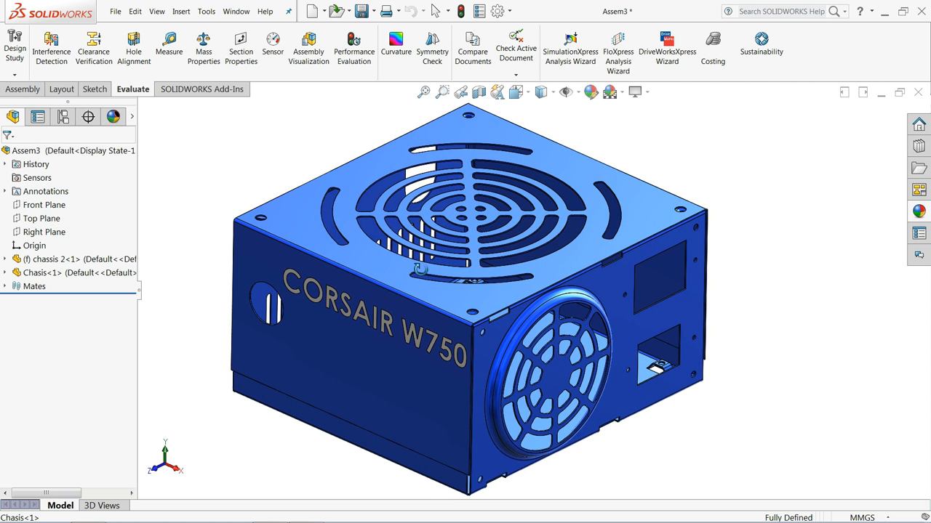
mouse_move(513, 360)
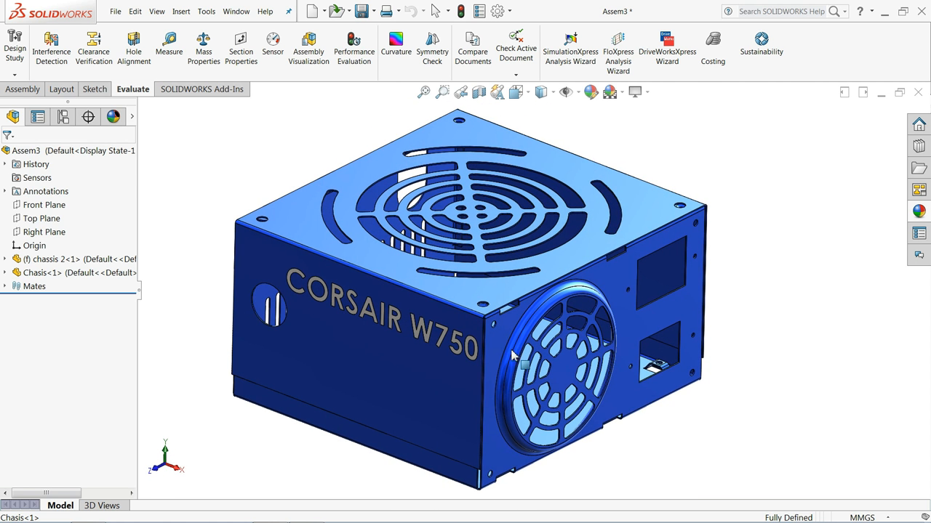
click(23, 89)
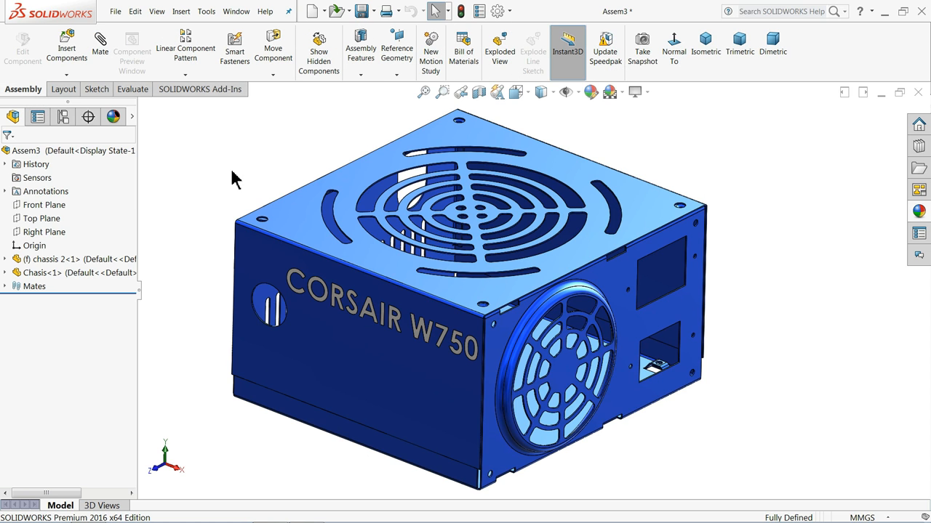